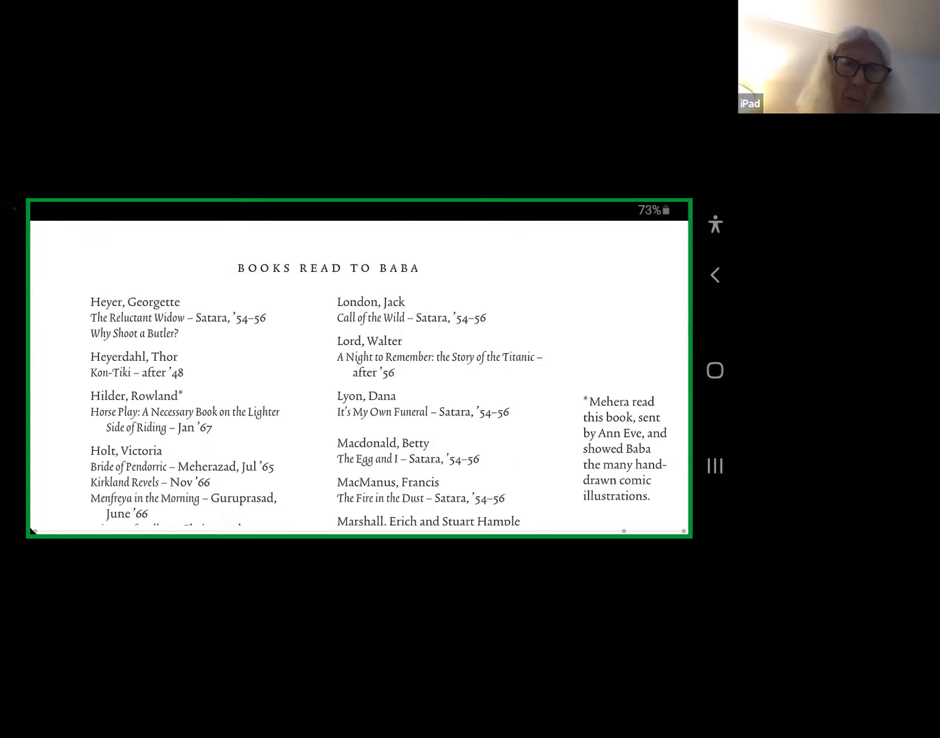
Scroll the shared list down to show entries from Heyerdahl through Mortimer
scroll("down", 3)
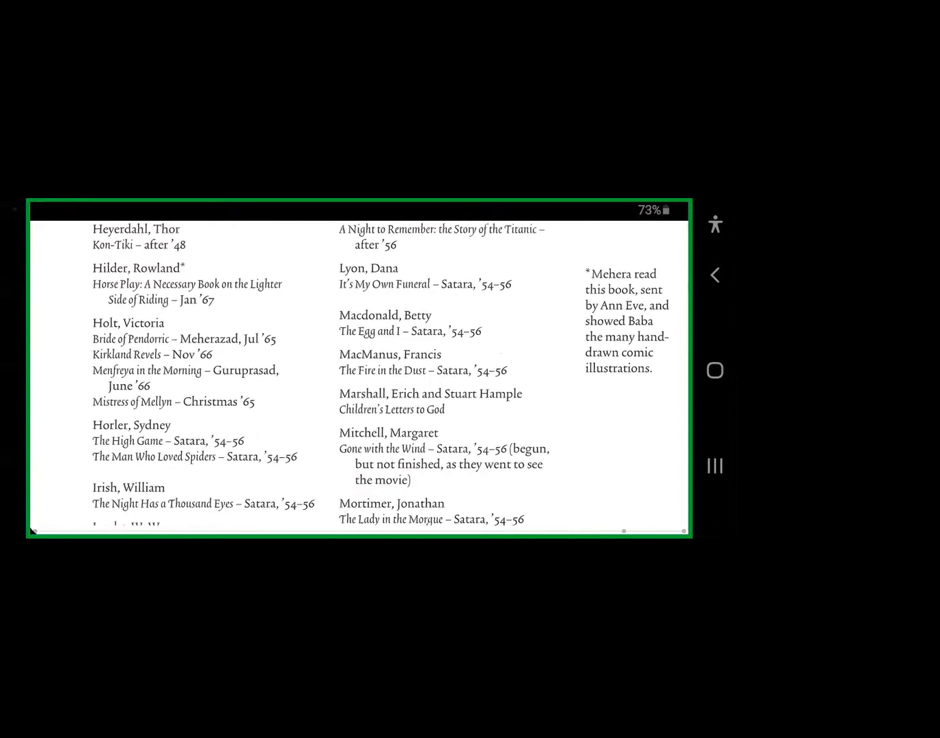
Scroll down through Jacobs and Laing to Oppenheim and Baroness Orczy's titles
scroll("down", 3)
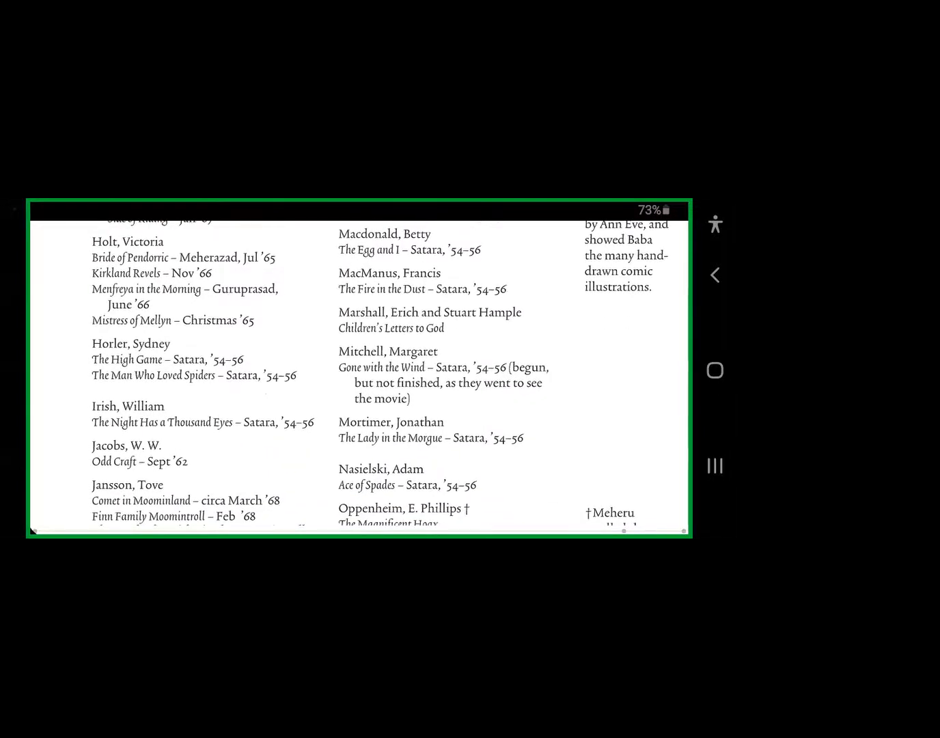
scroll("down", 3)
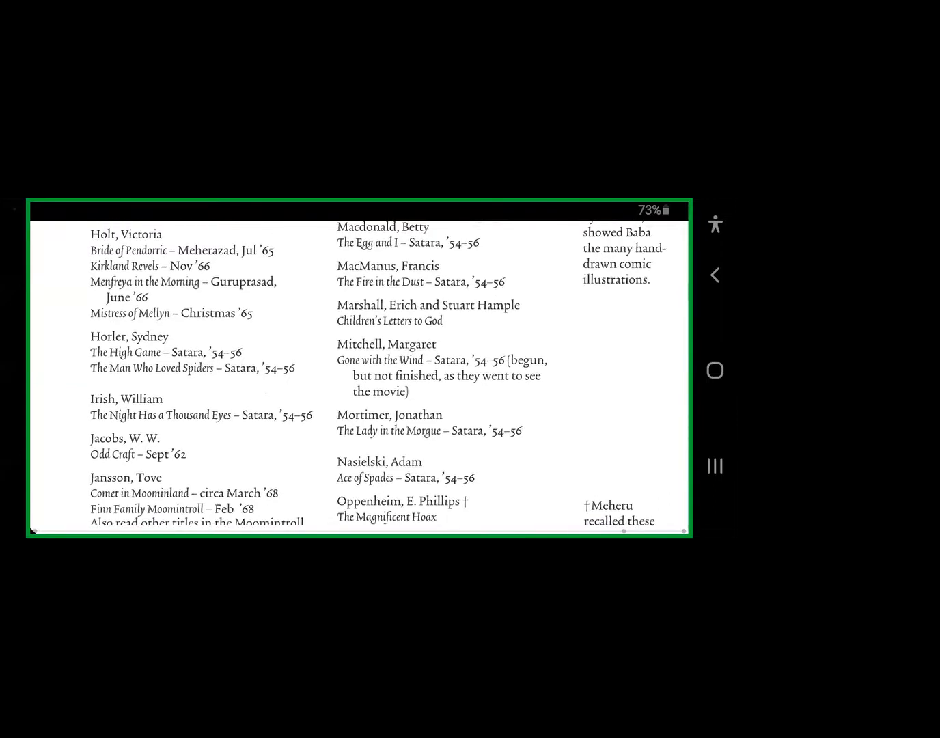
scroll("down", 3)
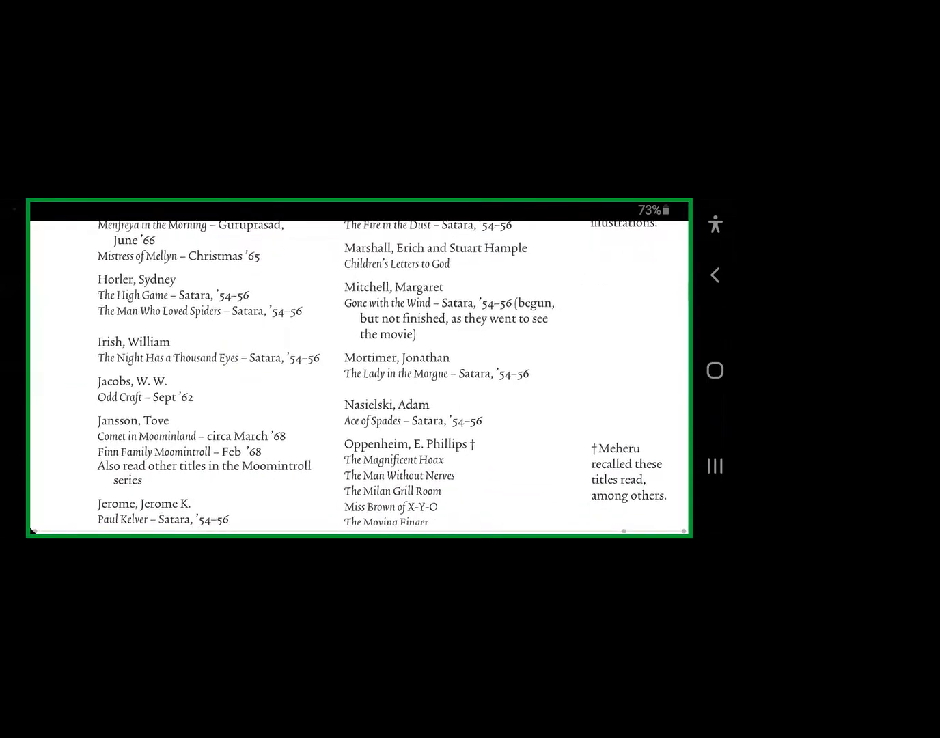
scroll("down", 3)
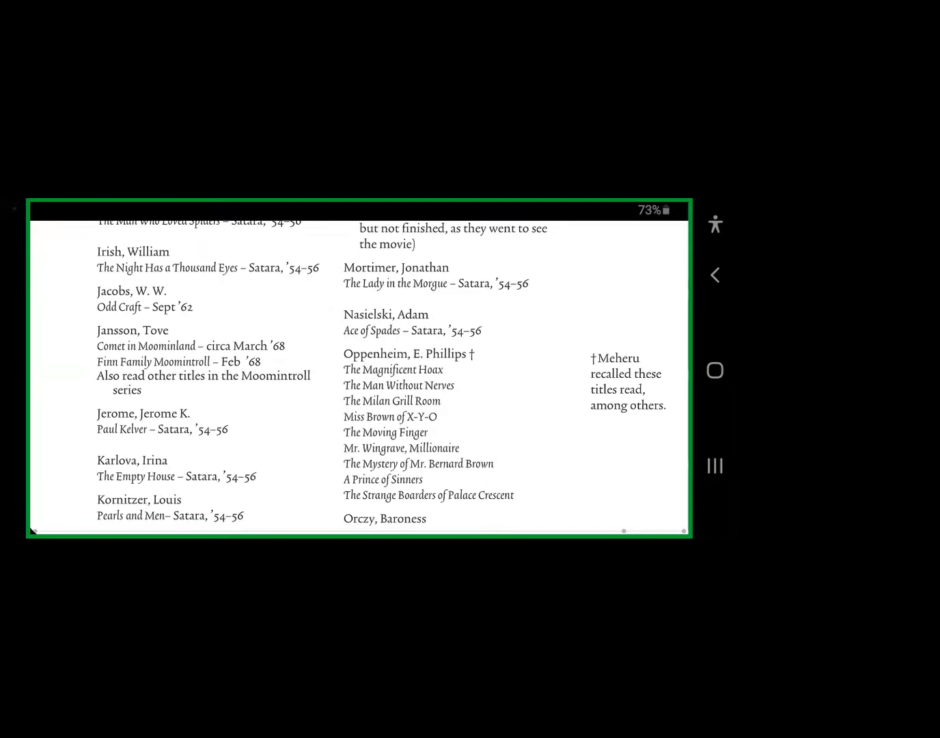
scroll("down", 3)
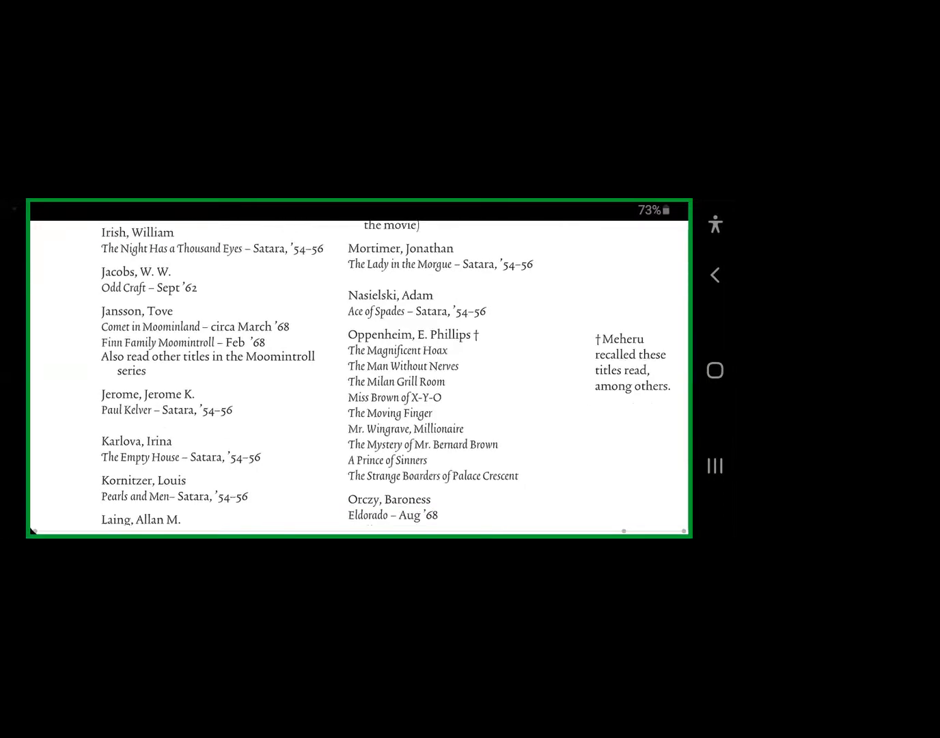
scroll("down", 3)
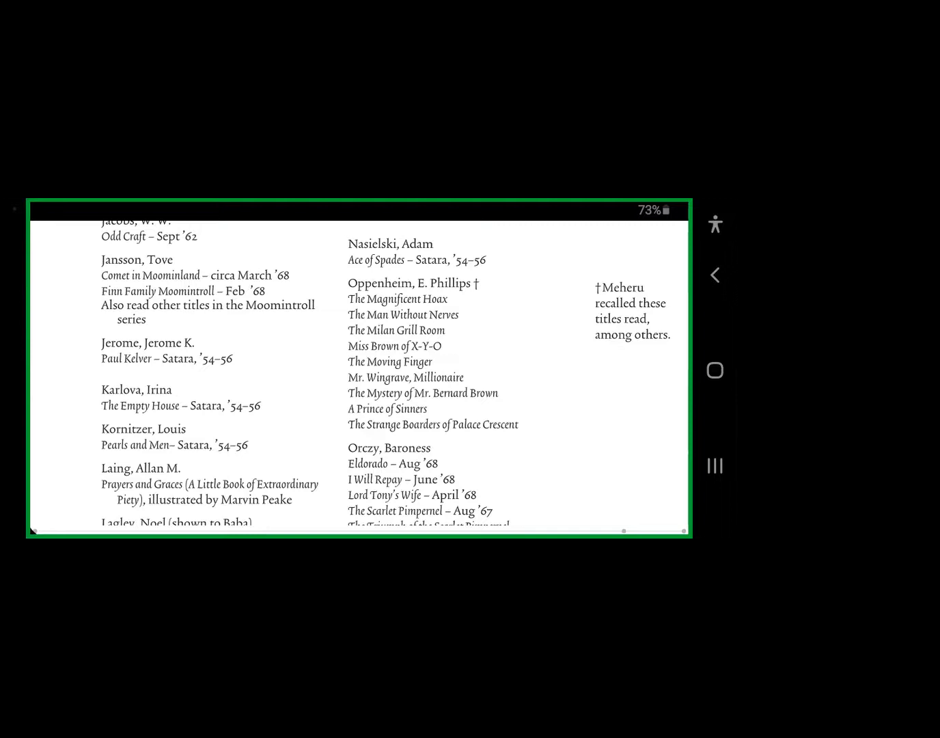
Scroll past Lagley and Leyton to view the whole page, Heyerdahl through Queen
scroll("down", 3)
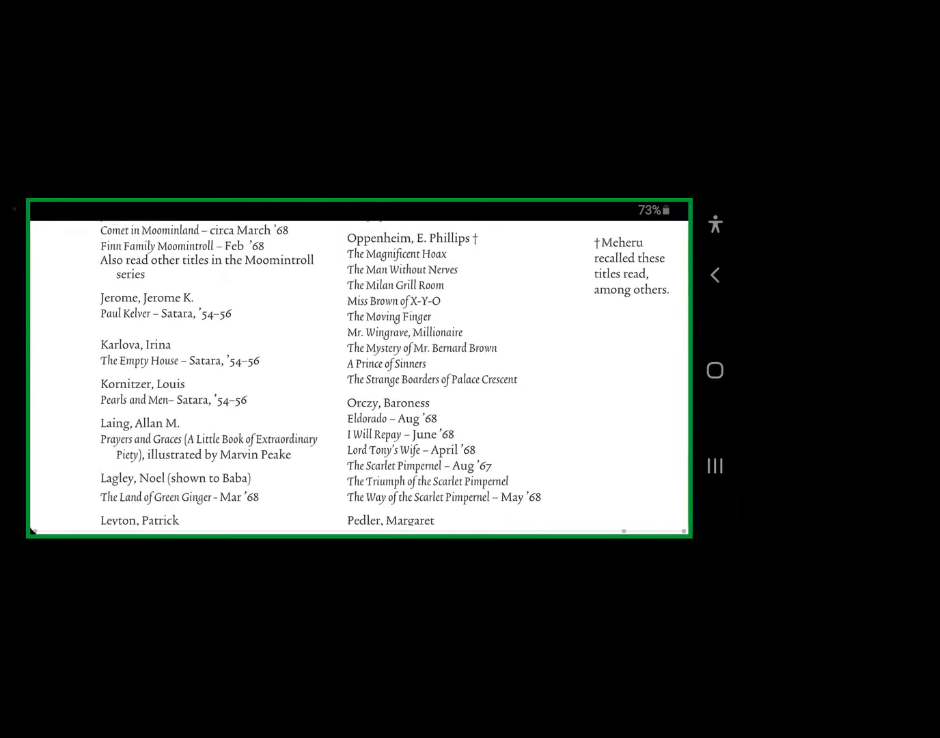
scroll("down", 3)
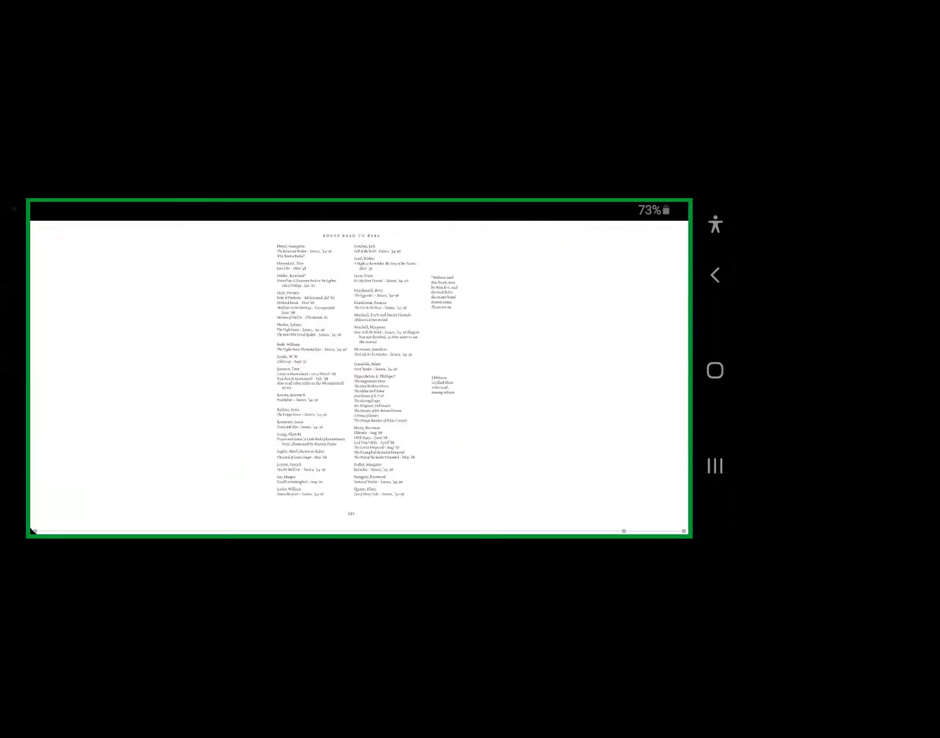
Turn to the next page showing Queen titles, Ratel, and Silvaton through Mary Stewart
scroll("left", 3)
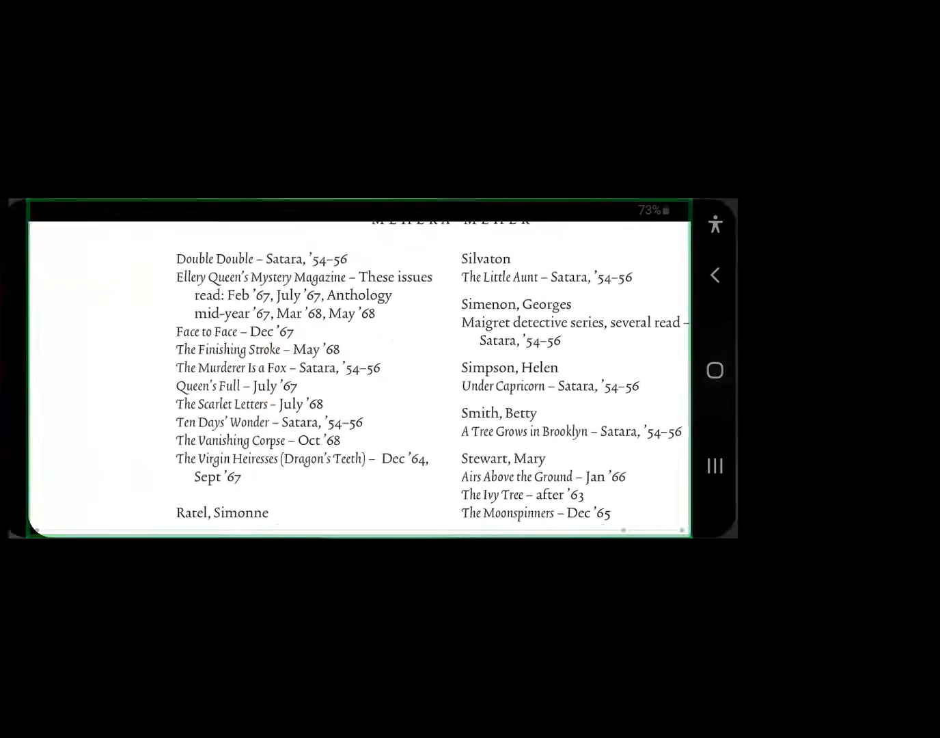
left_click(714, 370)
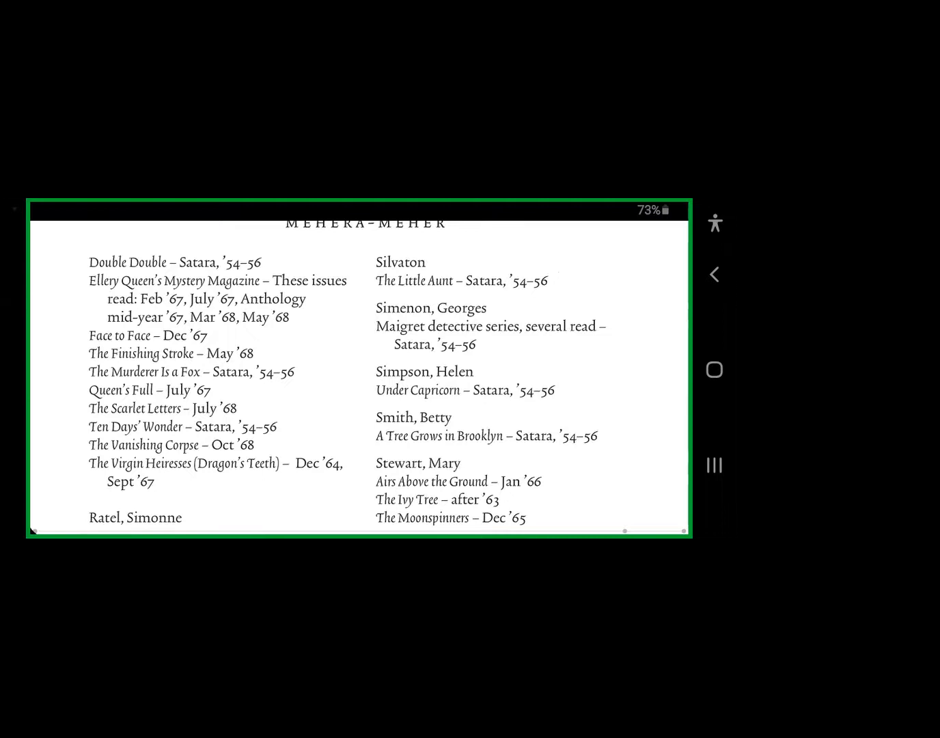
Scroll down the page from Ratel through Rohmer into the Rex Stout entries
scroll("down", 3)
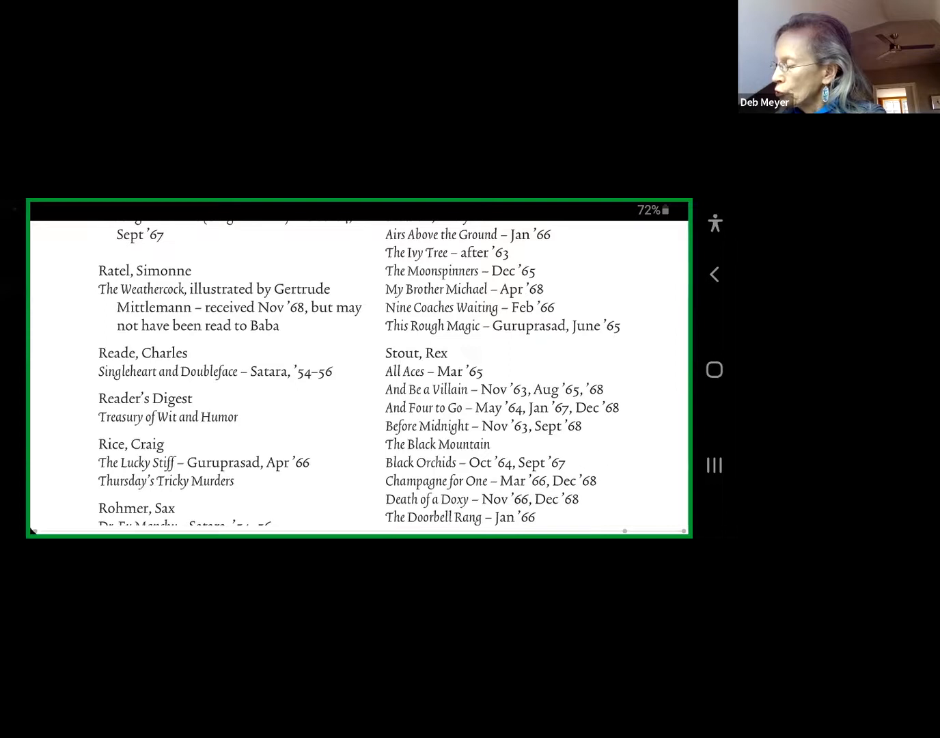
Scroll past Sabatini, Sapper and Seamark to page 592's bottom, ending at Sidgwick
scroll("down", 3)
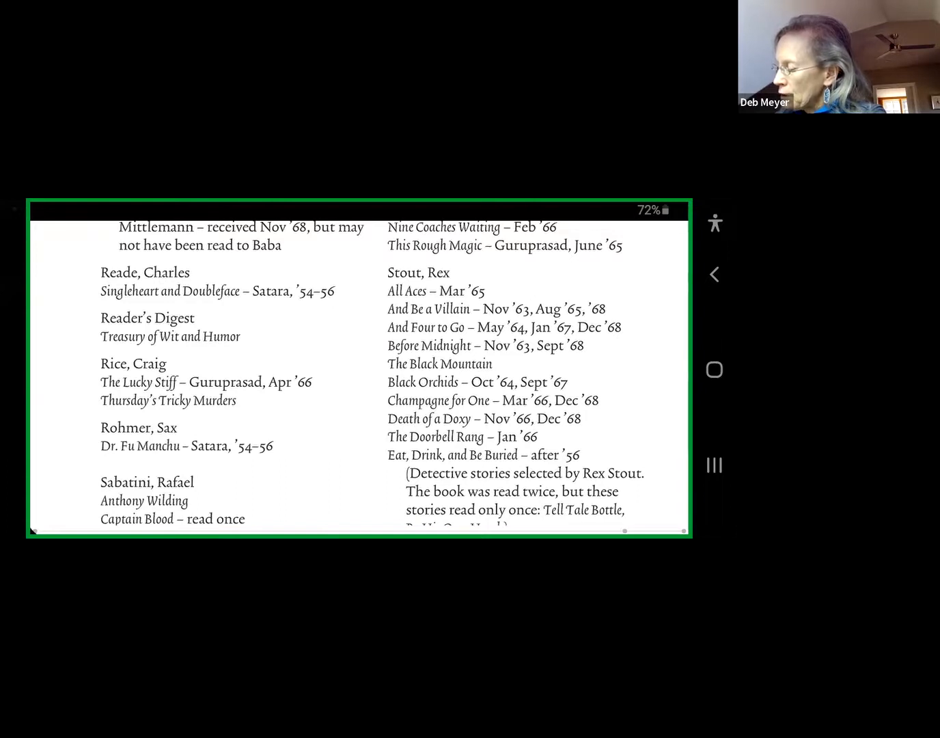
scroll("down", 3)
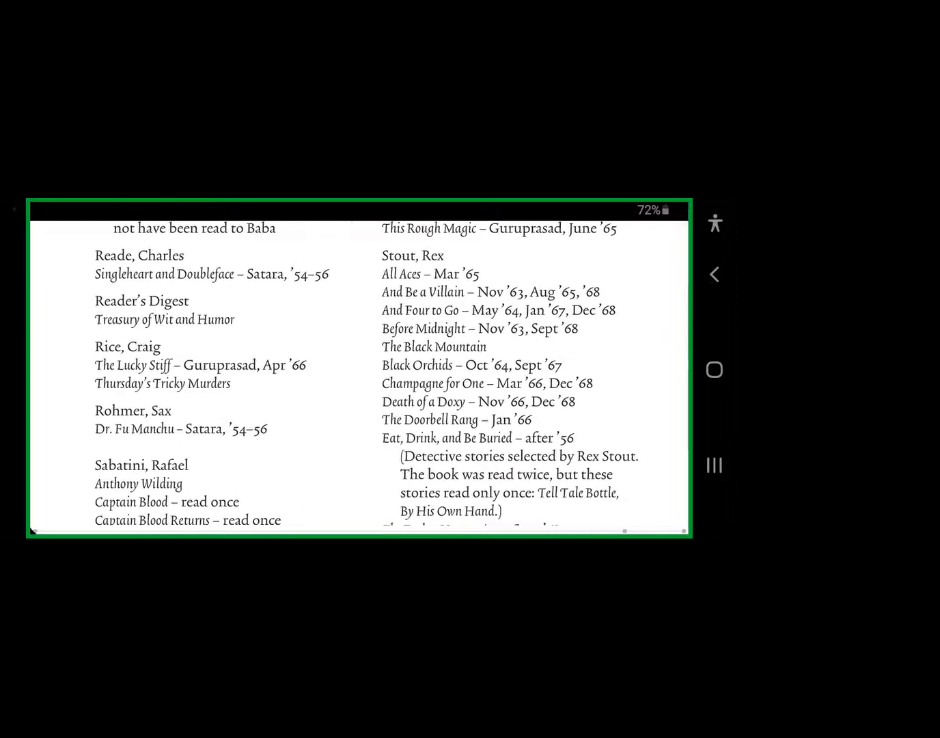
scroll("down", 3)
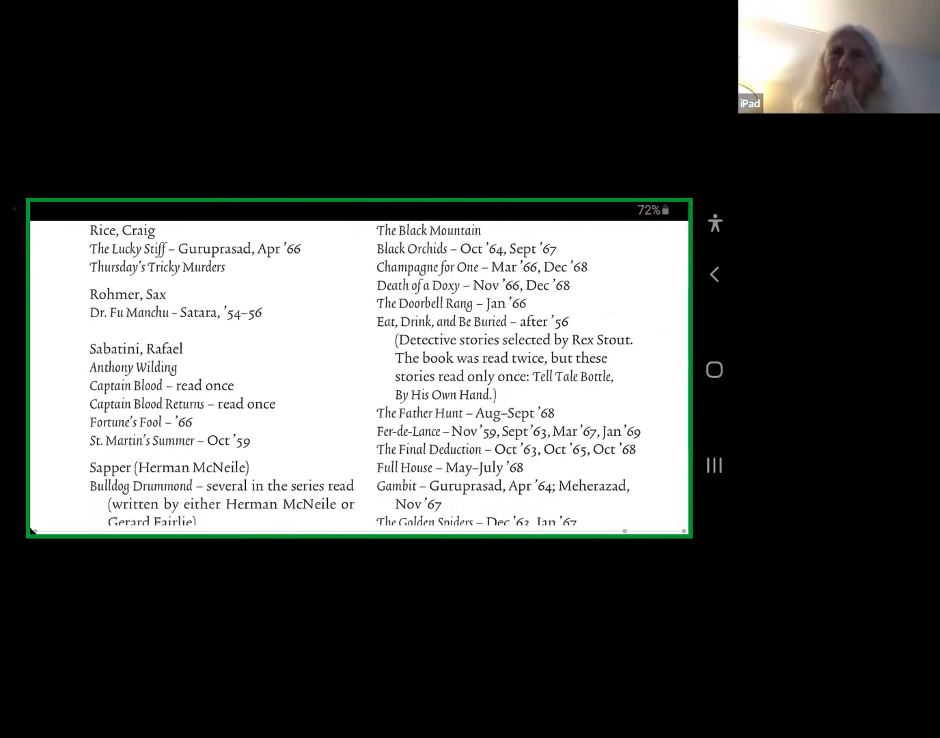
scroll("down", 3)
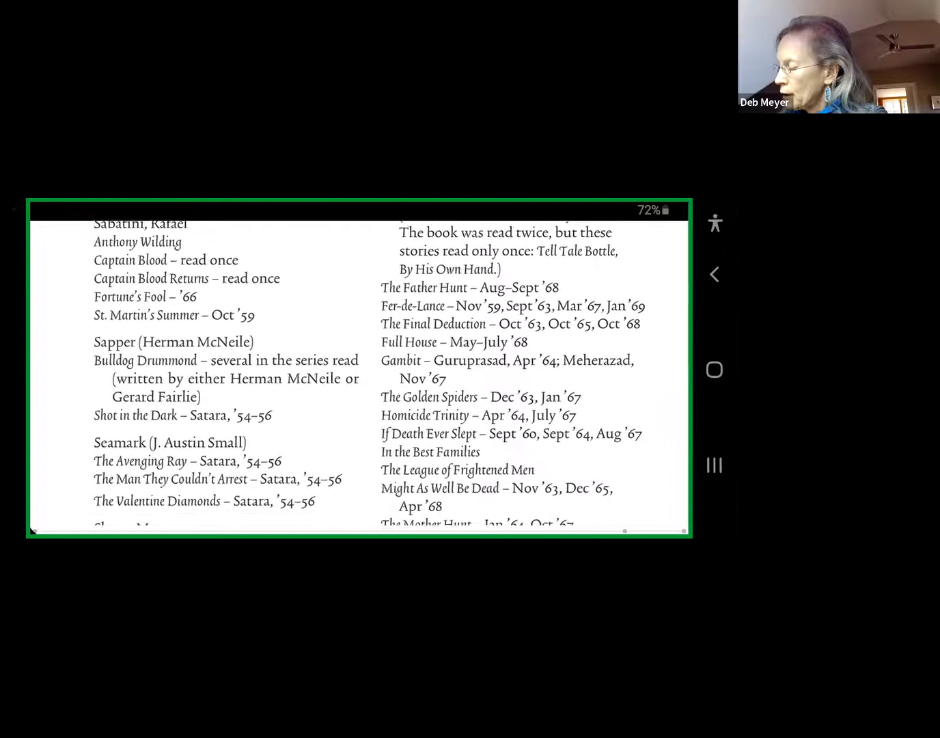
scroll("down", 3)
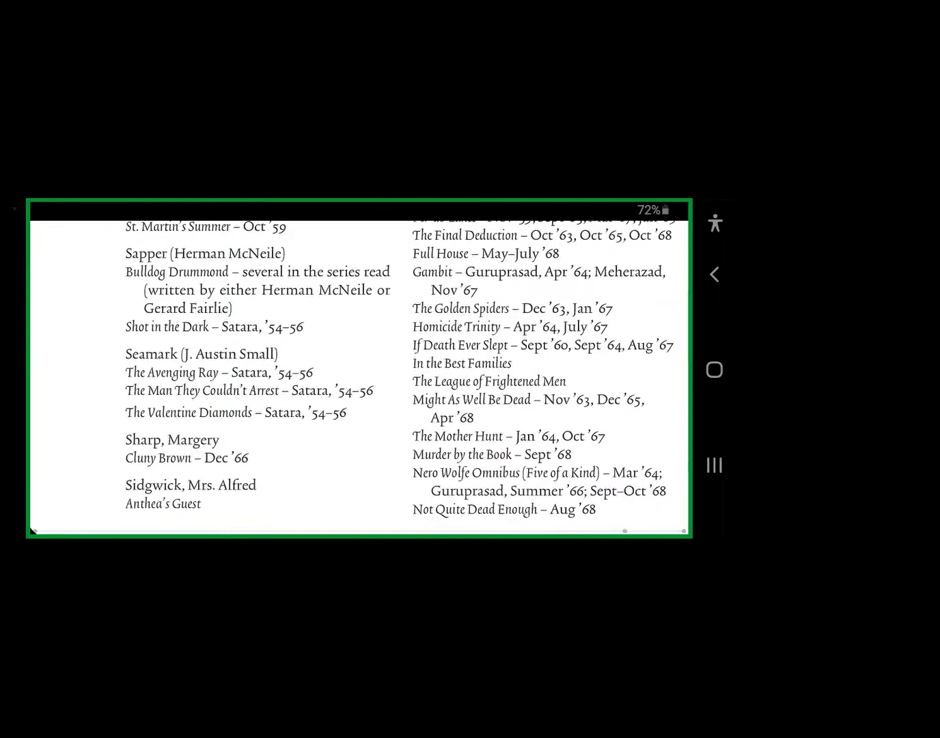
scroll("down", 3)
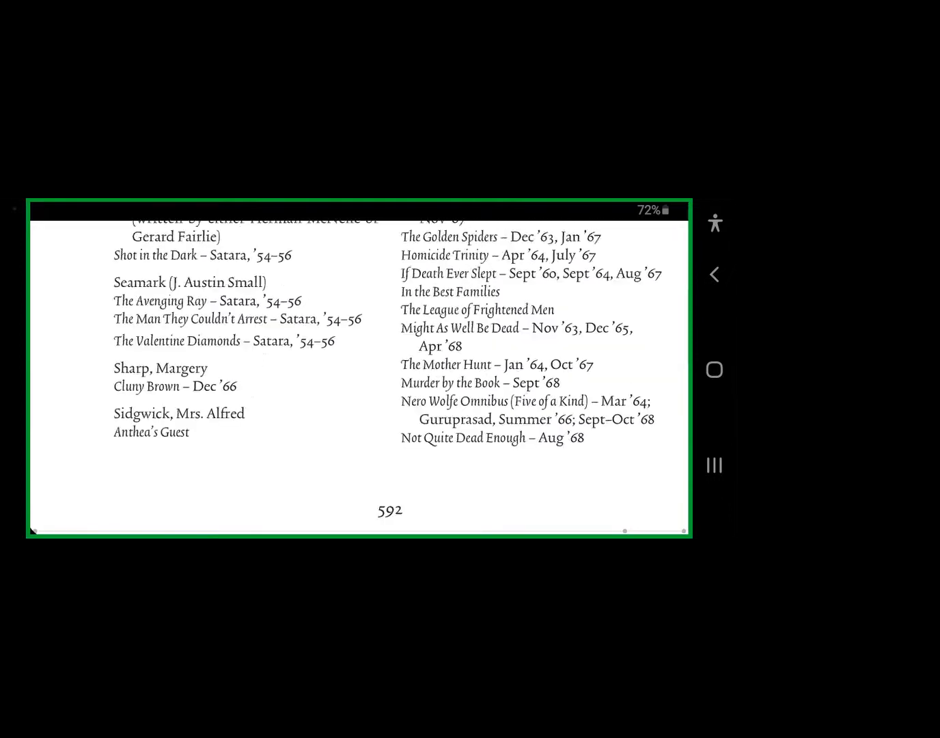
Swipe the page, then scroll past Ratel and Reade to Rice, Rohmer and Sabatini
scroll("left", 3)
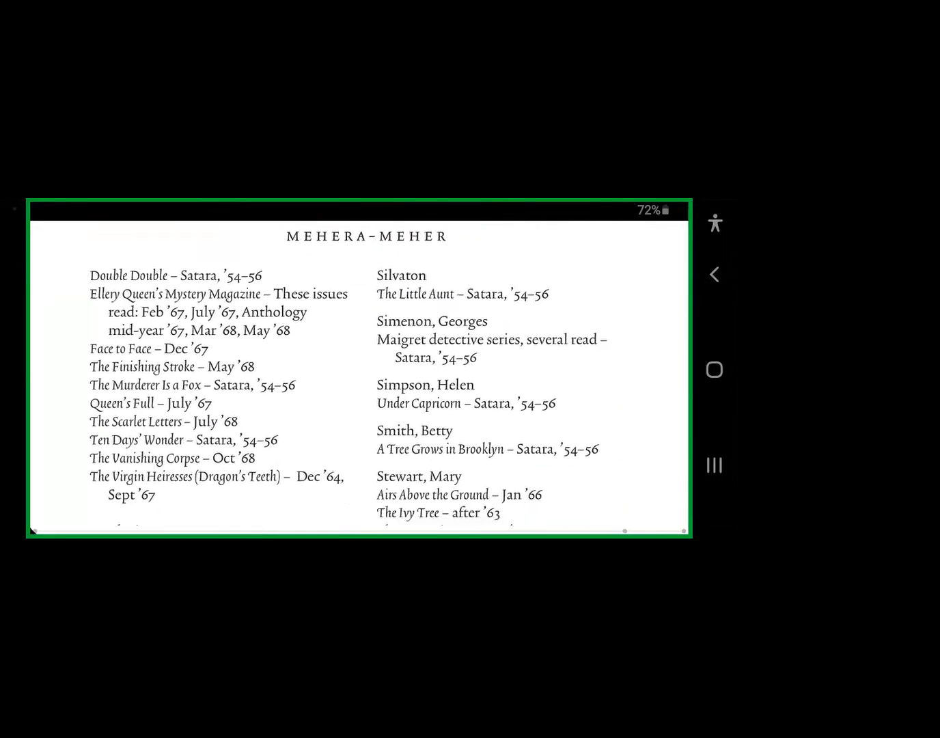
scroll("down", 3)
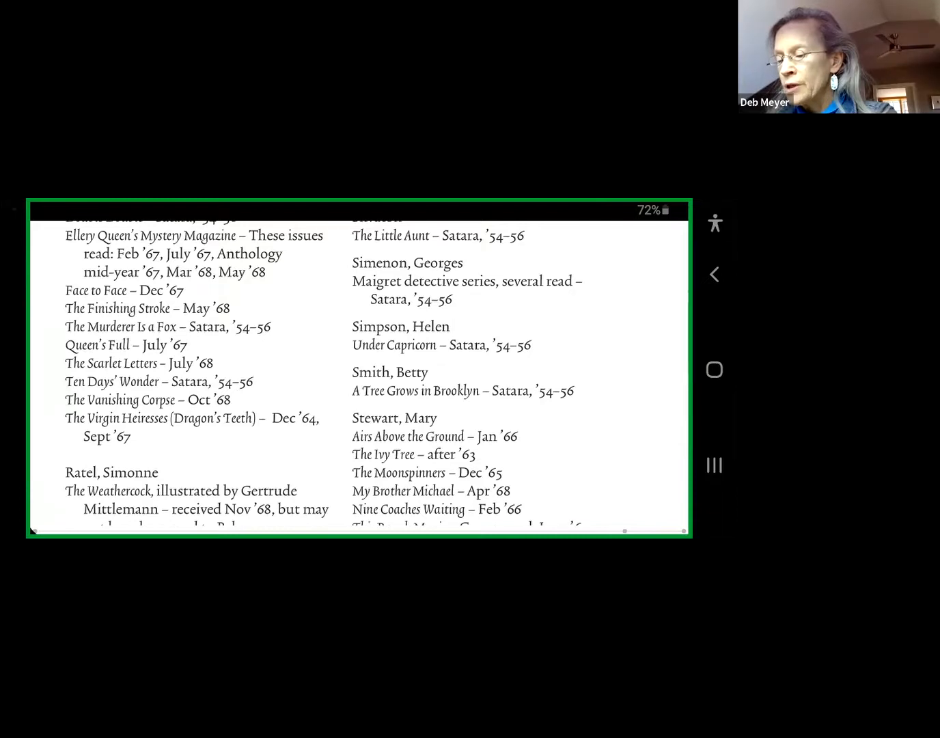
scroll("down", 3)
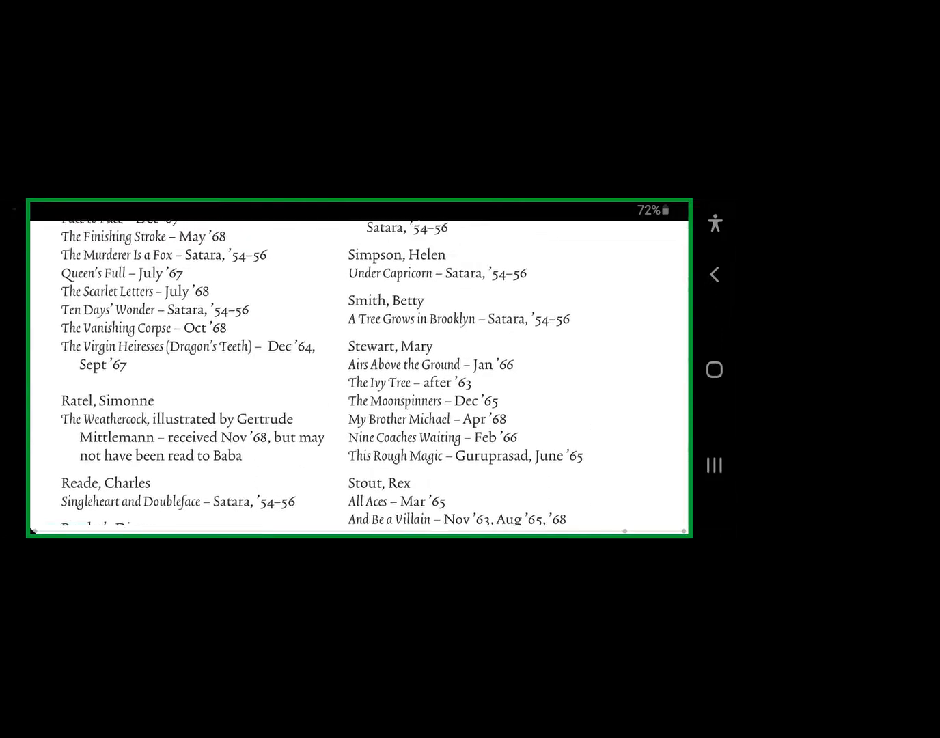
scroll("down", 3)
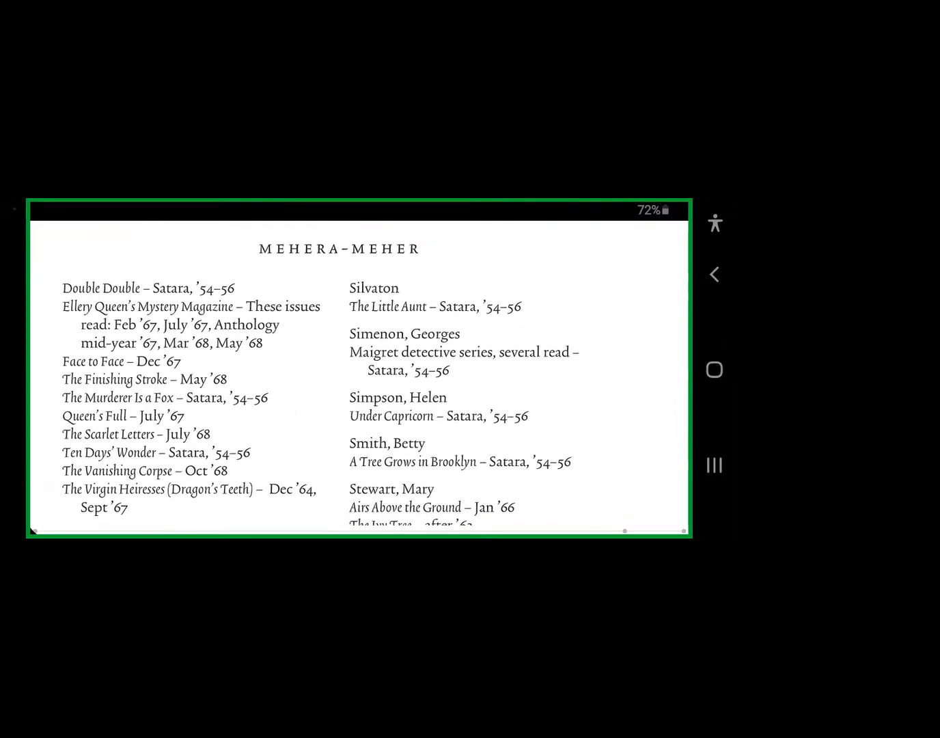
scroll("down", 3)
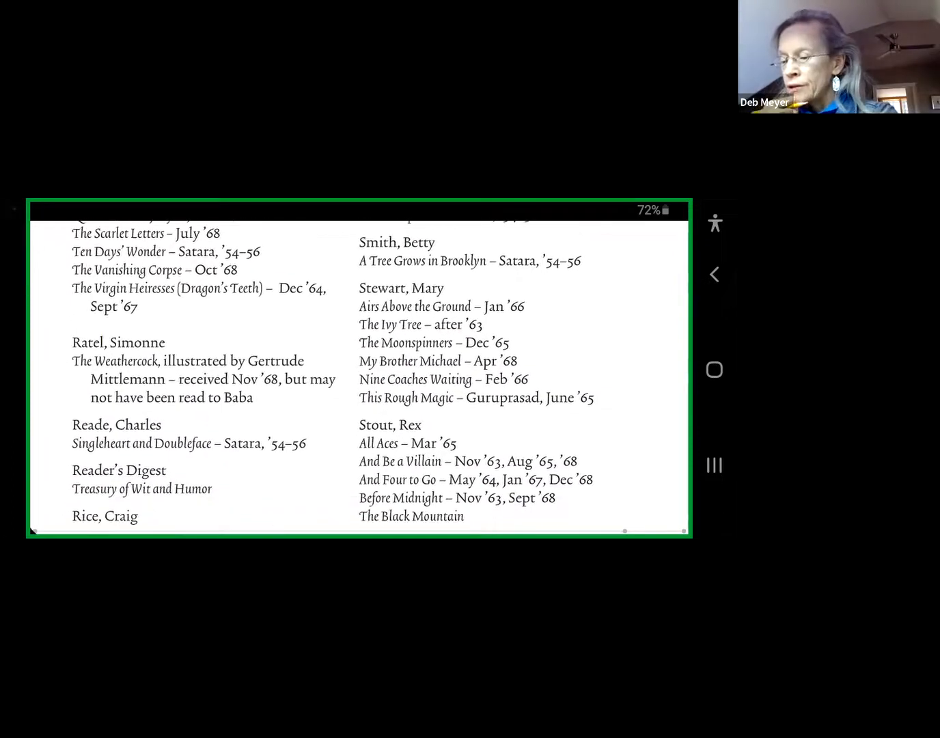
scroll("down", 3)
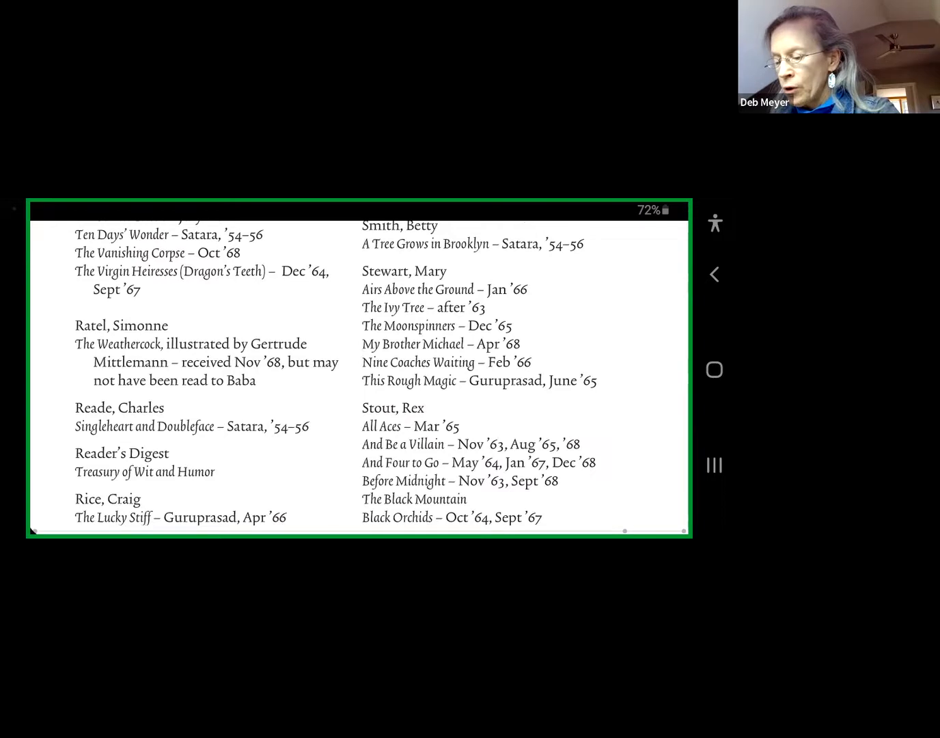
scroll("down", 3)
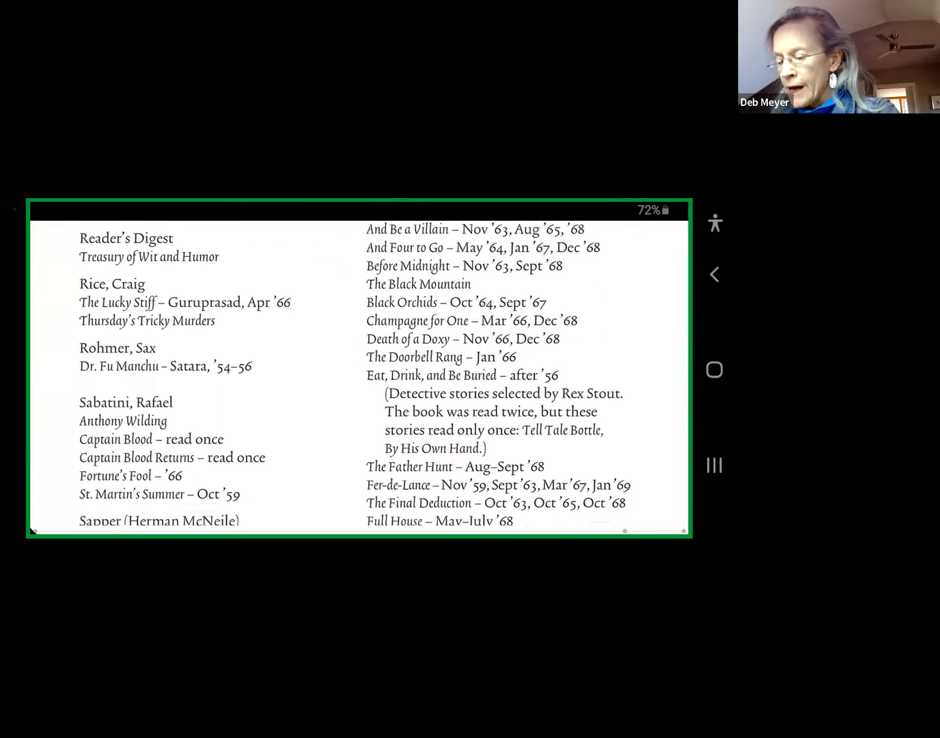
Scroll through Sapper and Seamark onto the page starting with Over My Dead Body
scroll("down", 3)
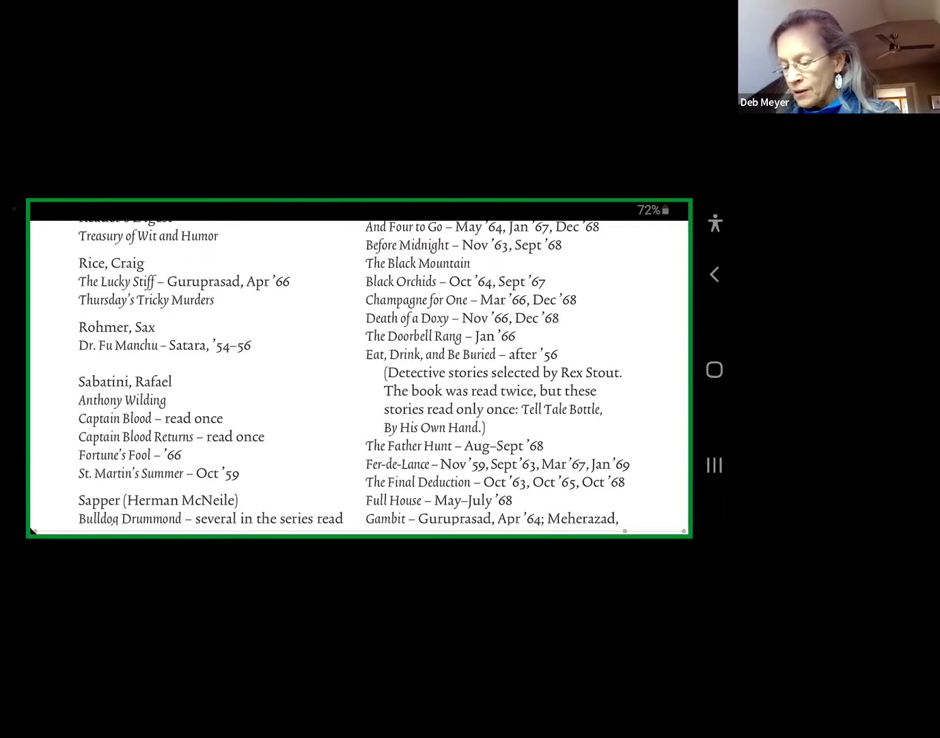
scroll("down", 3)
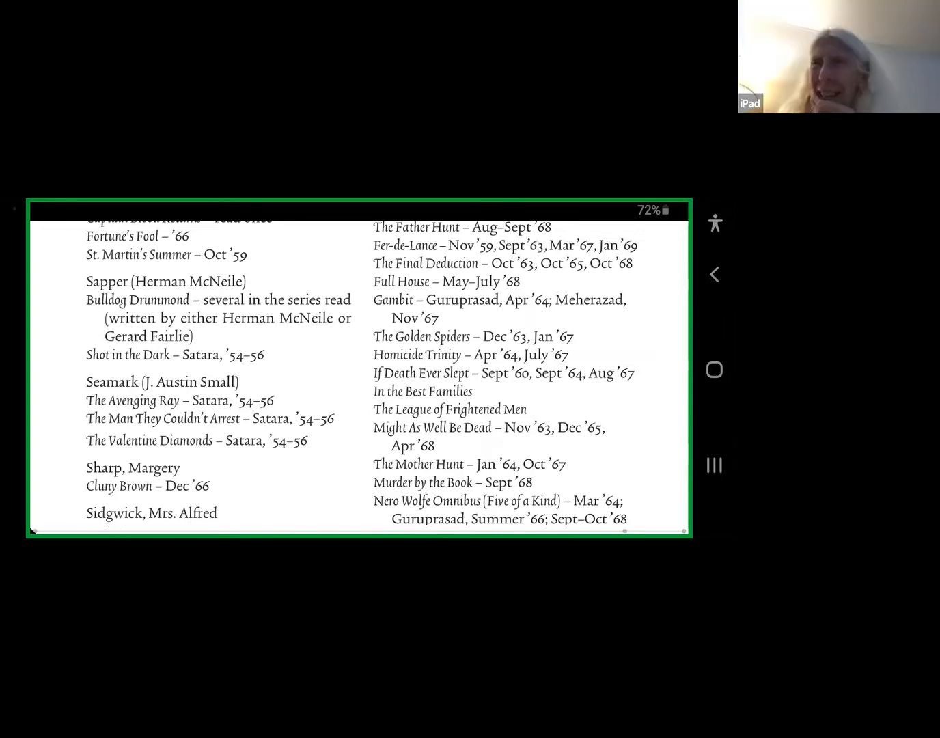
scroll("down", 3)
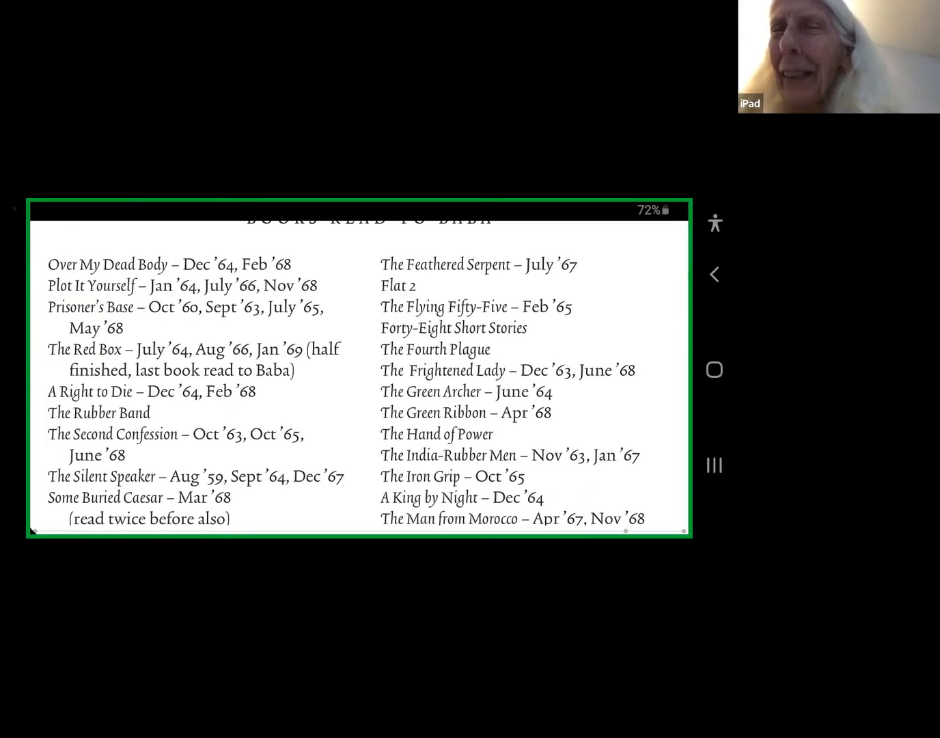
Scroll down from Three at Wolfe's Door to Where There's a Will and White Face
scroll("down", 3)
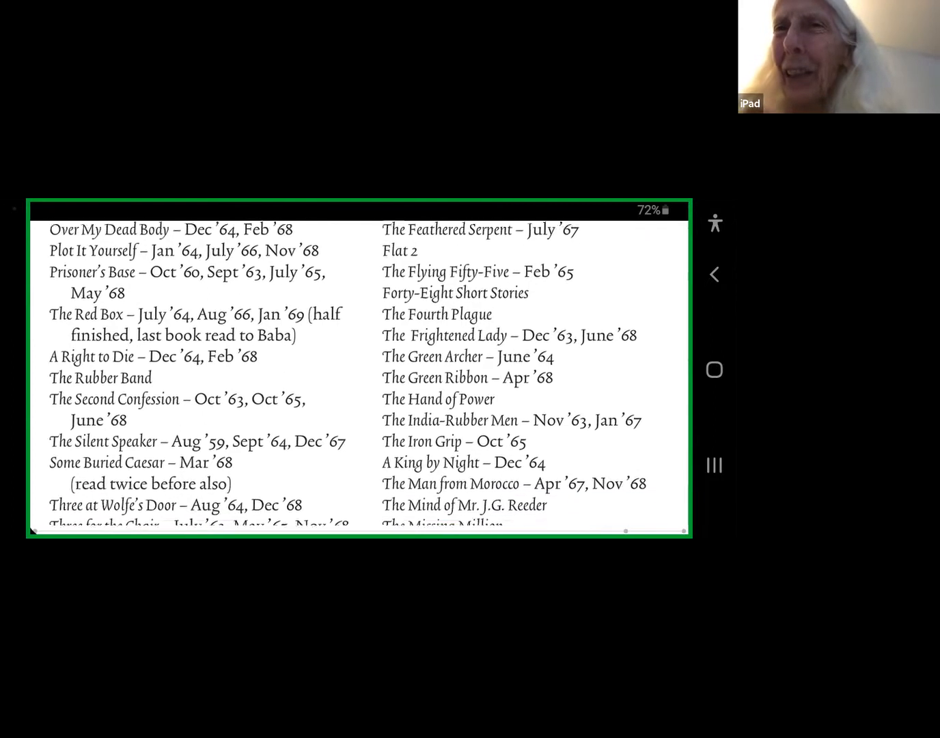
scroll("down", 3)
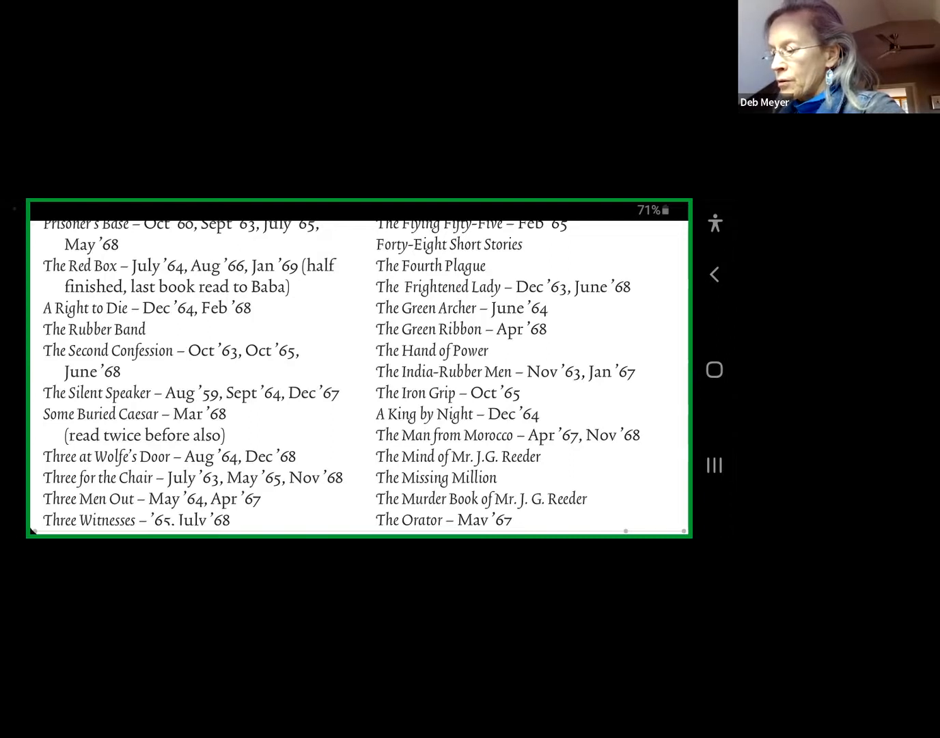
scroll("down", 3)
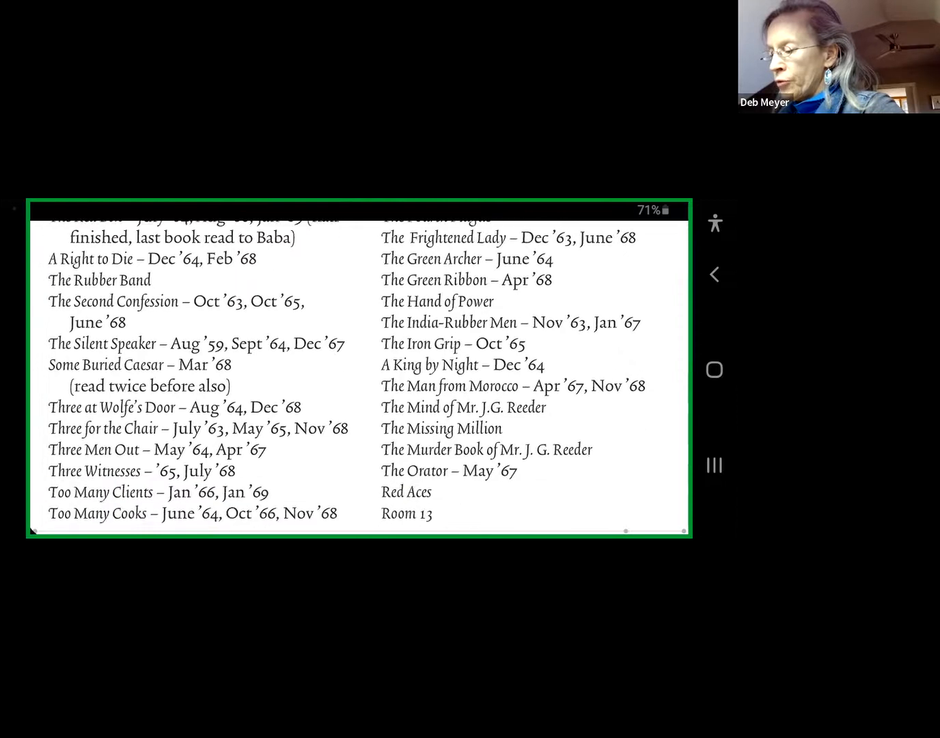
scroll("down", 3)
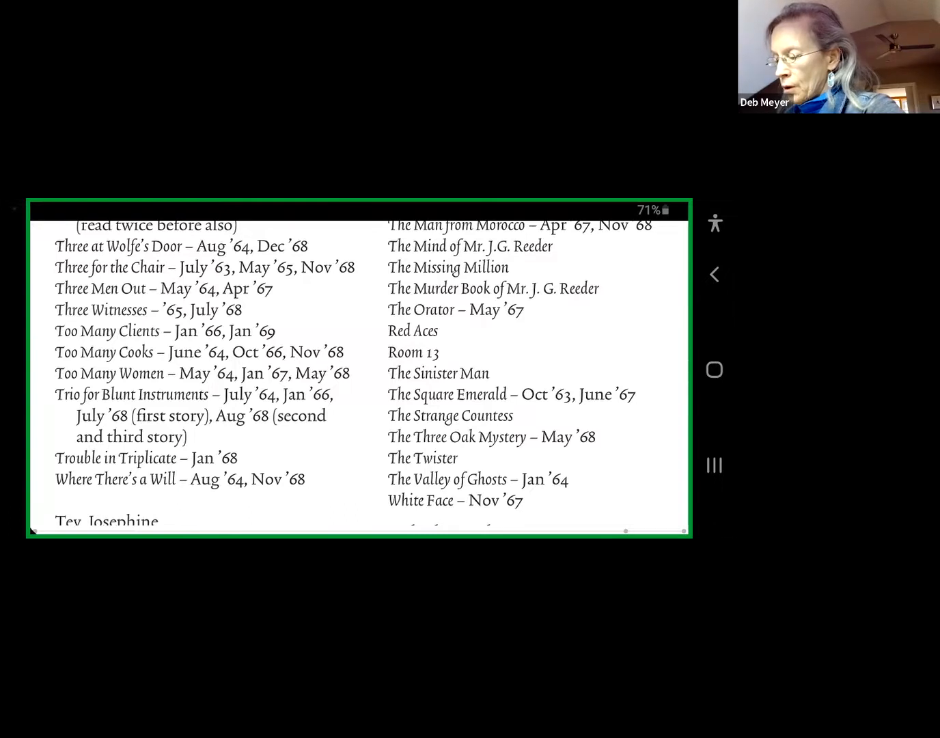
Scroll down to Tey's Brat Farrar, Tolkien's titles, and Walpole through Wibberley
scroll("down", 3)
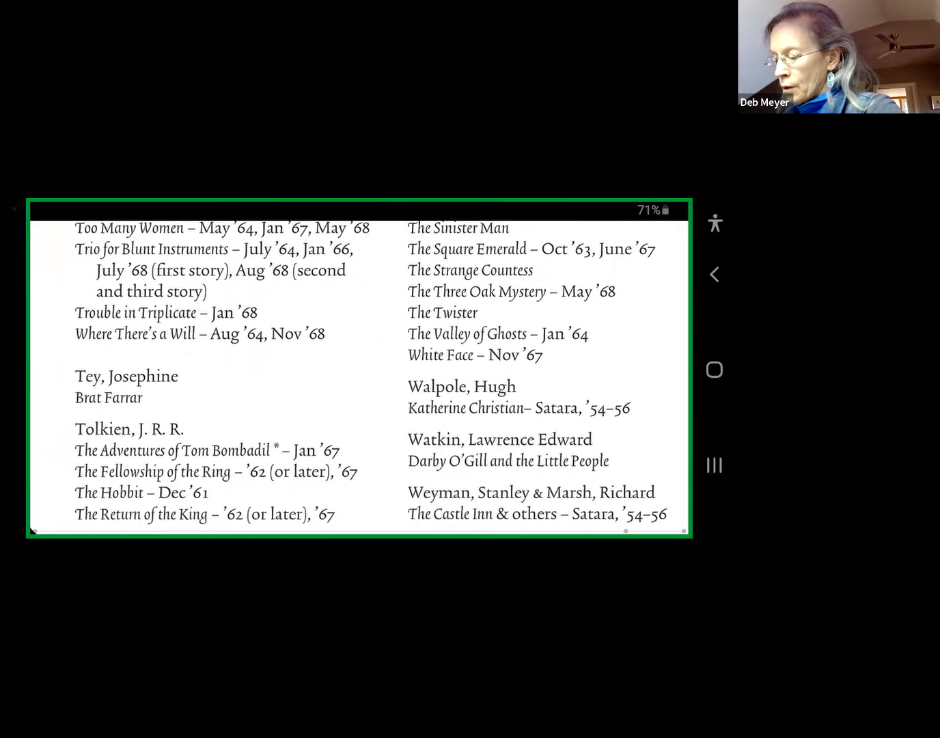
scroll("down", 3)
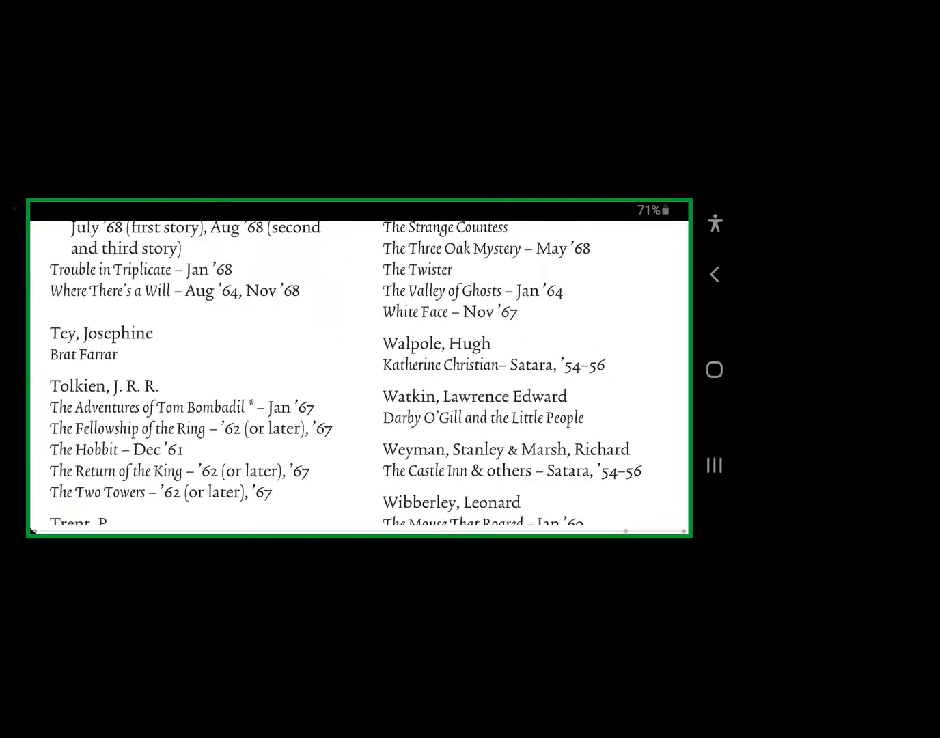
Scroll the booklist down to Trent's The Craven Mystery, Wallace's heading, Wilde and Williamson
scroll("down", 3)
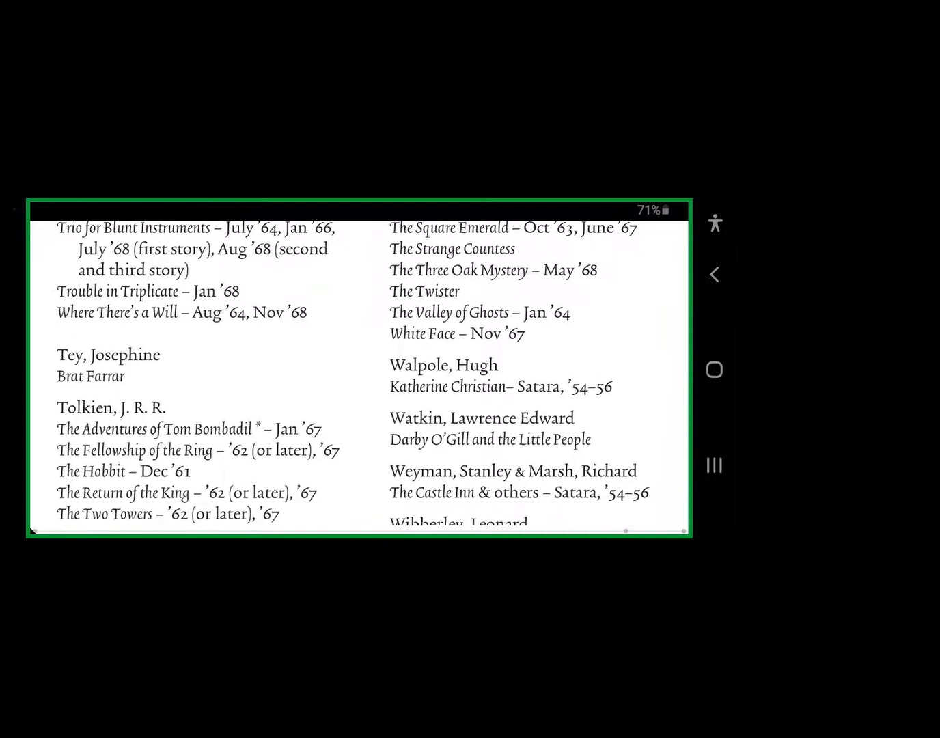
scroll("down", 3)
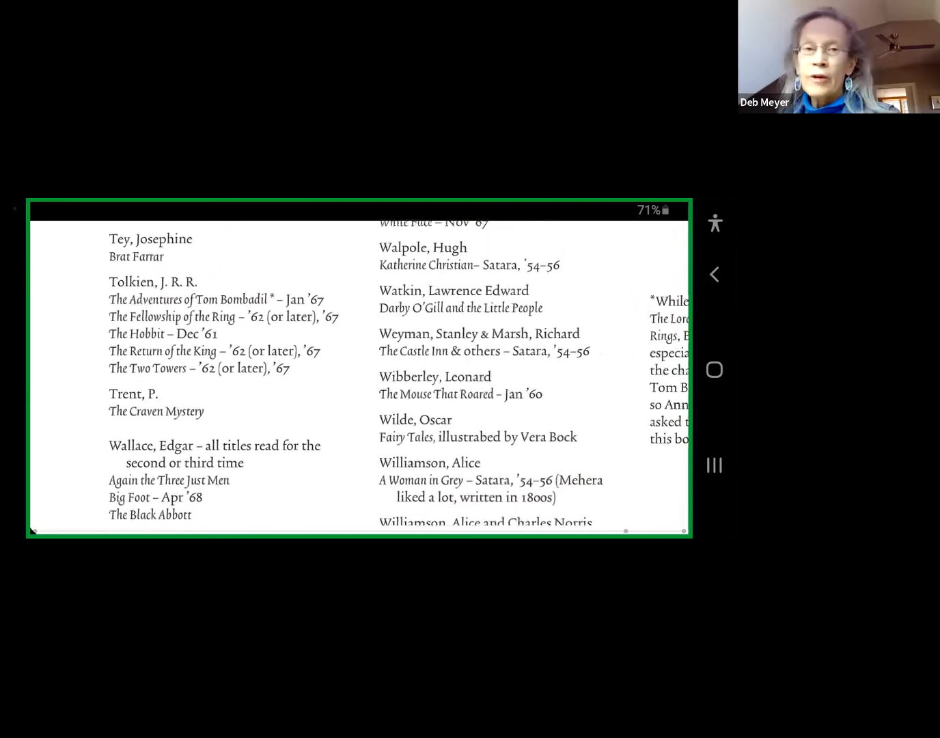
Scroll through Wallace's titles to The Duke in the Suburbs and Winsor's Forever Amber
scroll("down", 3)
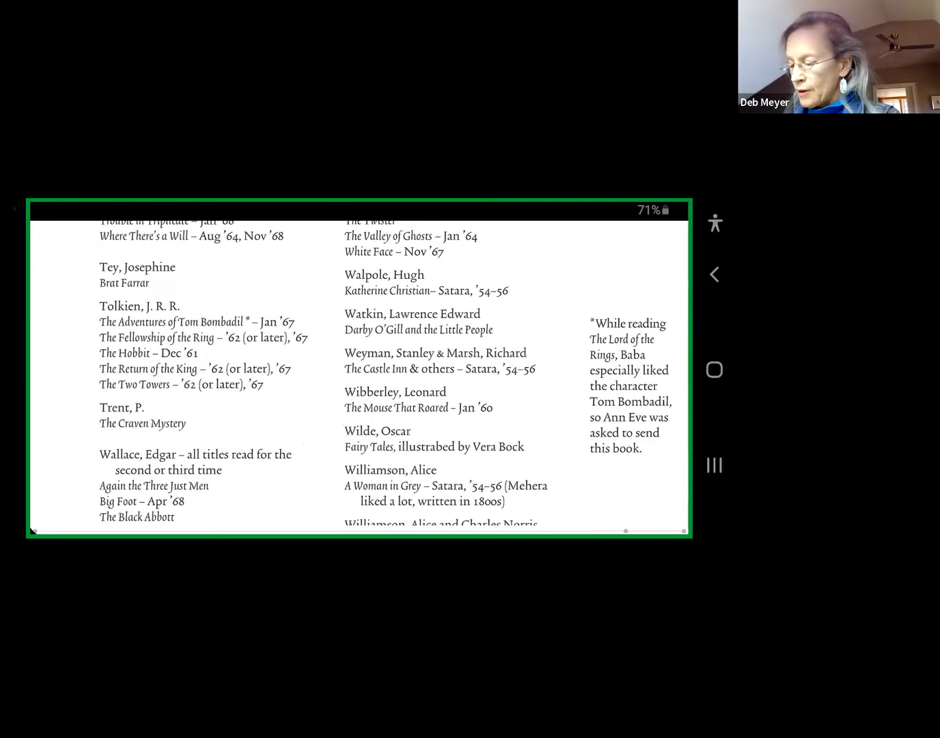
scroll("down", 3)
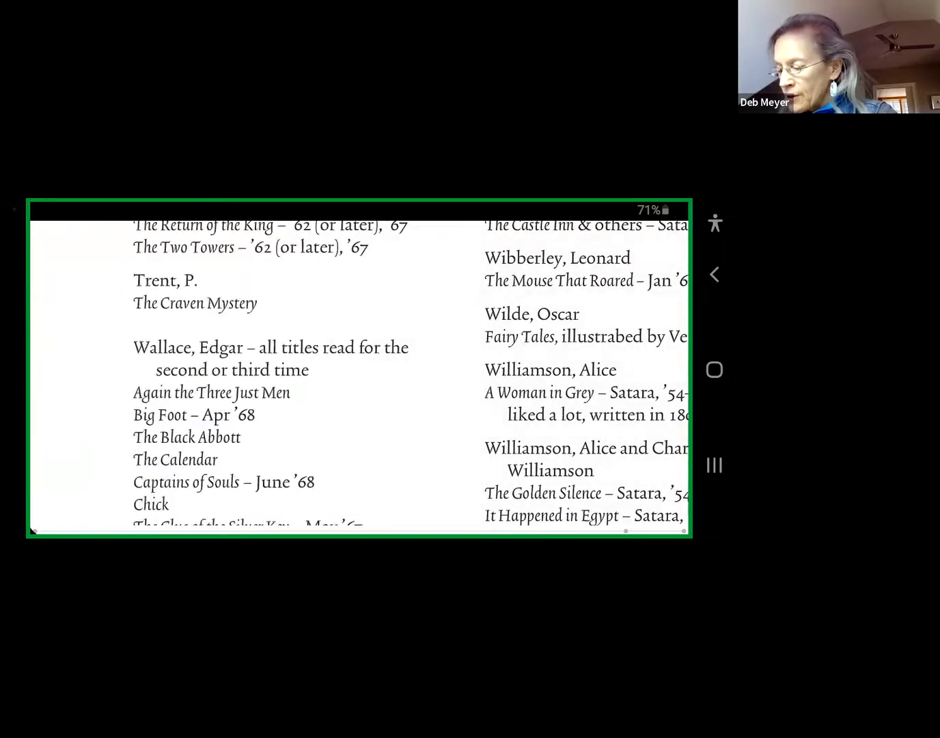
scroll("down", 3)
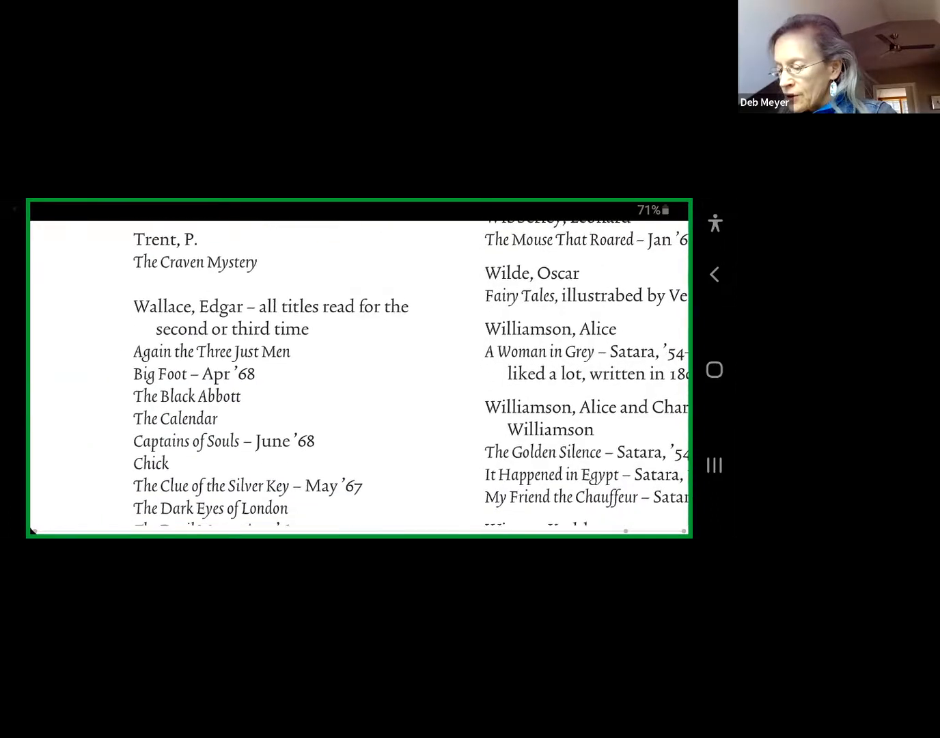
scroll("down", 3)
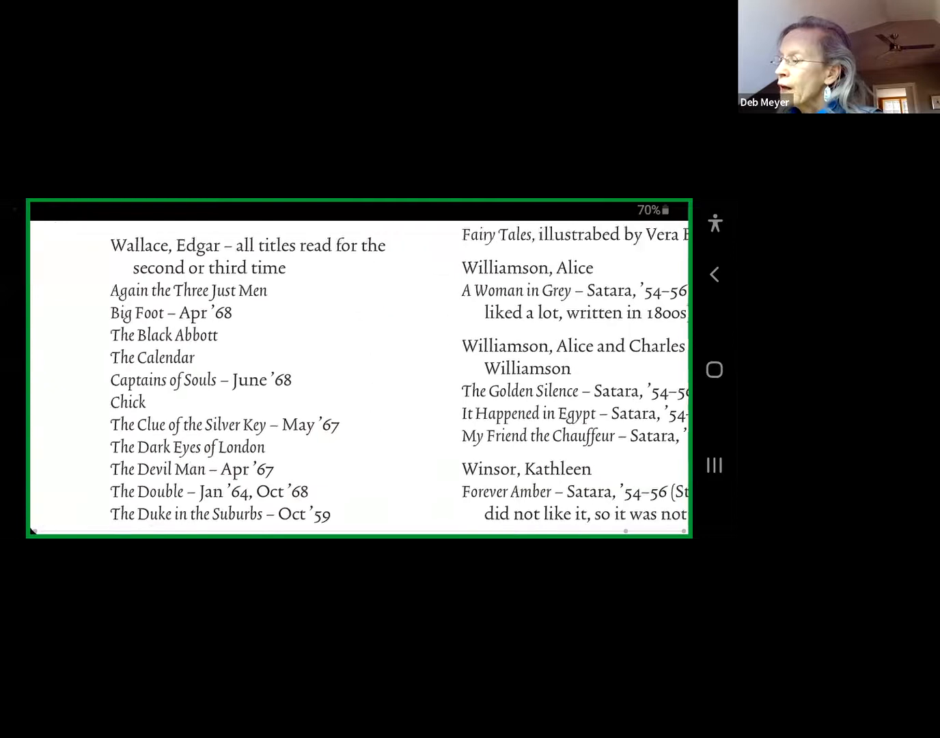
Scroll past Wallace's Forty-Eight Short Stories through White Face to Tolkien and Walpole–Williamson
scroll("down", 3)
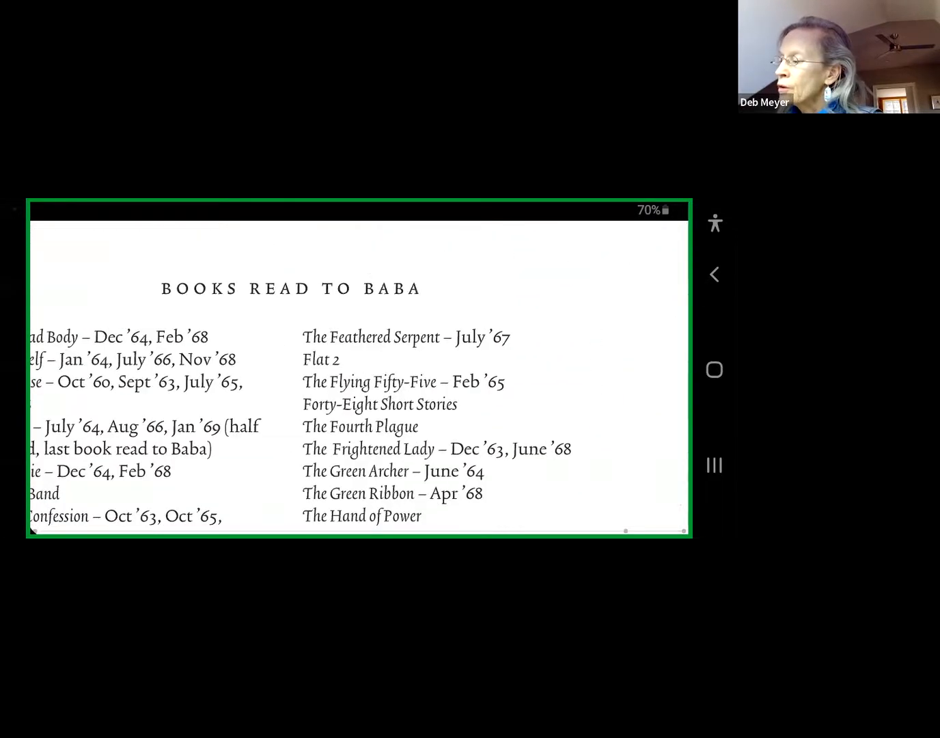
scroll("down", 3)
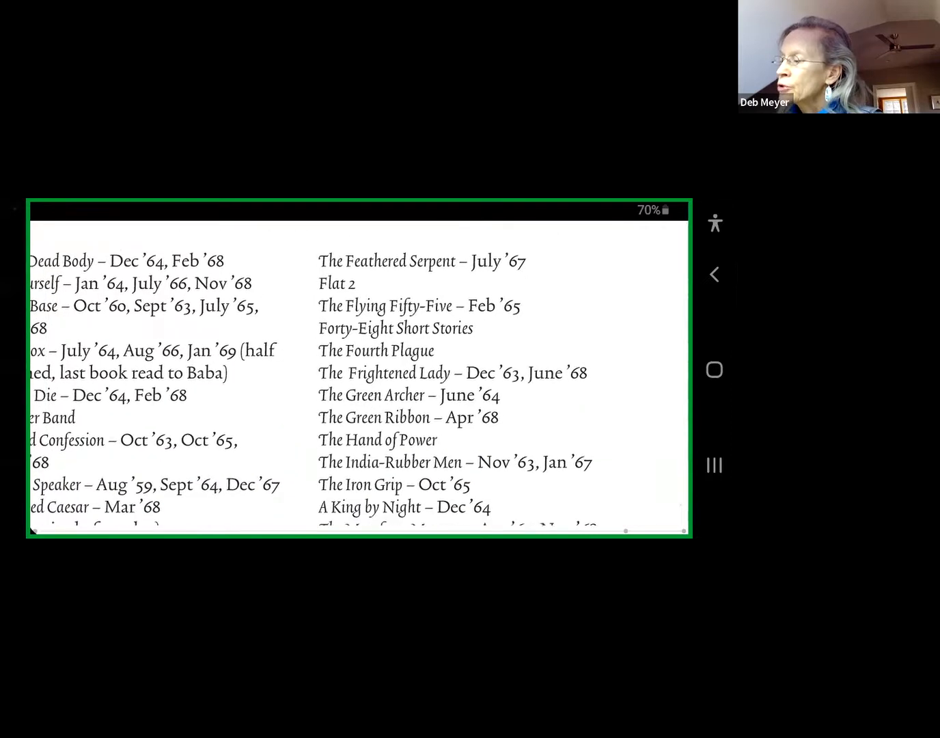
scroll("down", 3)
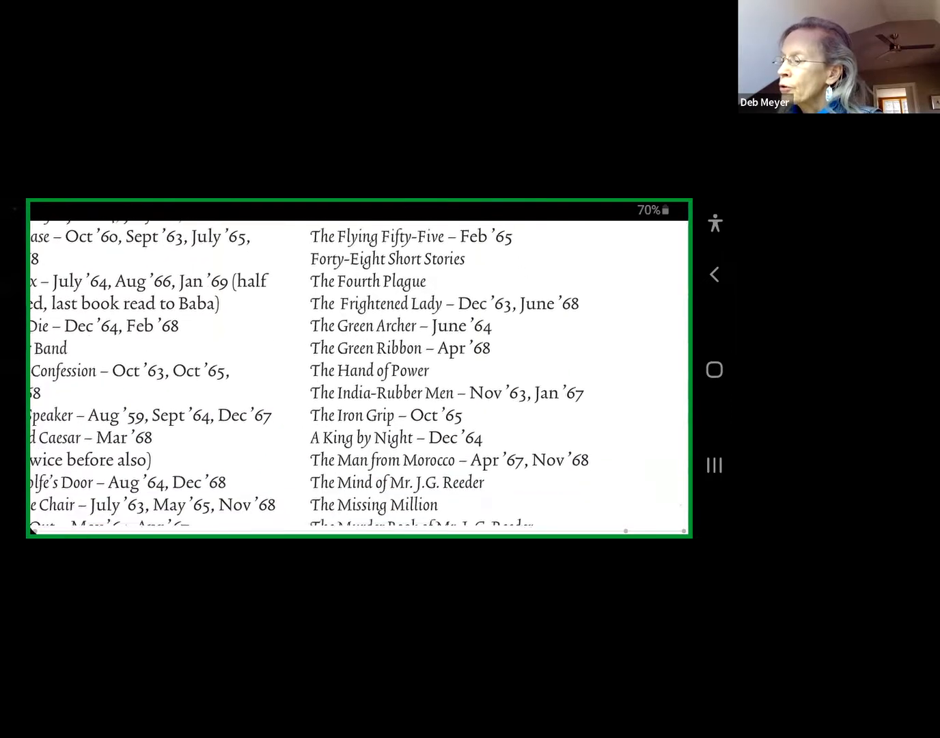
scroll("down", 3)
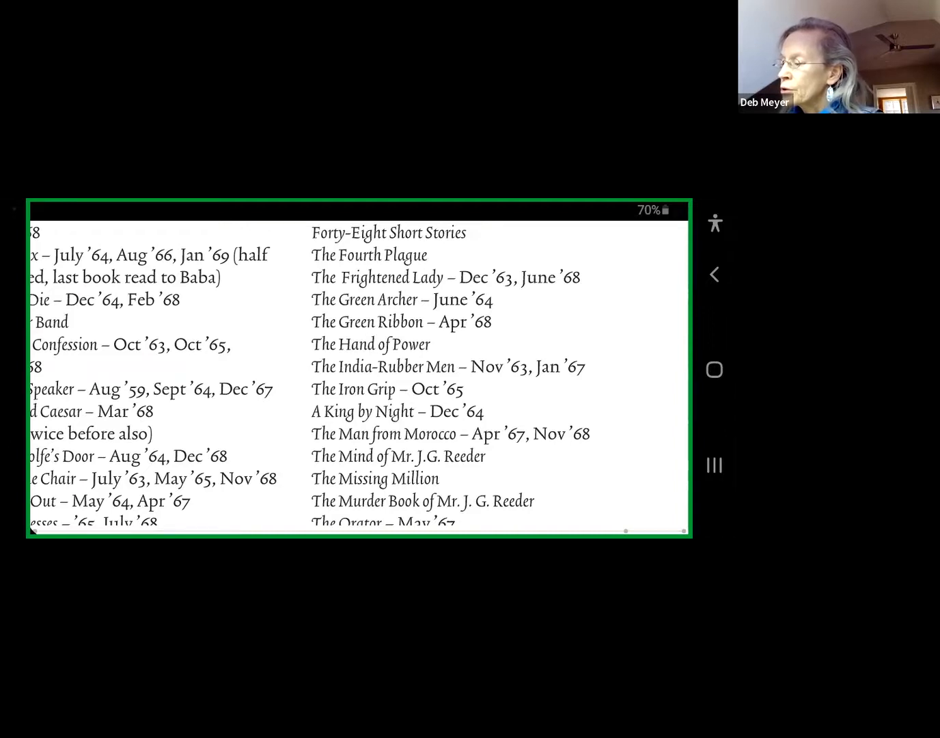
scroll("down", 3)
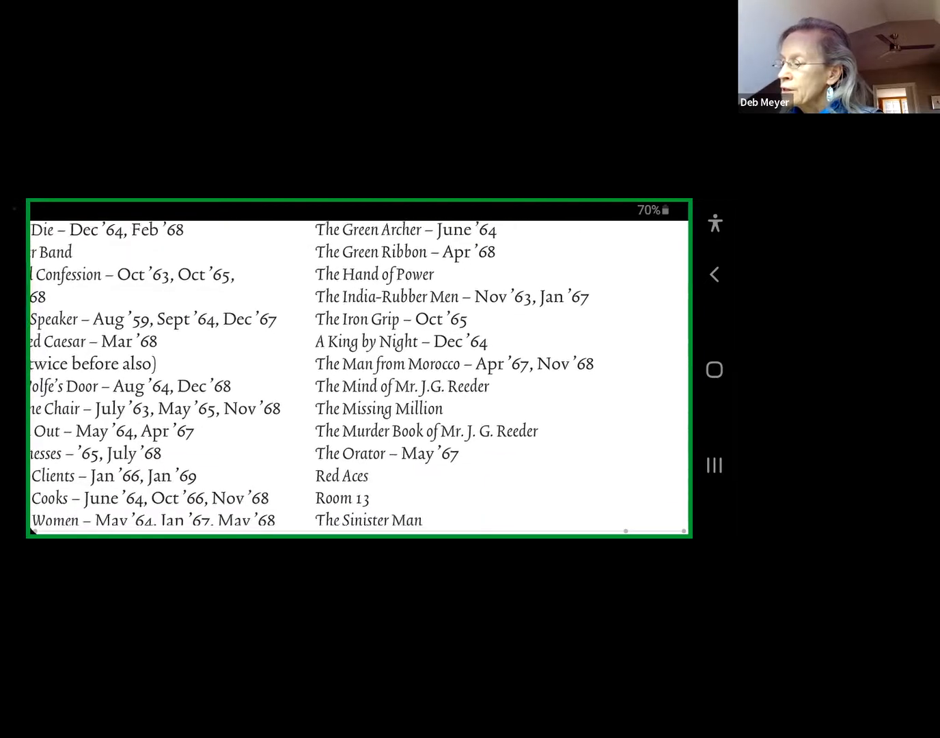
scroll("down", 3)
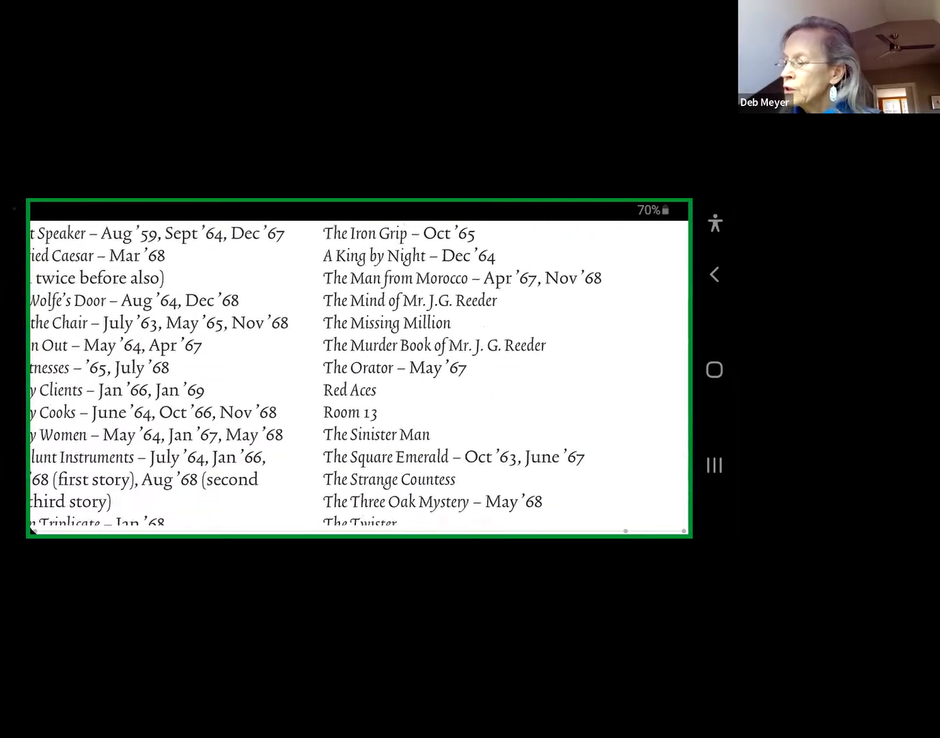
scroll("down", 3)
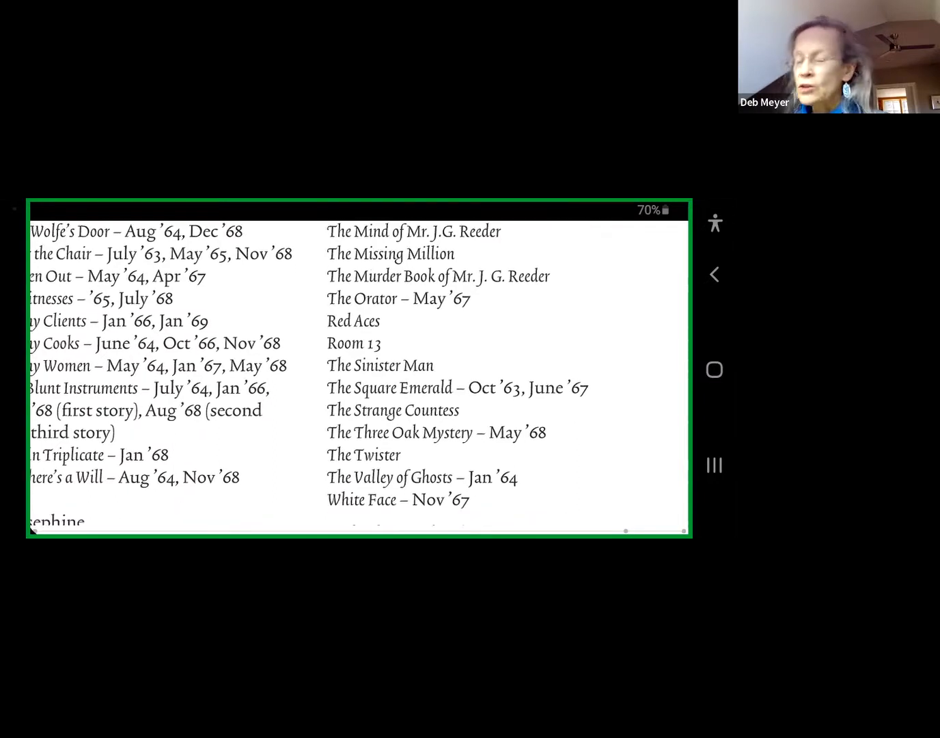
scroll("down", 3)
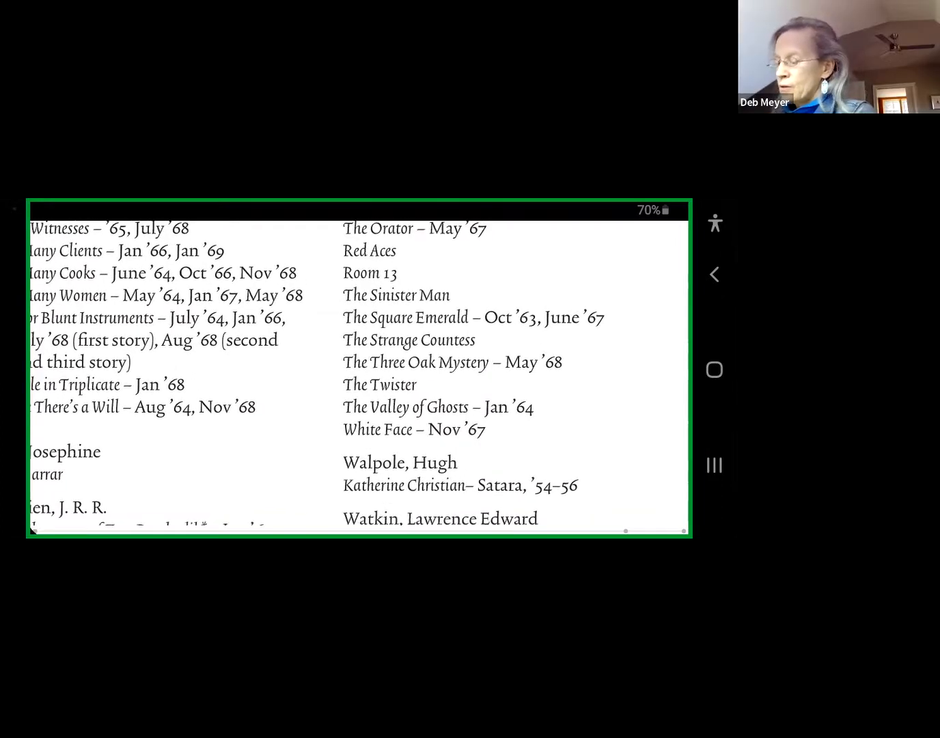
scroll("down", 3)
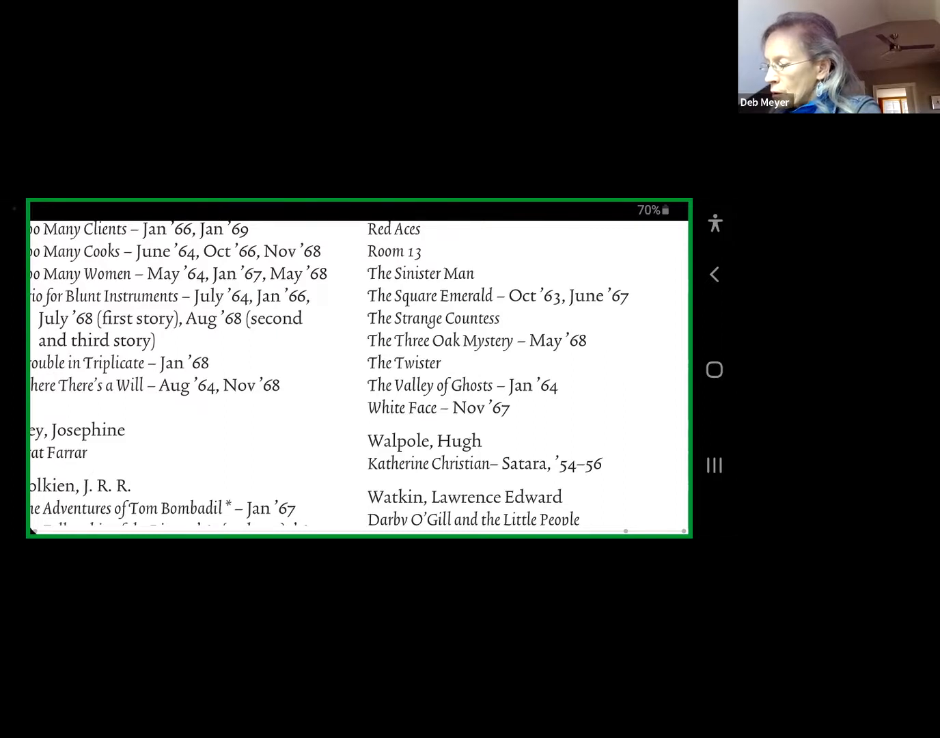
scroll("down", 3)
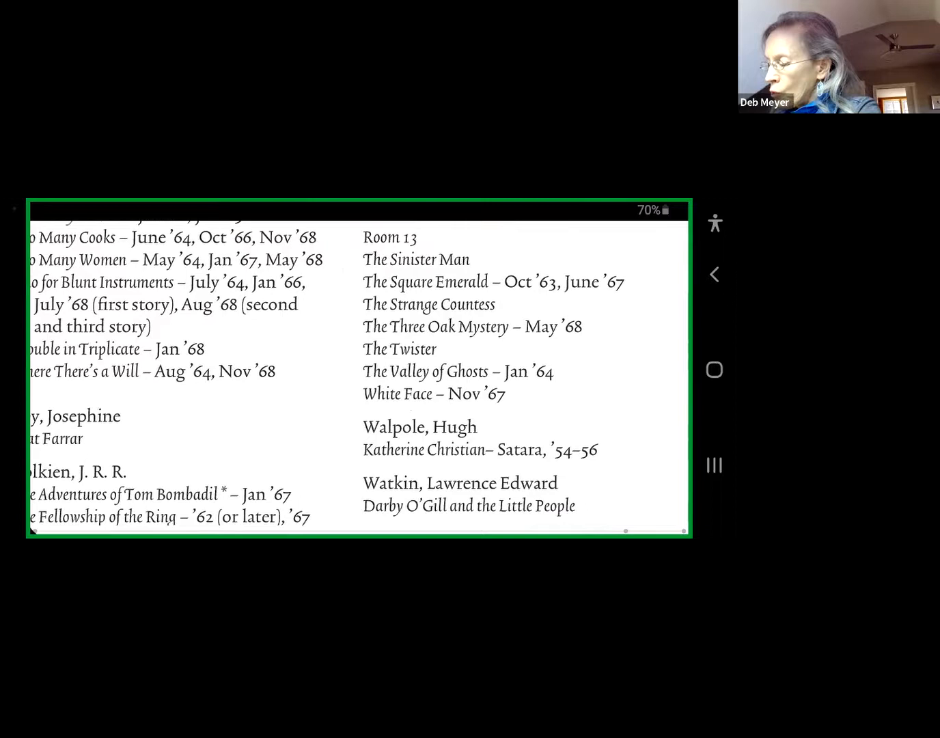
scroll("down", 3)
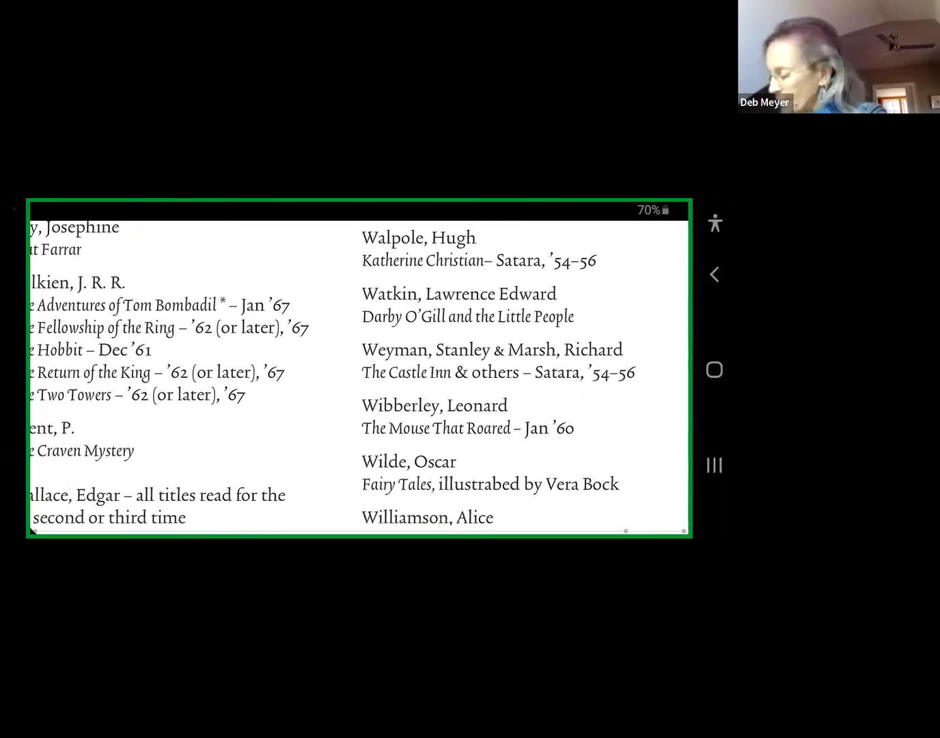
Scroll on to the page of Wodehouse titles beside novels from The Empty House onward
scroll("down", 3)
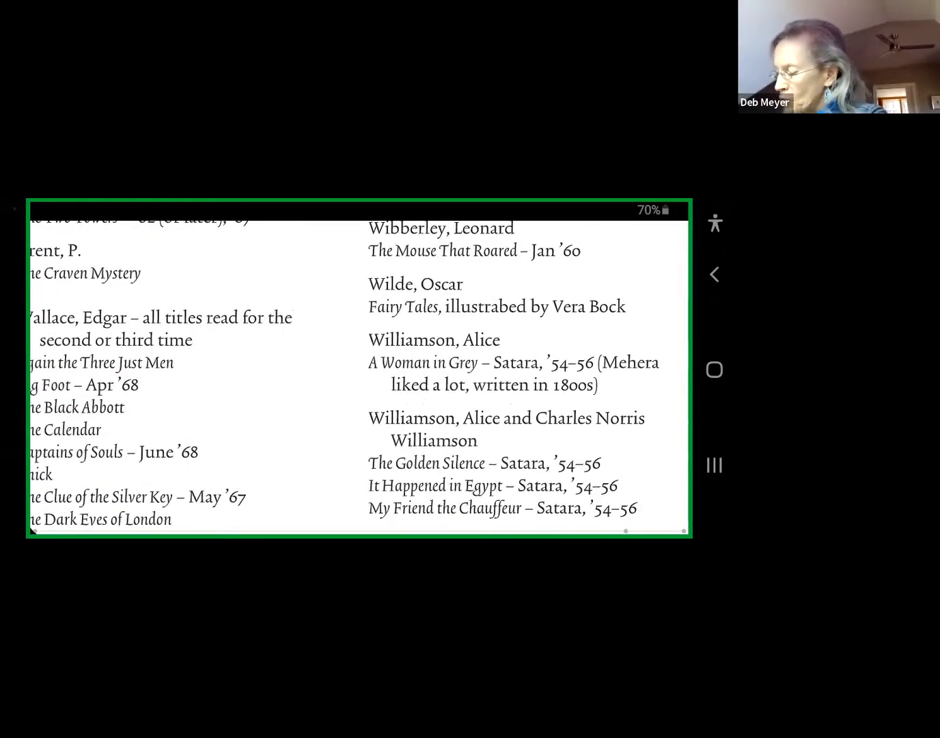
scroll("down", 3)
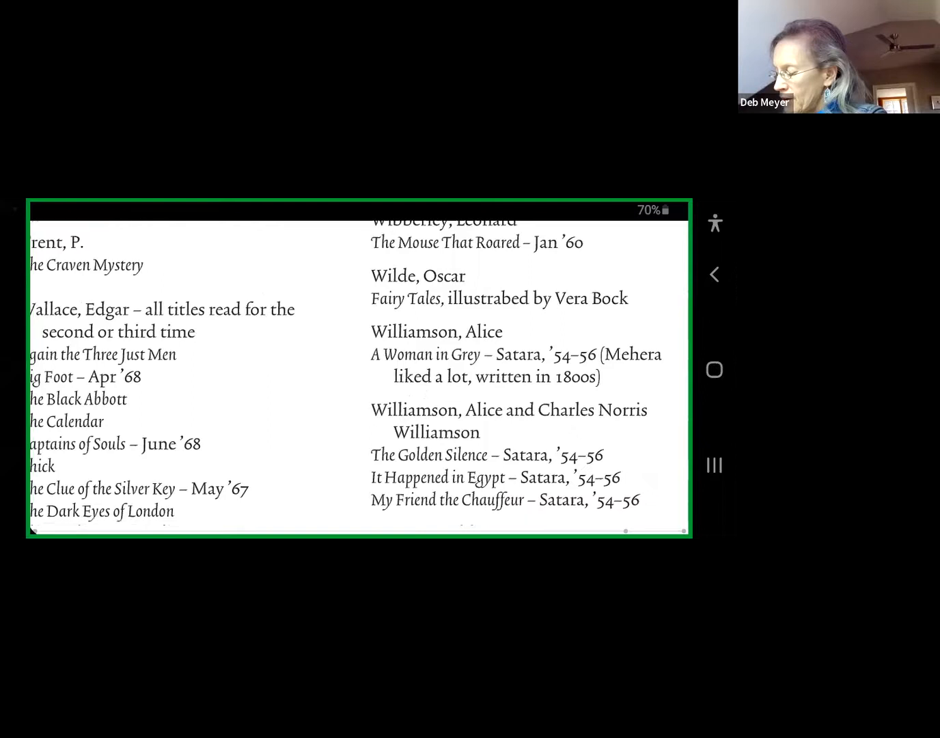
scroll("down", 3)
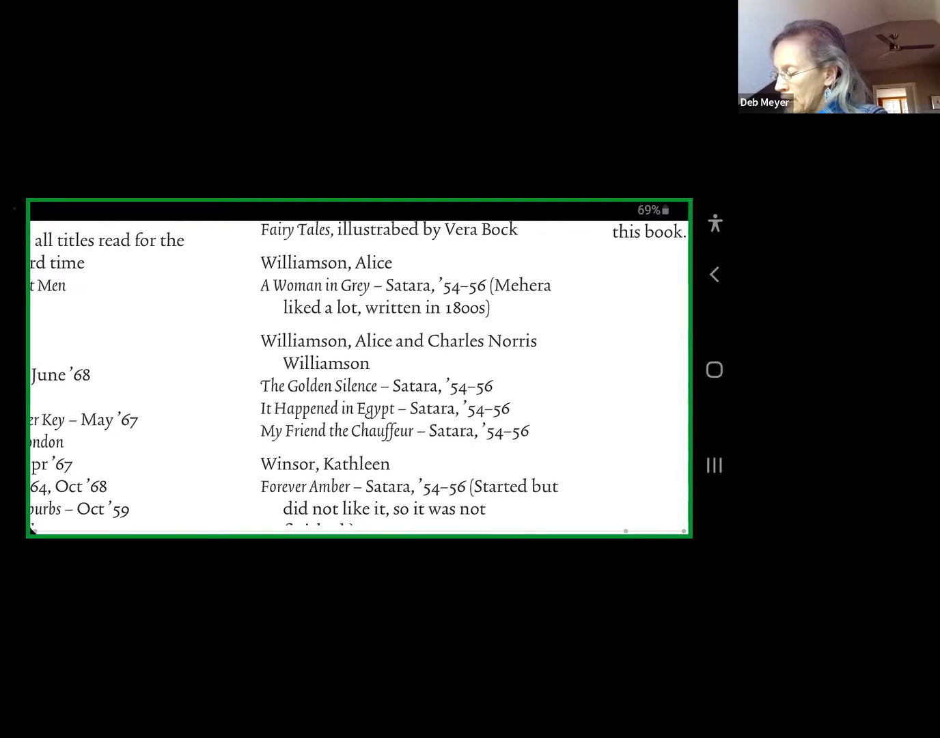
scroll("down", 3)
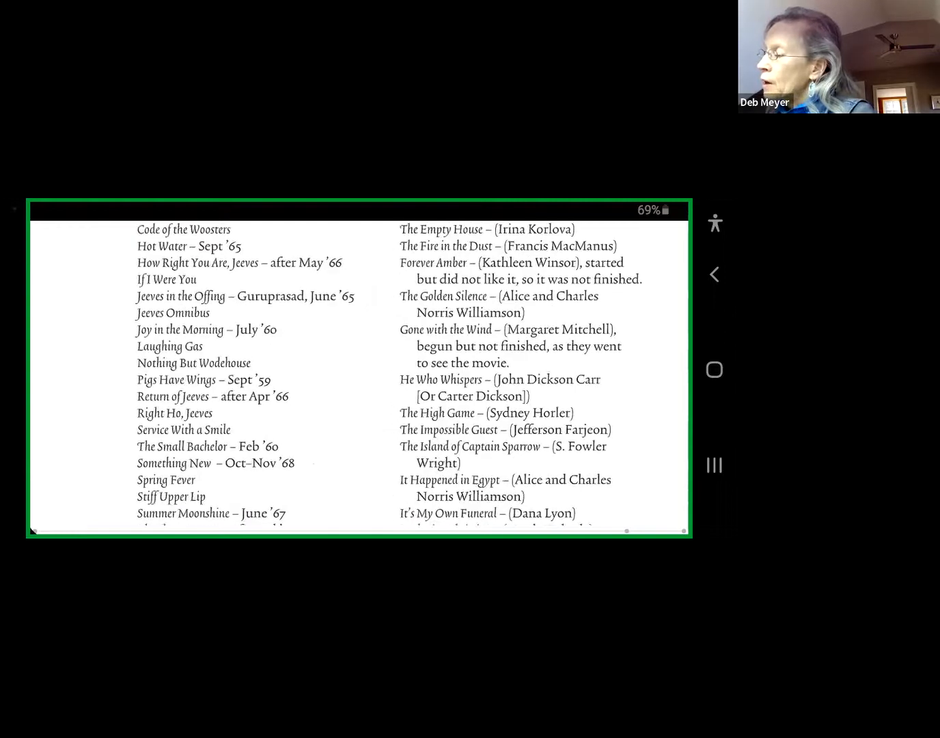
Scroll to Woolrich, Wright, Yates and the 1954–56 Satara list through The Mystery of Roger Bullock
scroll("down", 3)
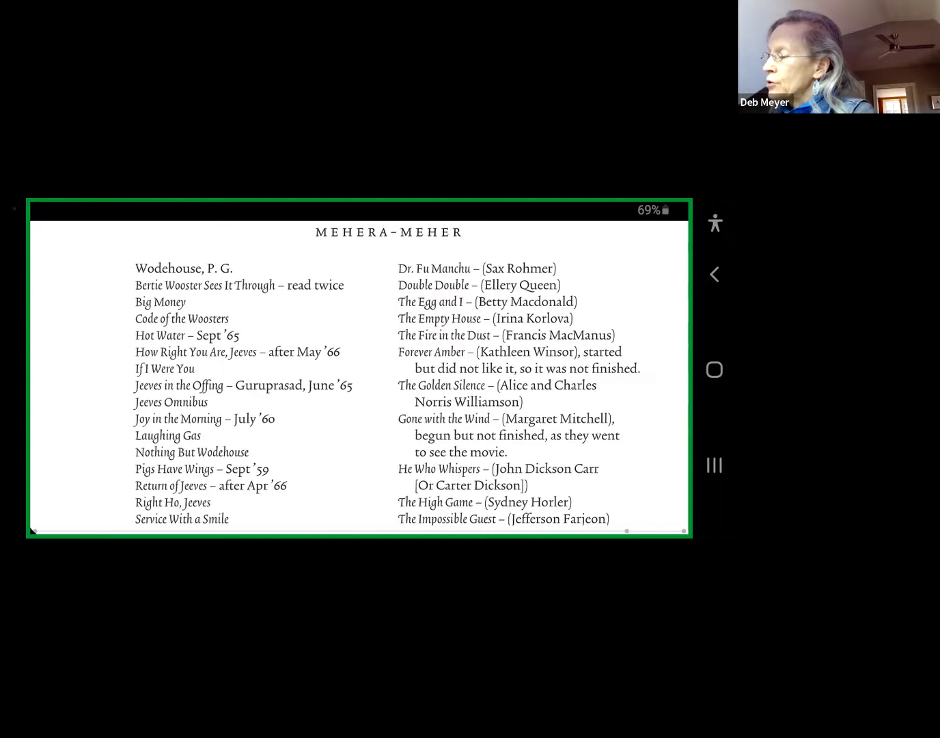
scroll("down", 3)
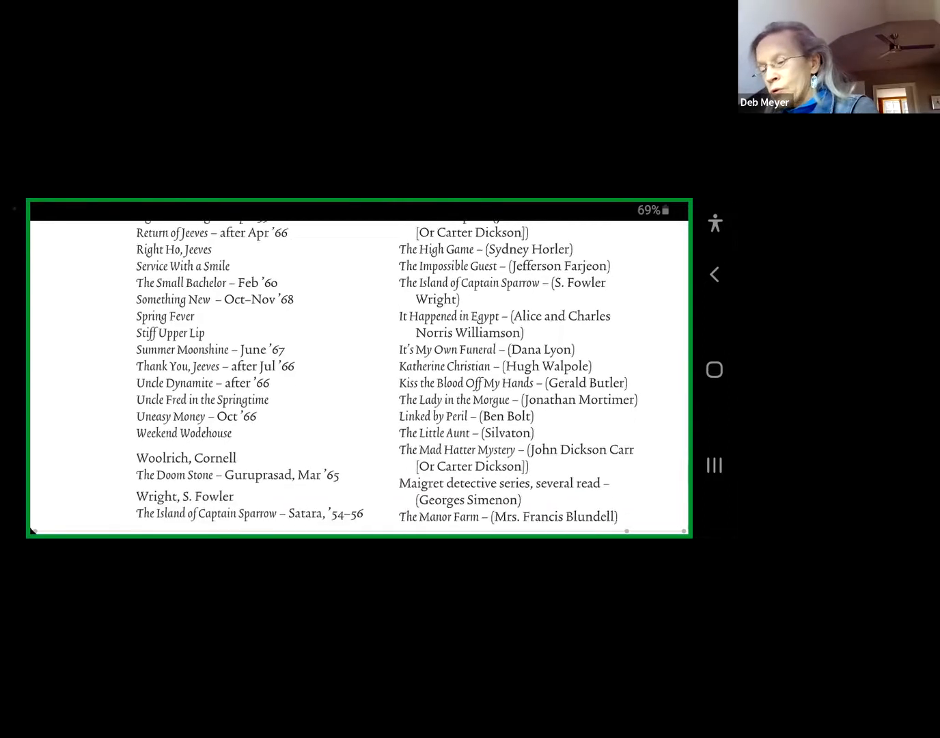
scroll("down", 3)
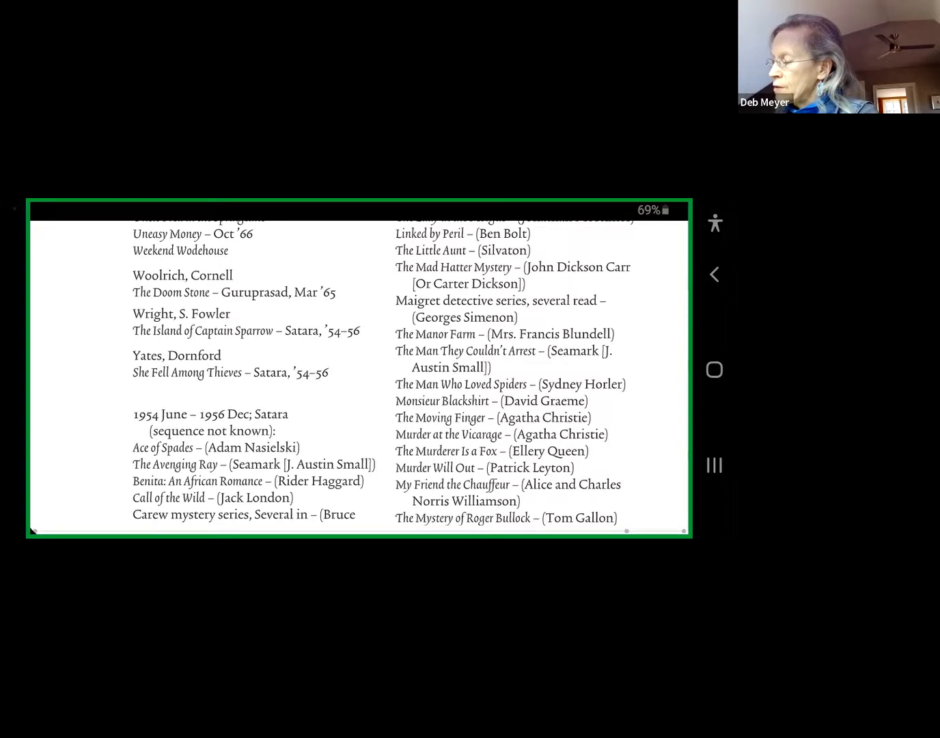
Scroll the MEHERA–MEHER page showing Wodehouse titles beside Dr. Fu Manchu through He Who Whispers
scroll("down", 3)
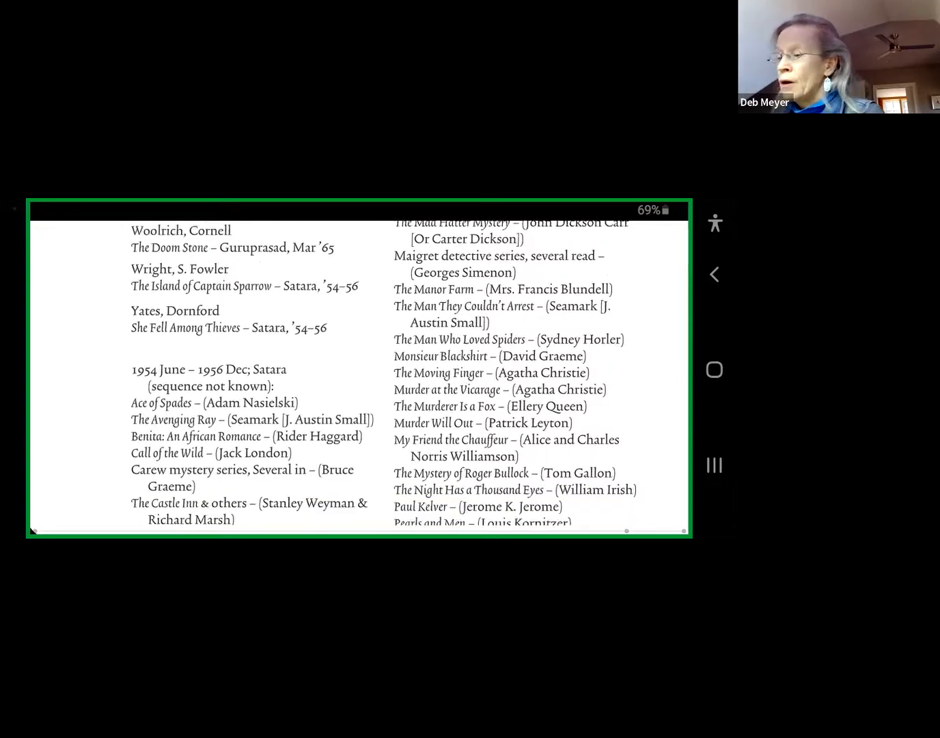
scroll("down", 3)
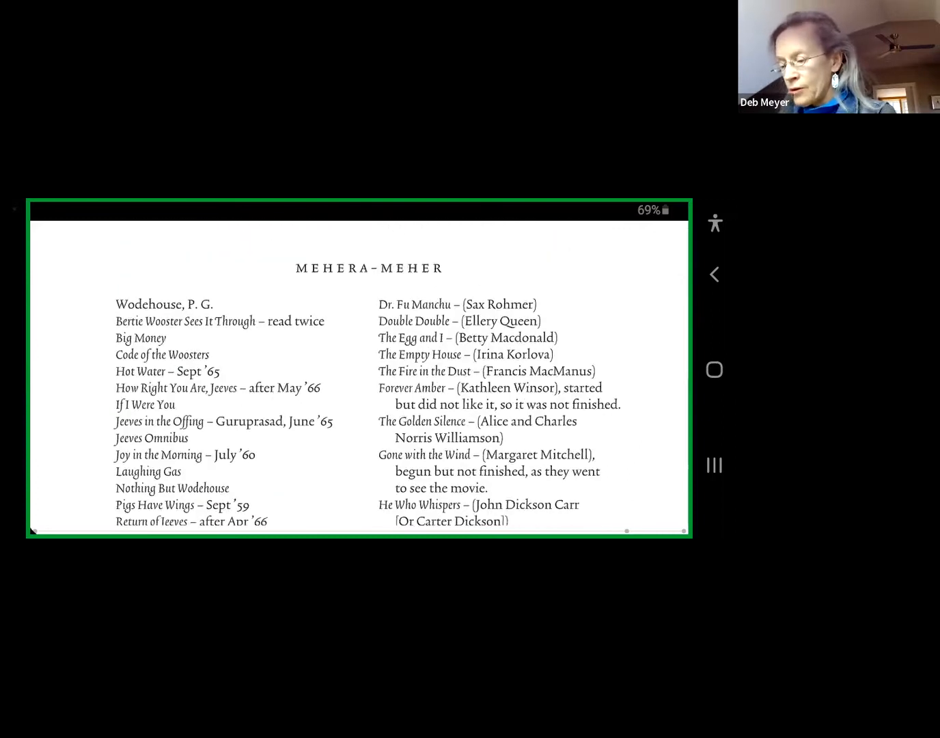
scroll("down", 3)
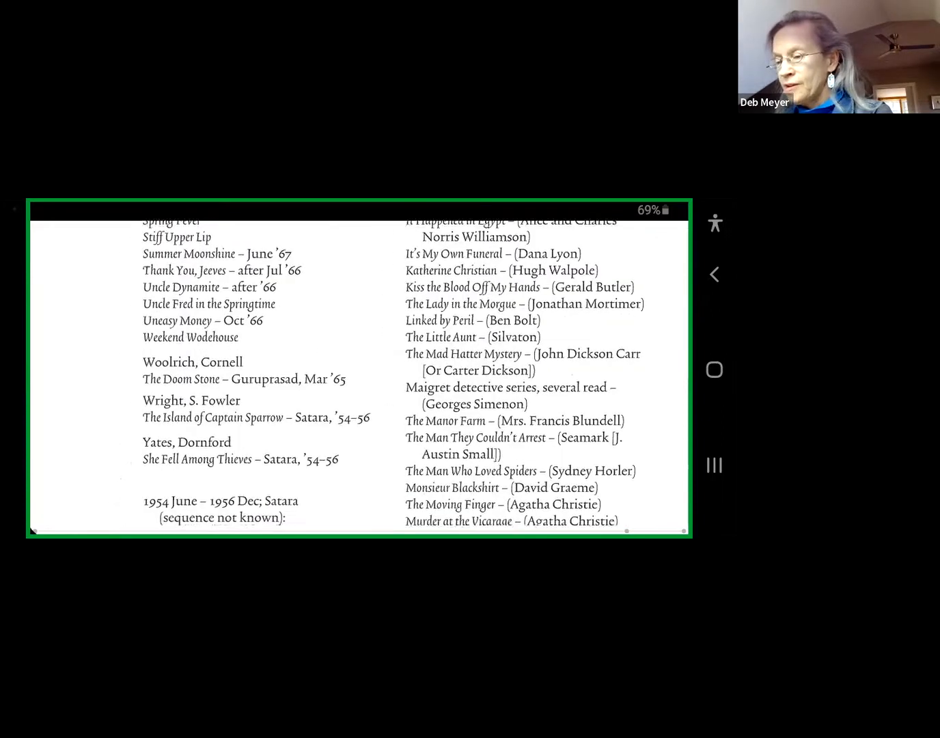
scroll("down", 3)
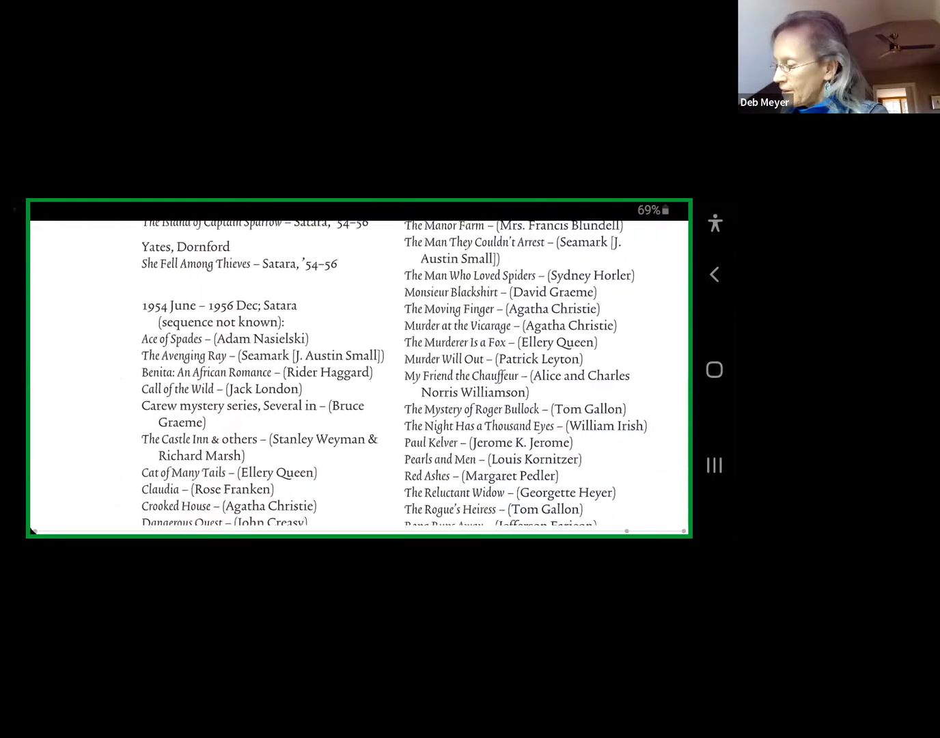
scroll("down", 3)
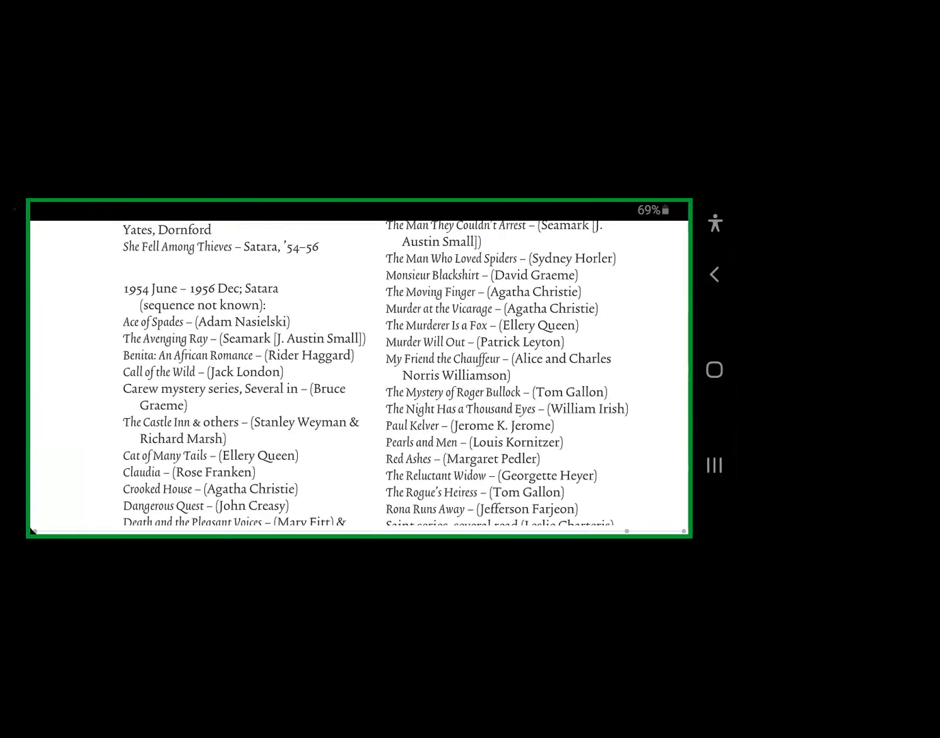
scroll("down", 3)
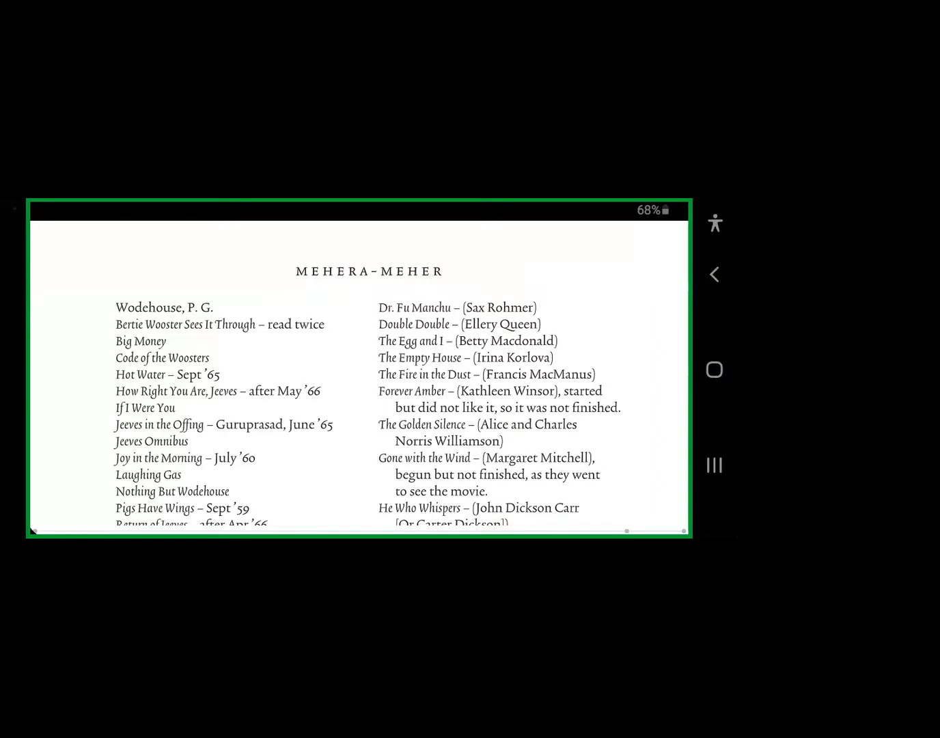
Scroll the Wodehouse titles to Uncle Dynamite, beside The High Game through It's My Own Funeral
scroll("down", 3)
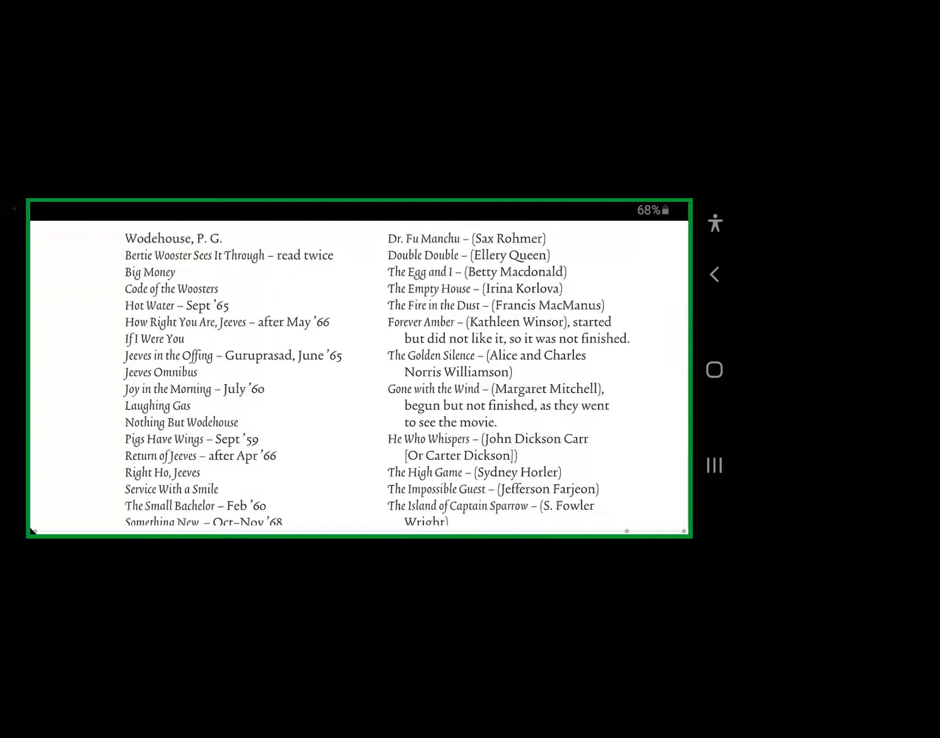
scroll("down", 3)
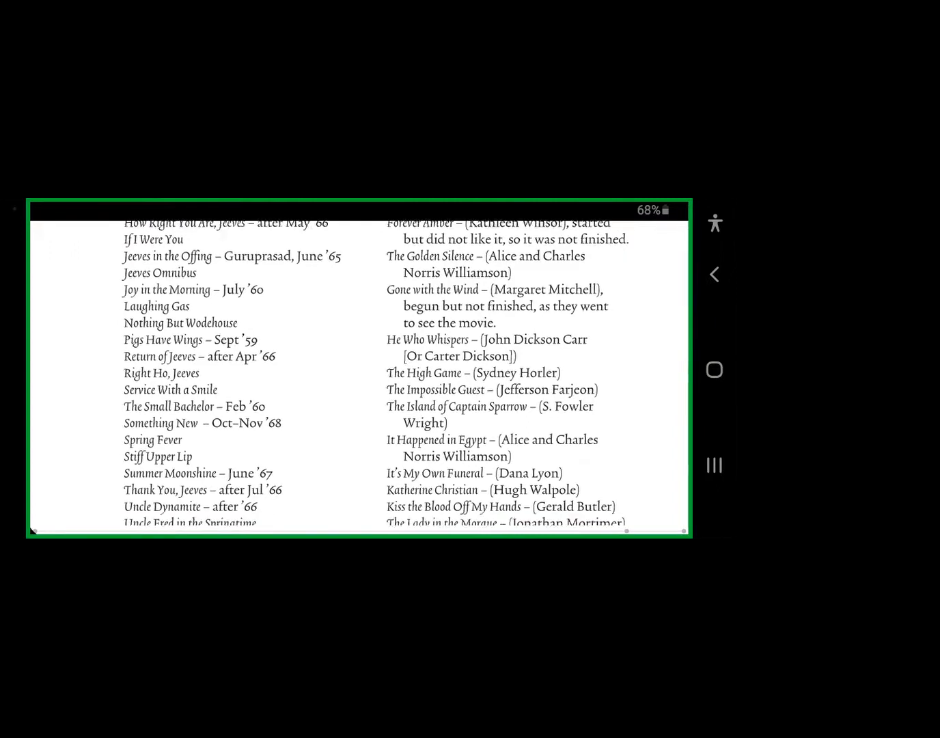
scroll("down", 3)
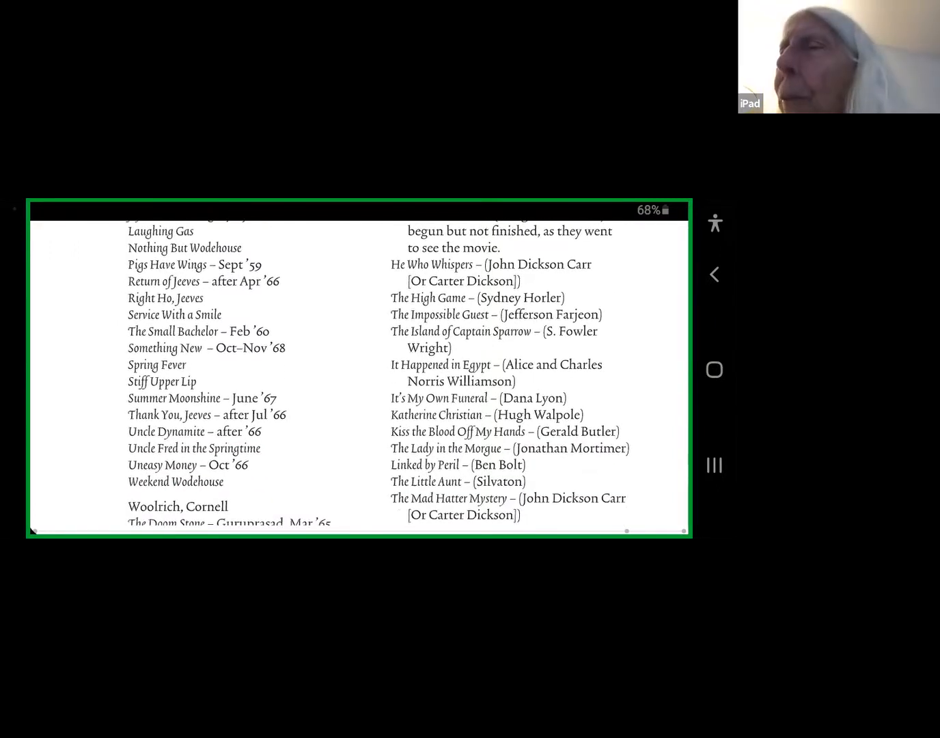
scroll("down", 3)
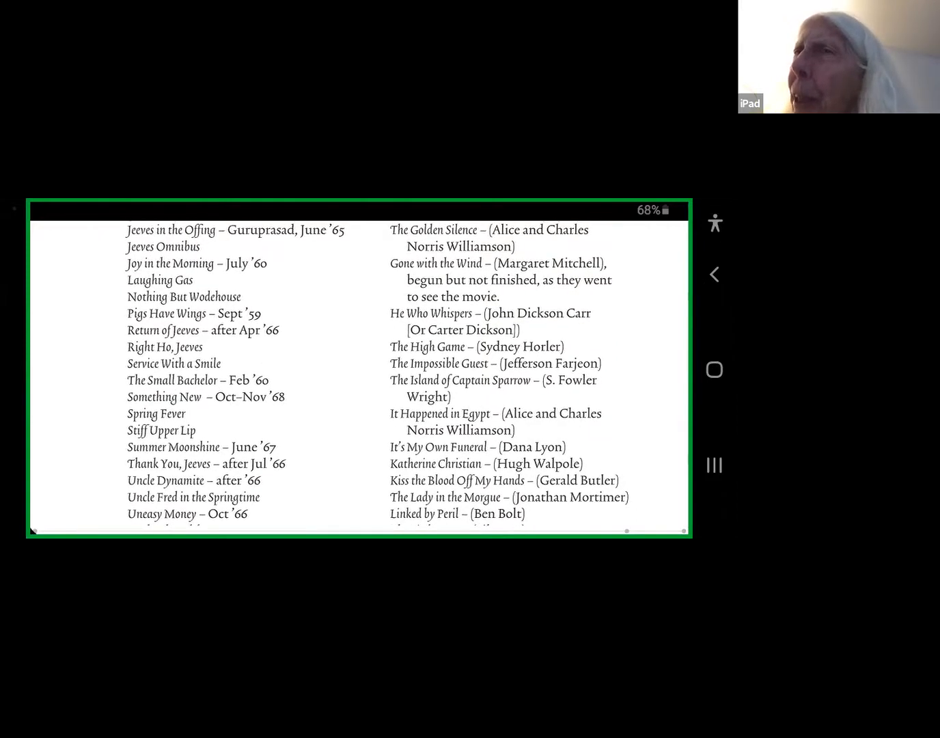
scroll("down", 3)
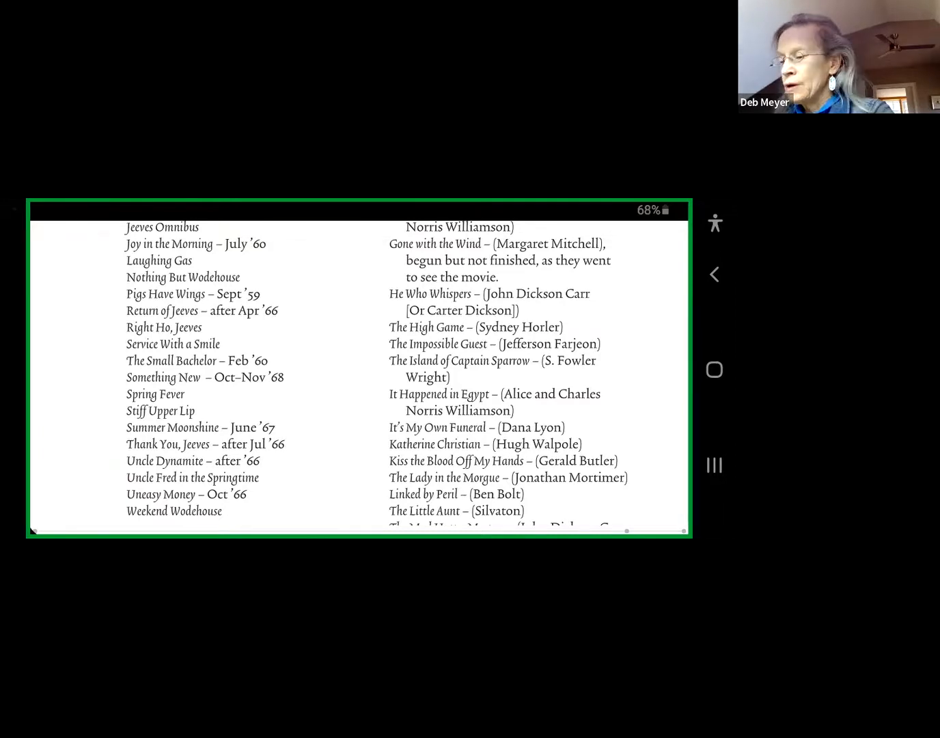
scroll("down", 3)
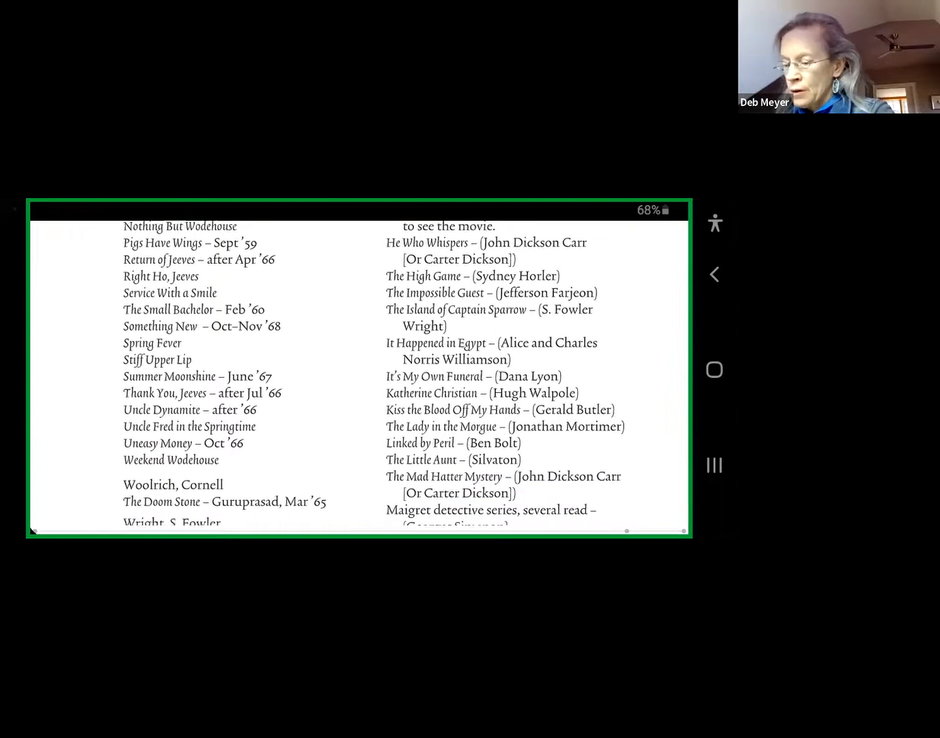
scroll("down", 3)
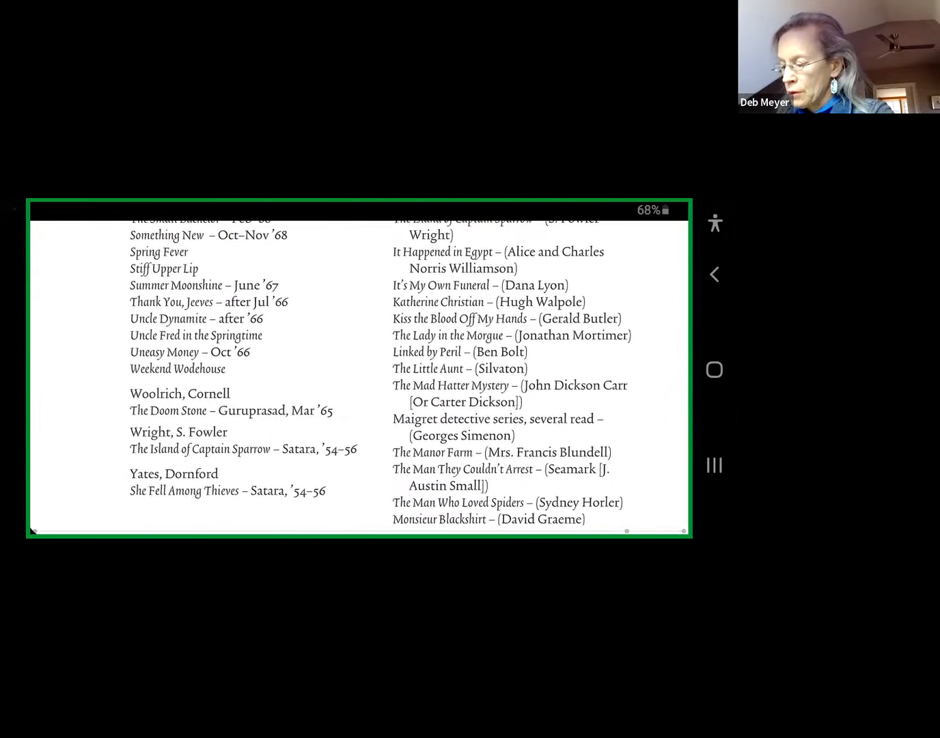
scroll("down", 3)
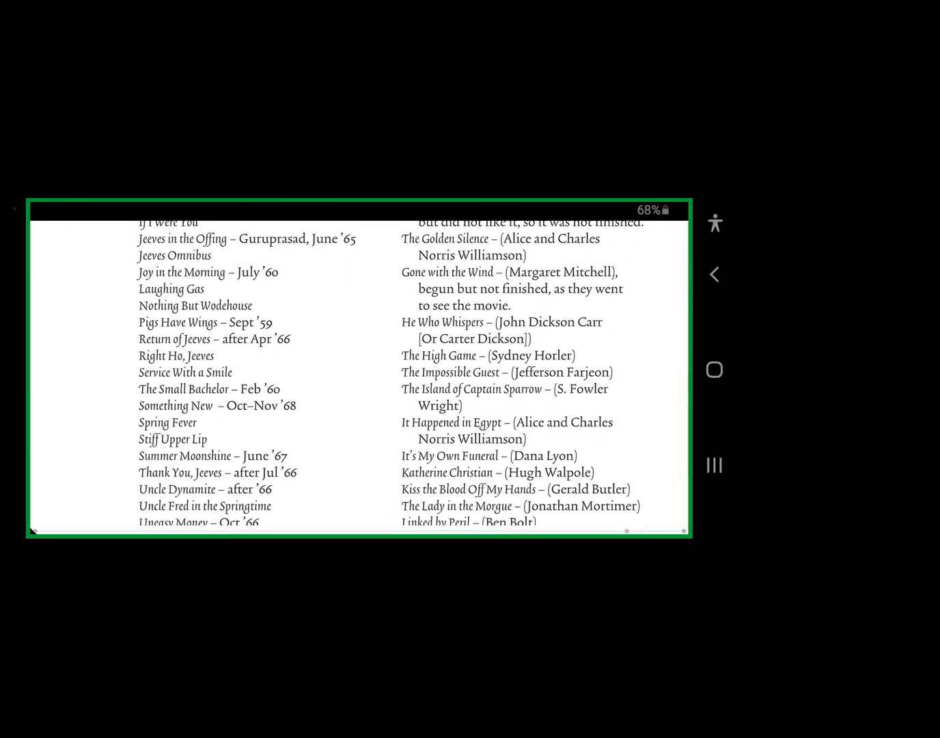
Scroll slightly until Weekend Wodehouse and The Little Aunt appear below Uneasy Money
scroll("down", 3)
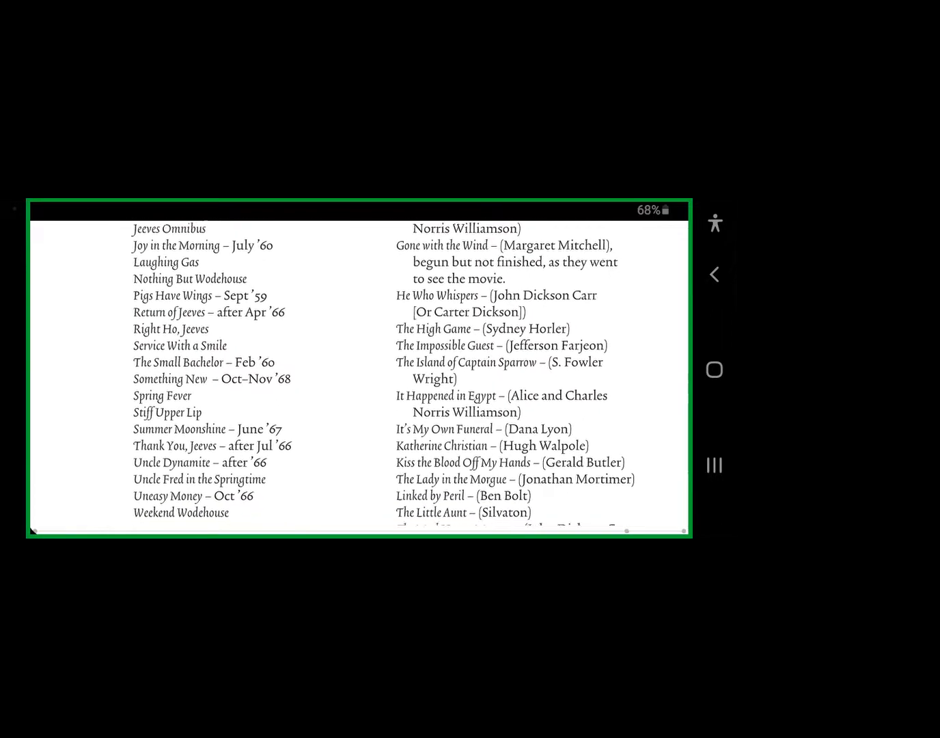
scroll("down", 3)
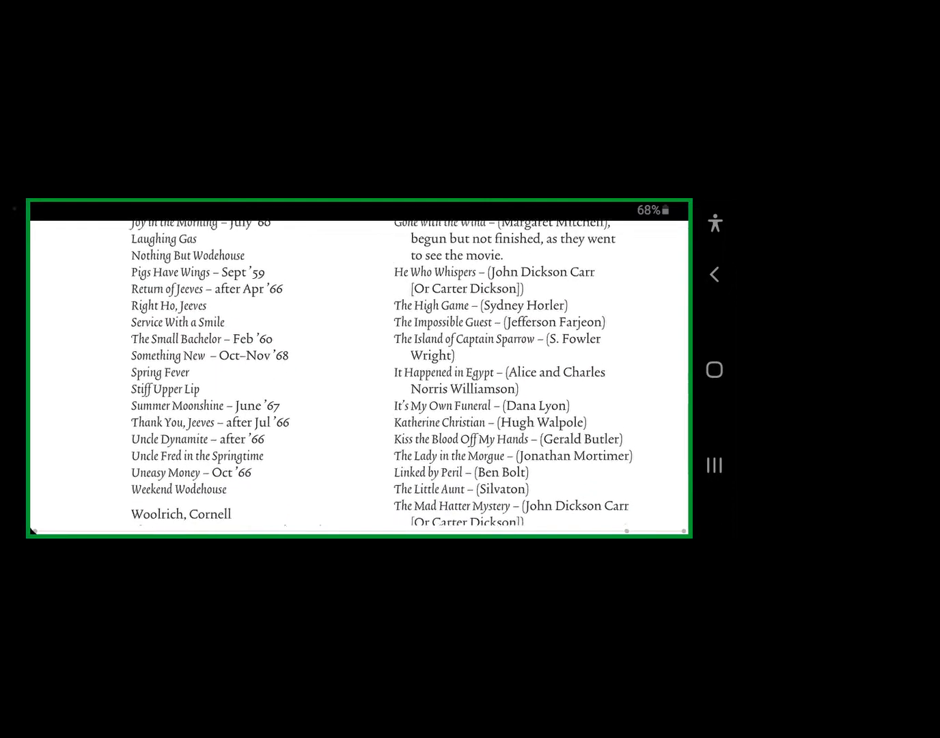
scroll("down", 3)
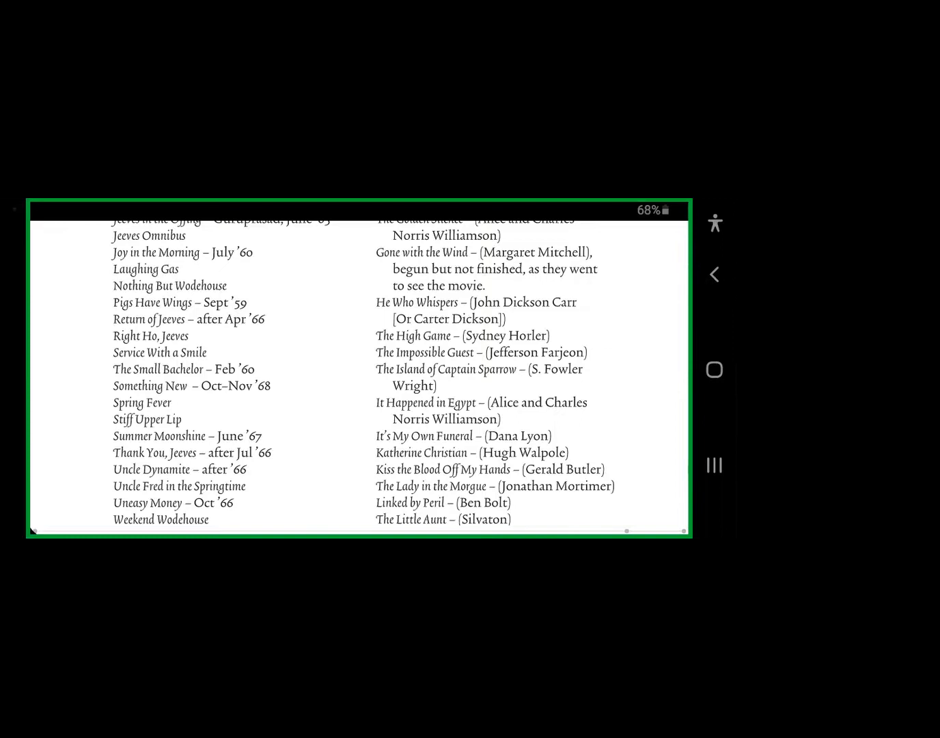
Scroll to the Satara list's end: Death Dealt the Cards, She, and She Fell Among Thieves
scroll("down", 3)
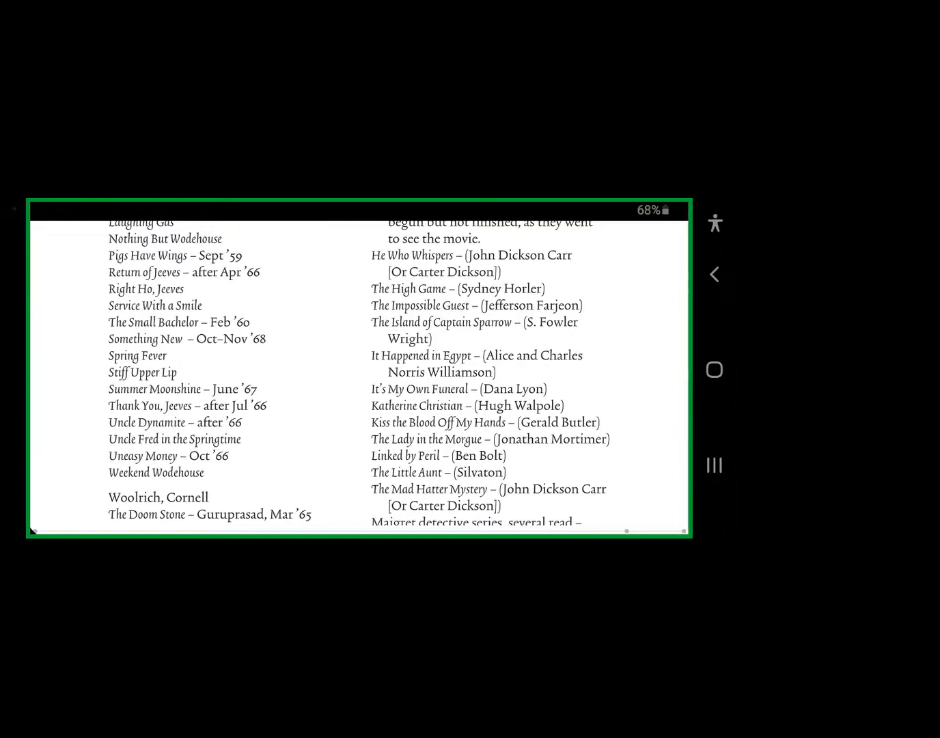
scroll("down", 3)
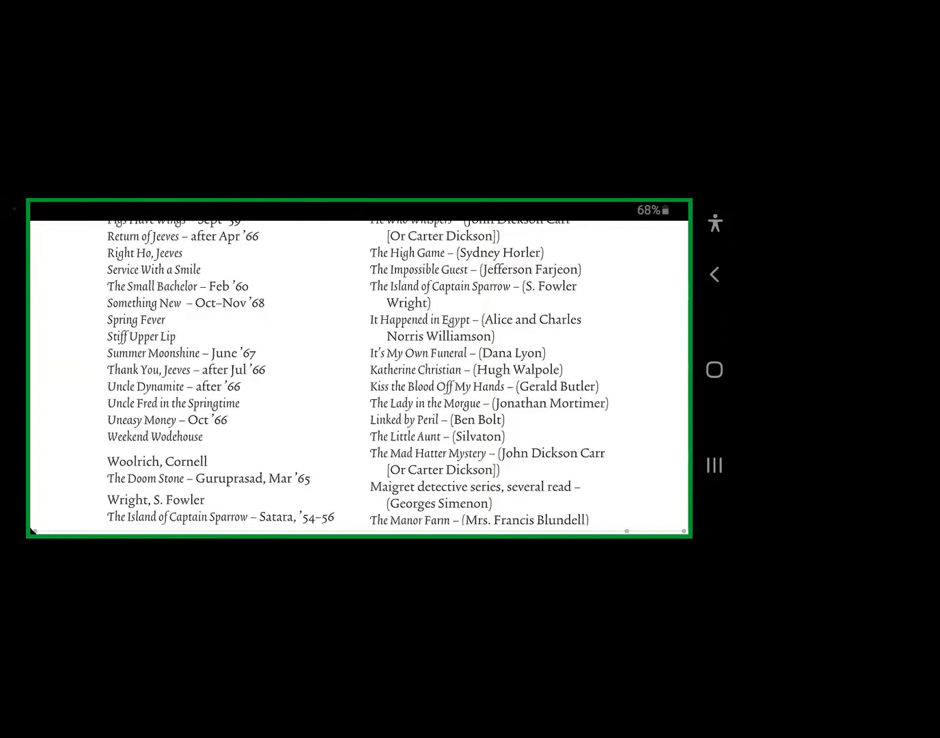
scroll("down", 3)
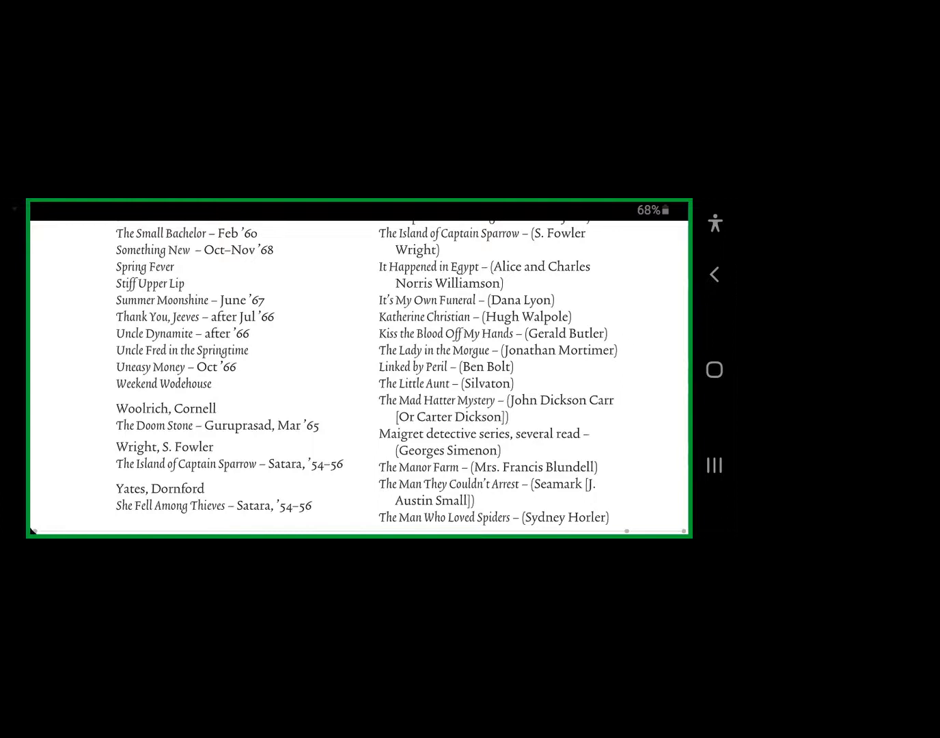
scroll("down", 3)
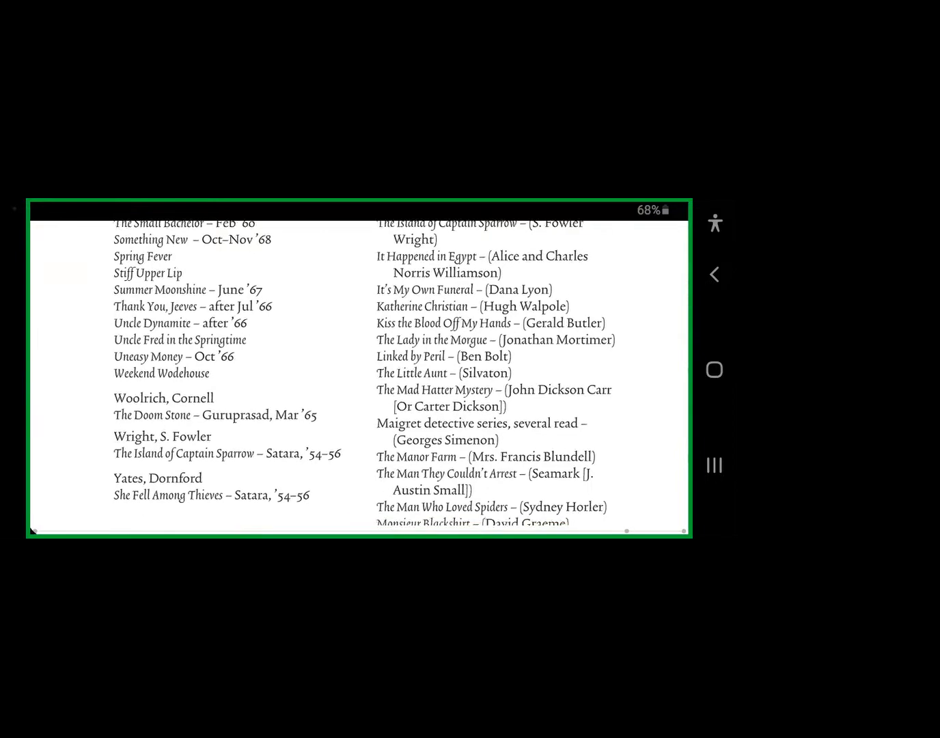
scroll("down", 3)
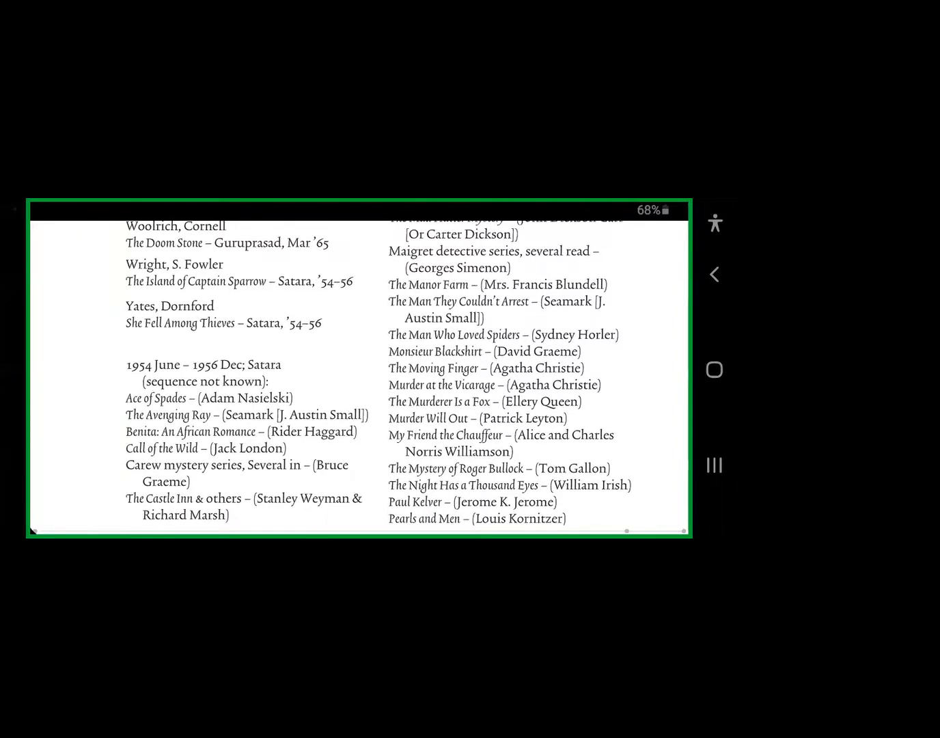
scroll("down", 3)
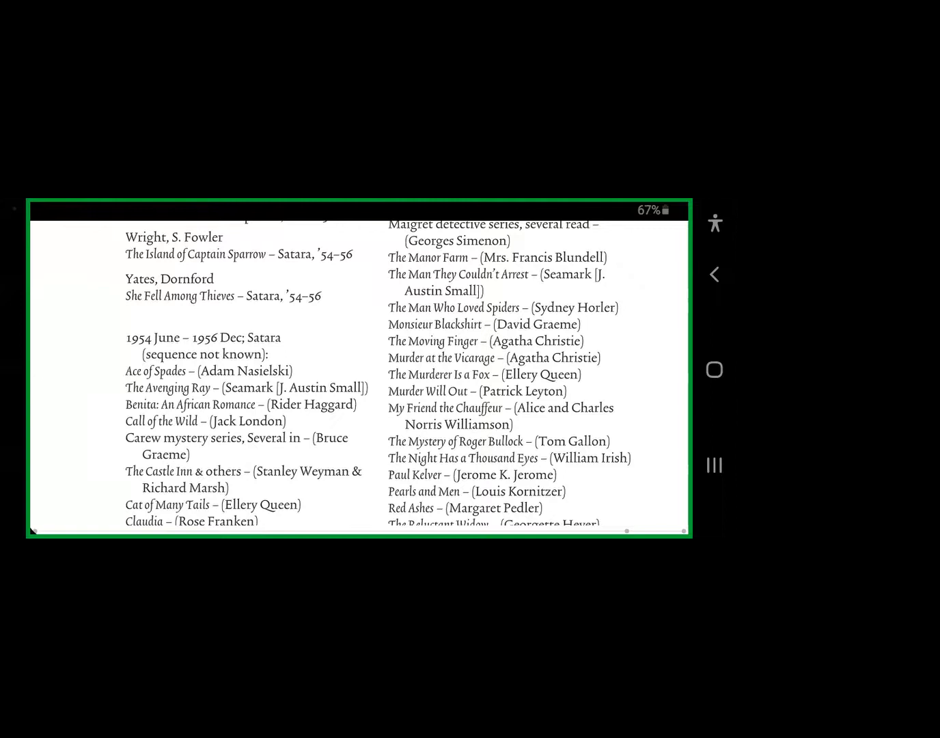
scroll("down", 3)
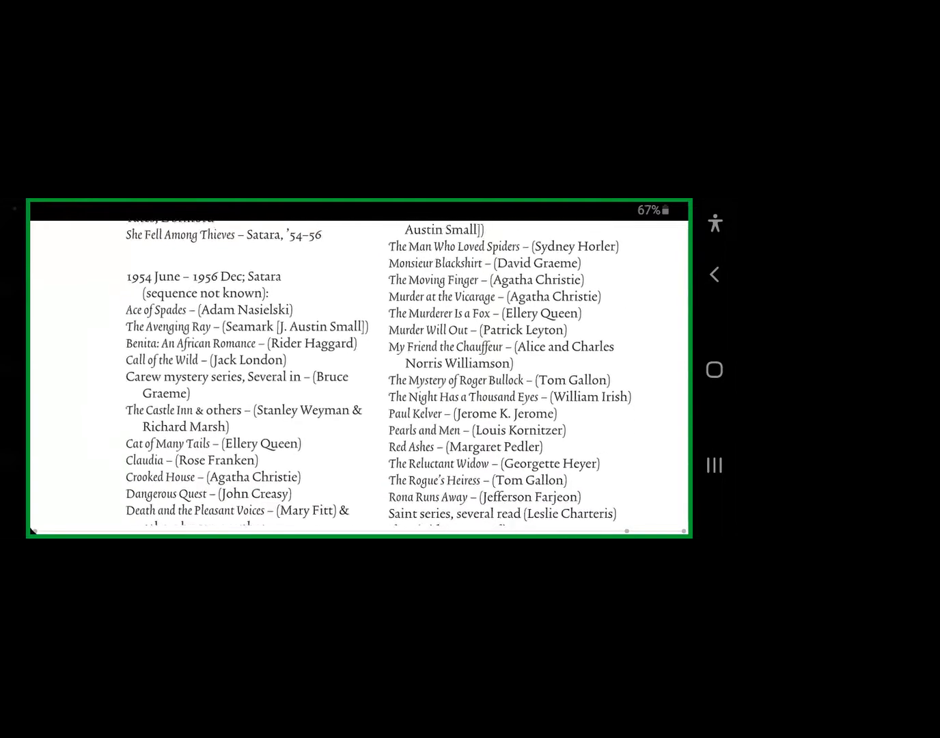
scroll("down", 3)
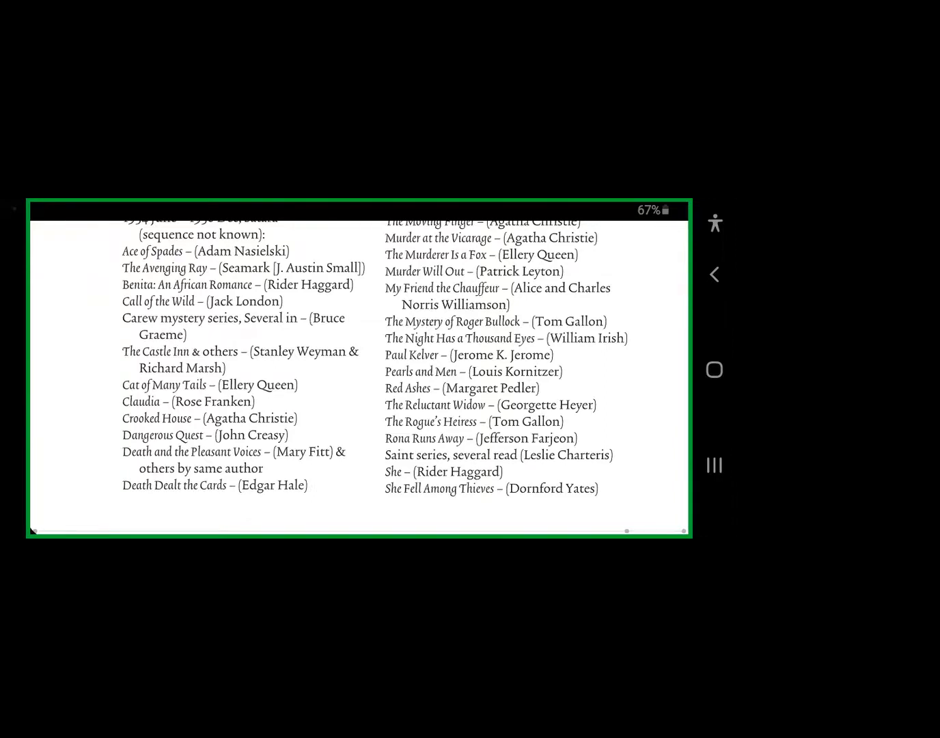
scroll("down", 3)
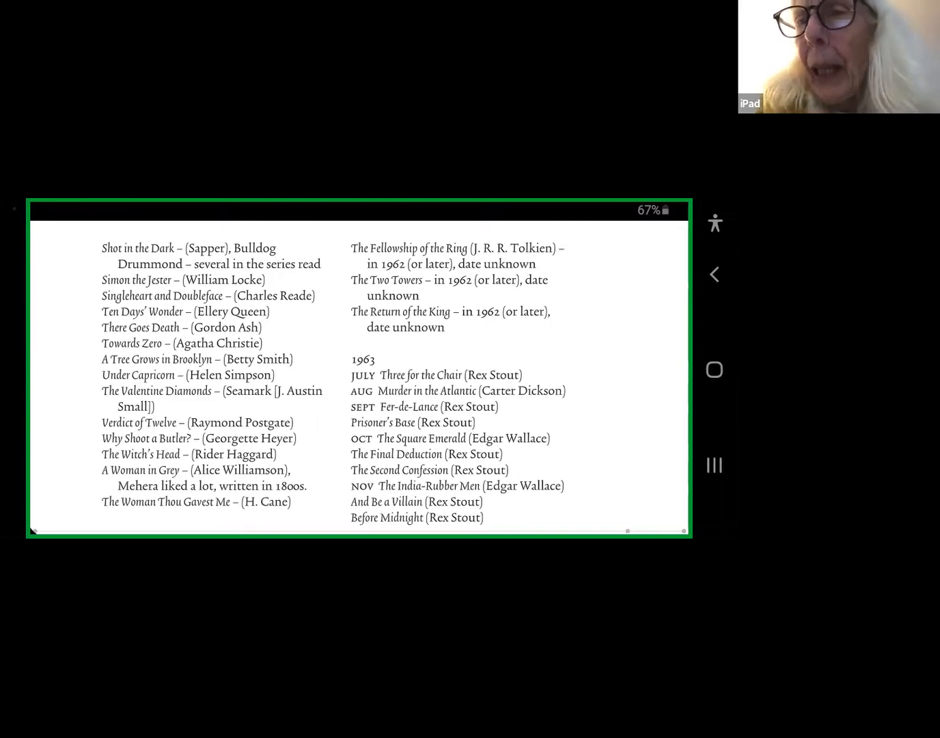
Scroll to 1959 through And So to Murder, the 1960 heading, and 1964 through Homicide Trinity
scroll("down", 3)
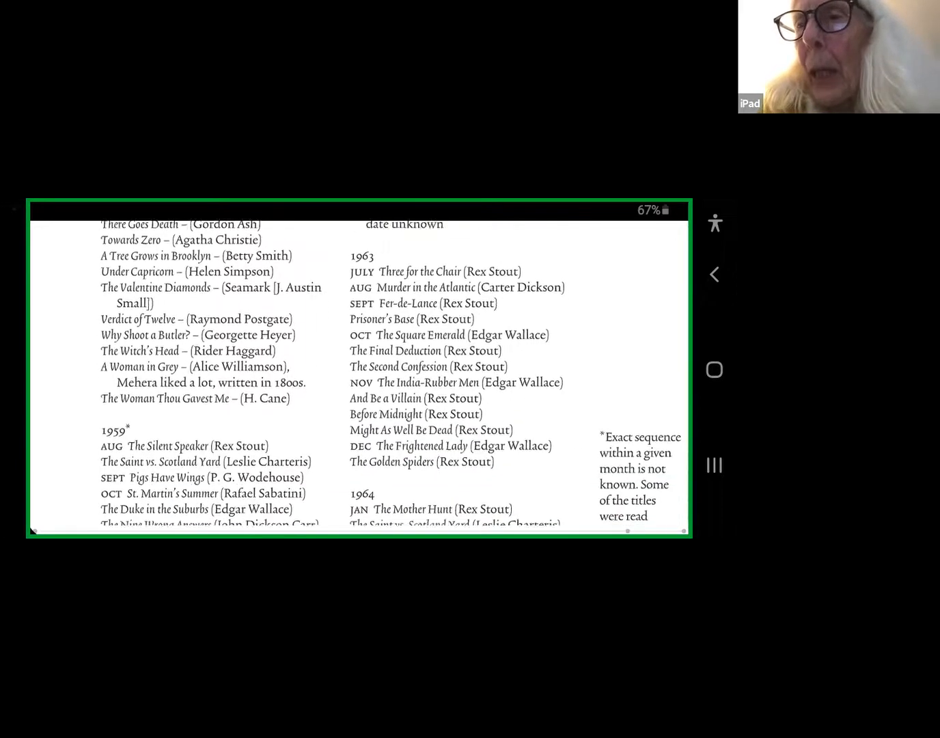
scroll("down", 3)
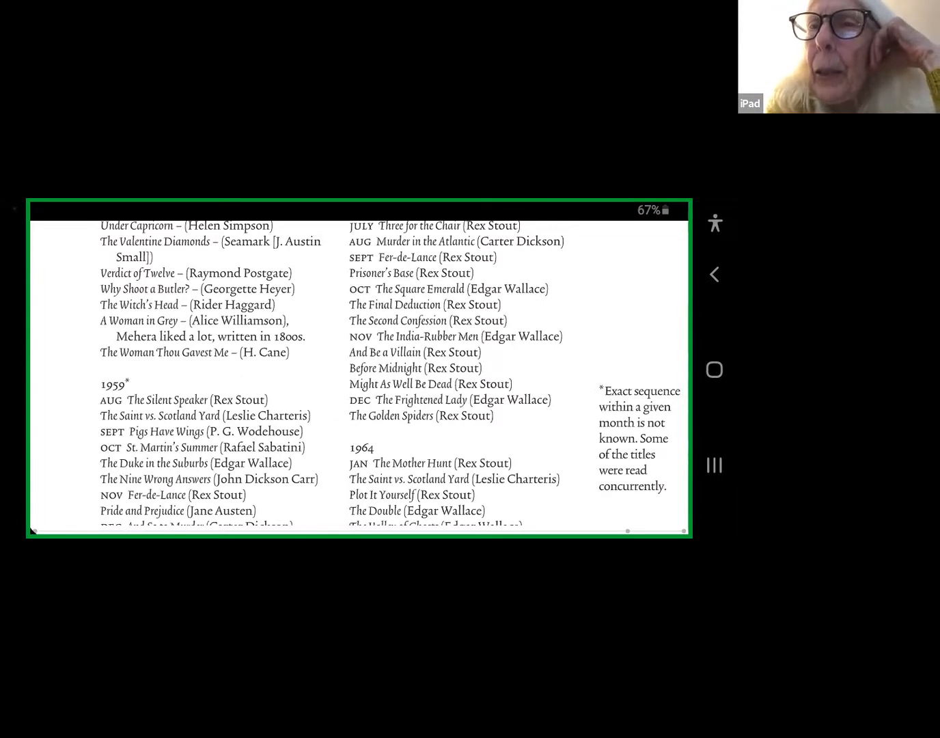
scroll("down", 3)
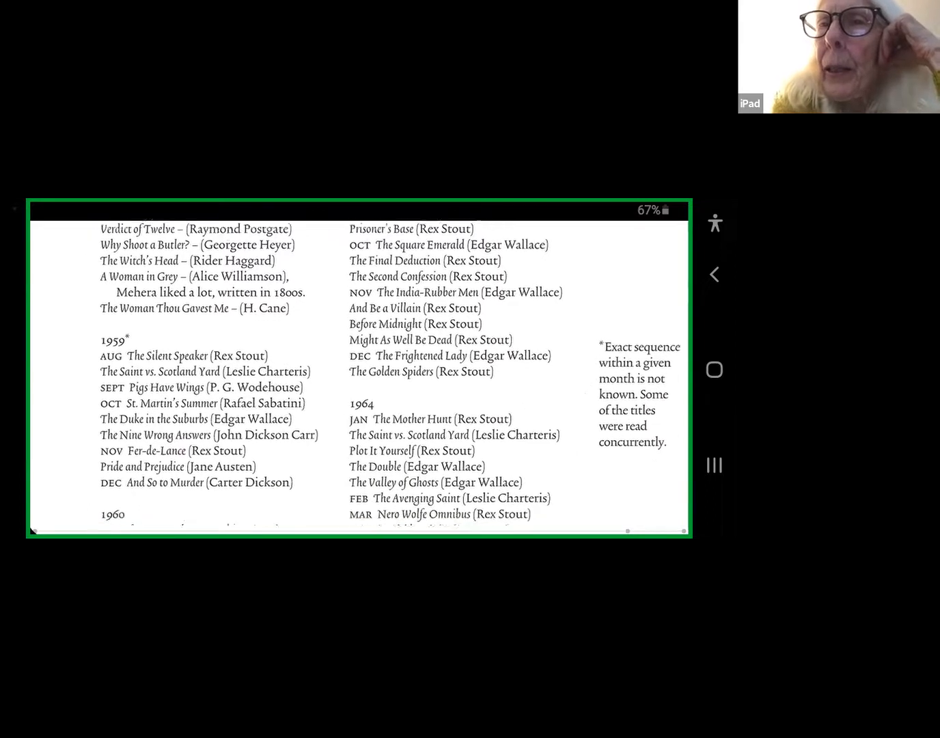
scroll("down", 3)
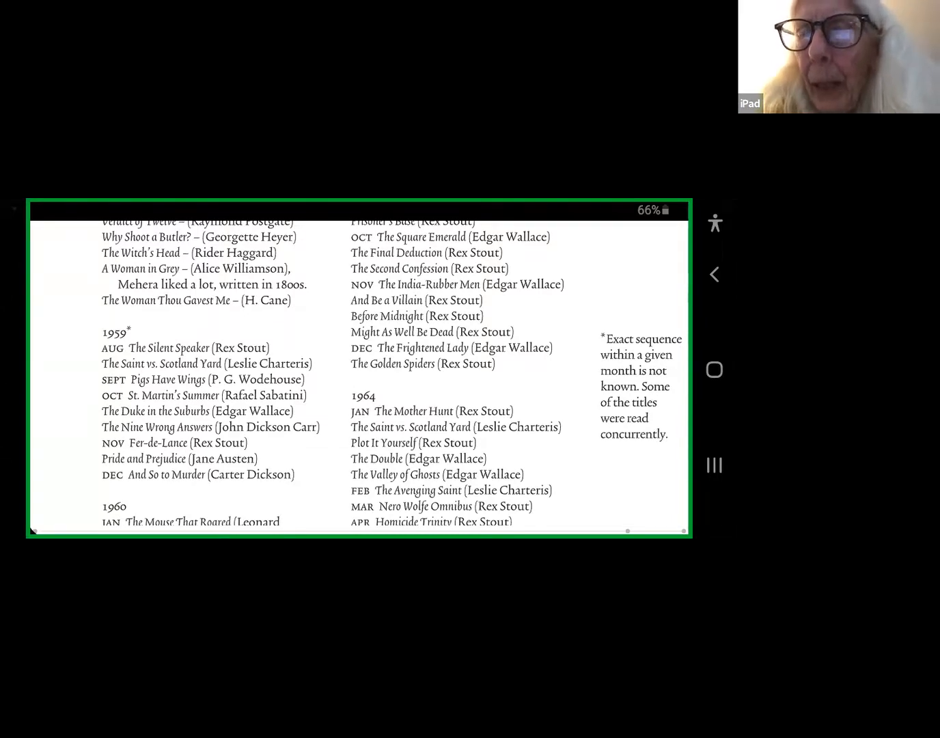
Scroll the shared reading list back up to the Books Read to Baba heading
scroll("down", 3)
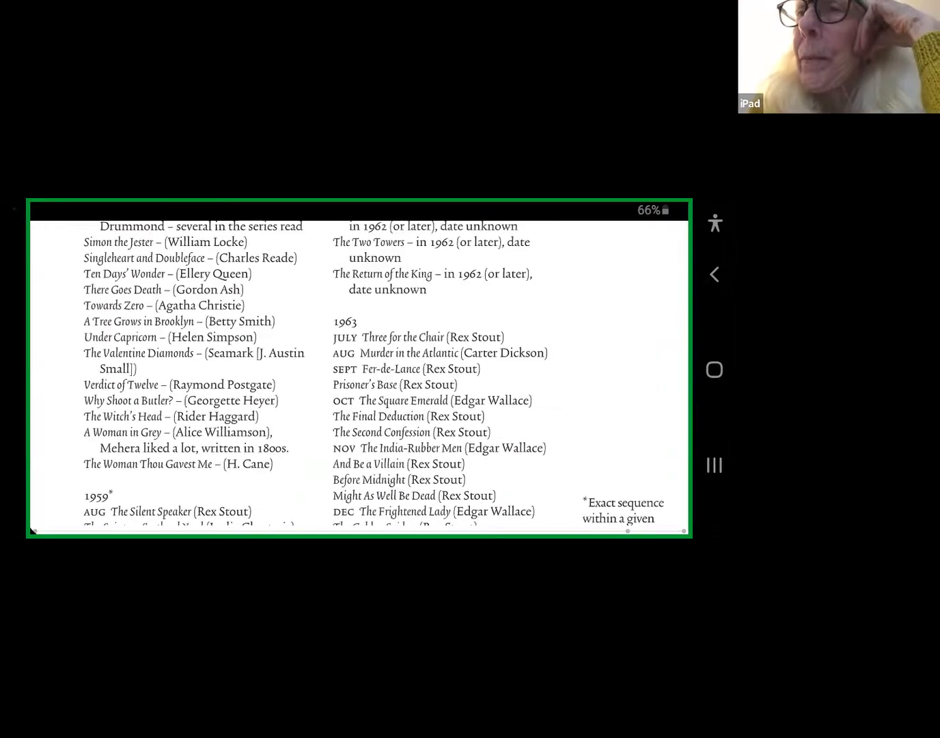
scroll("up", 3)
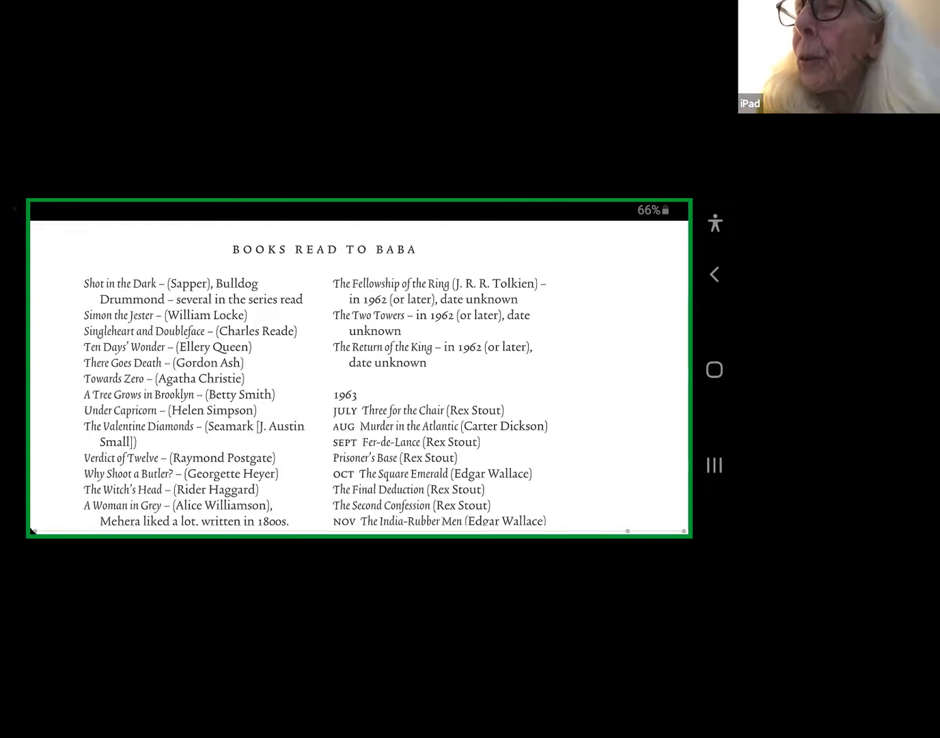
Scroll down to the 1959 titles through Fer-de-Lance and early 1964 entries
scroll("down", 3)
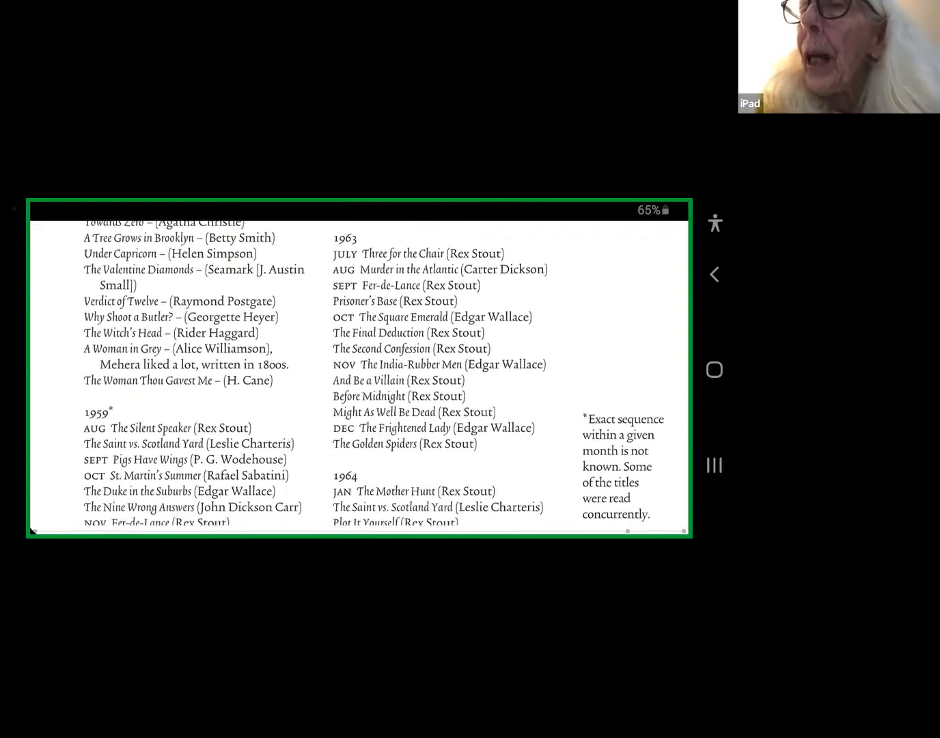
scroll("down", 3)
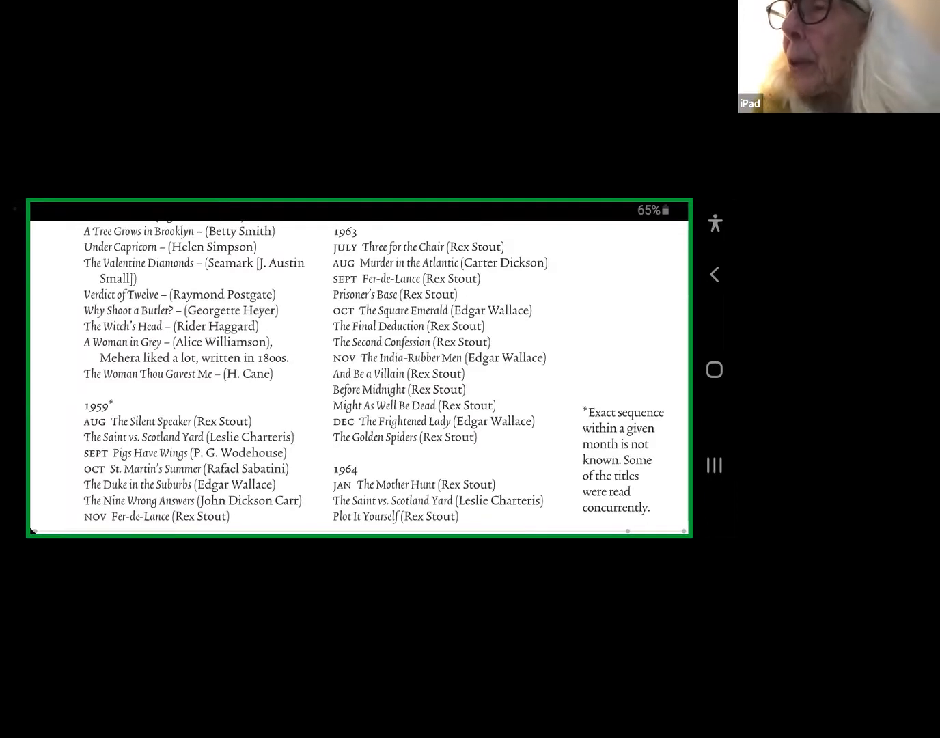
Scroll down to the 1960–1962 lists through Odd Craft and 1964 titles
scroll("down", 3)
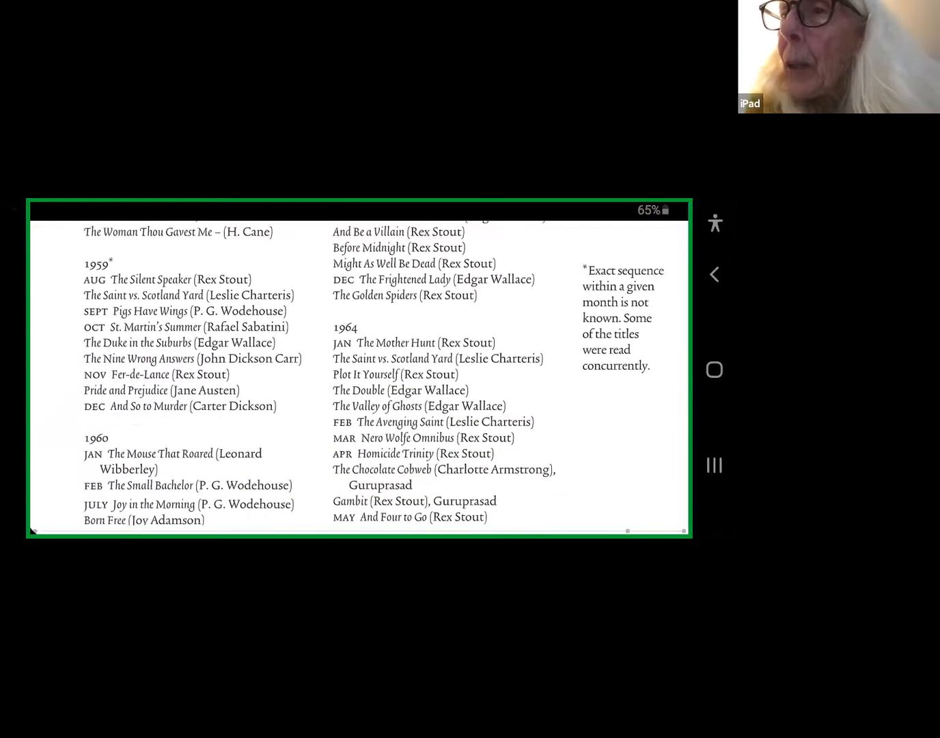
scroll("down", 3)
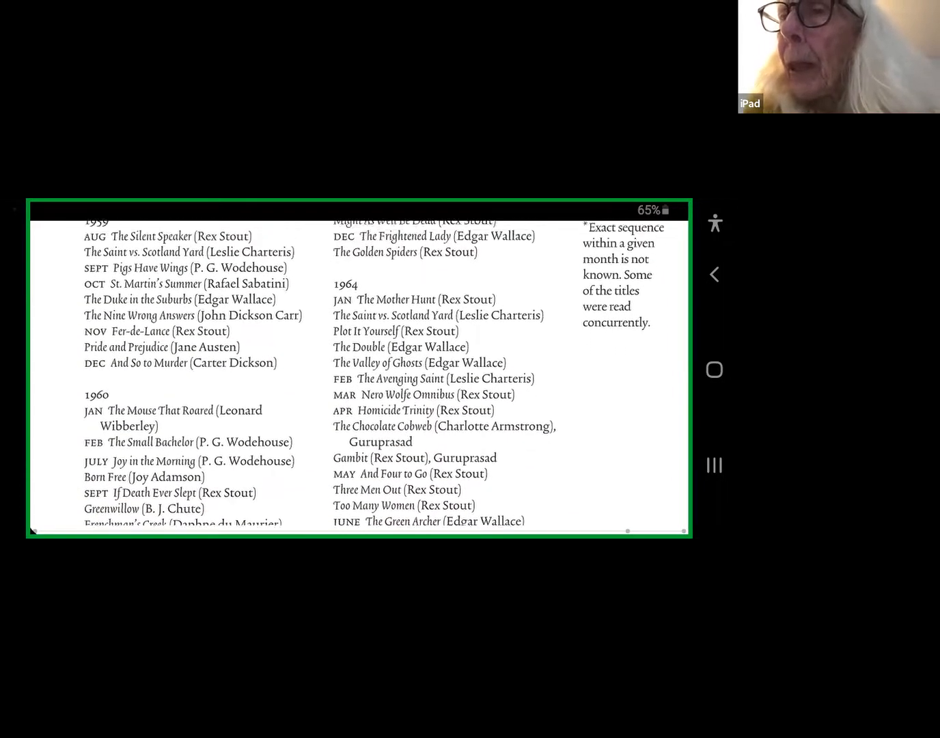
scroll("down", 3)
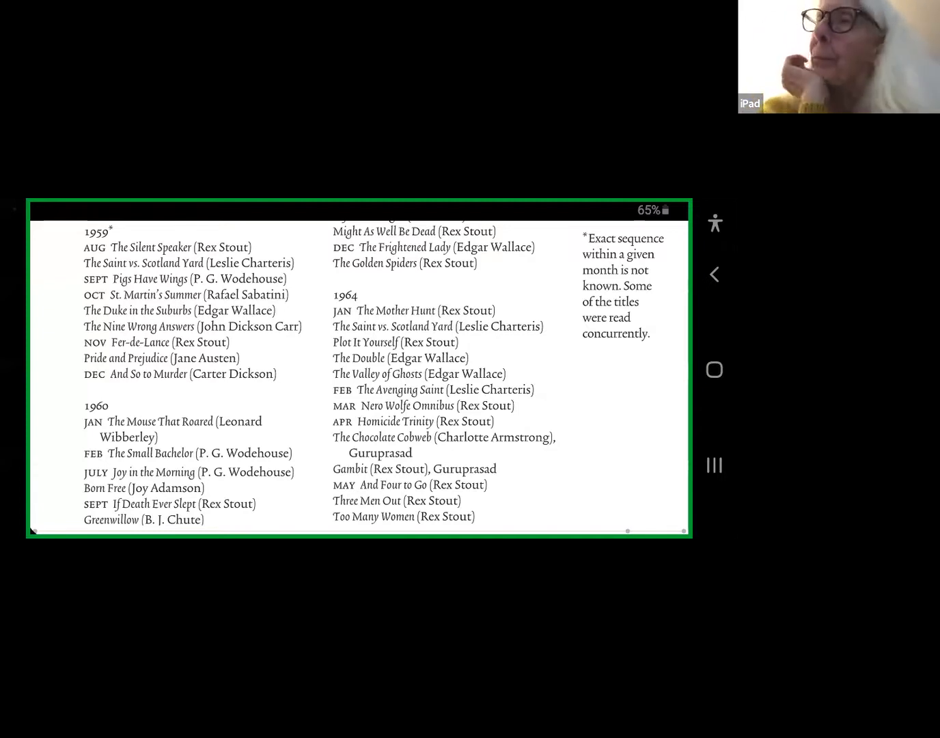
scroll("down", 3)
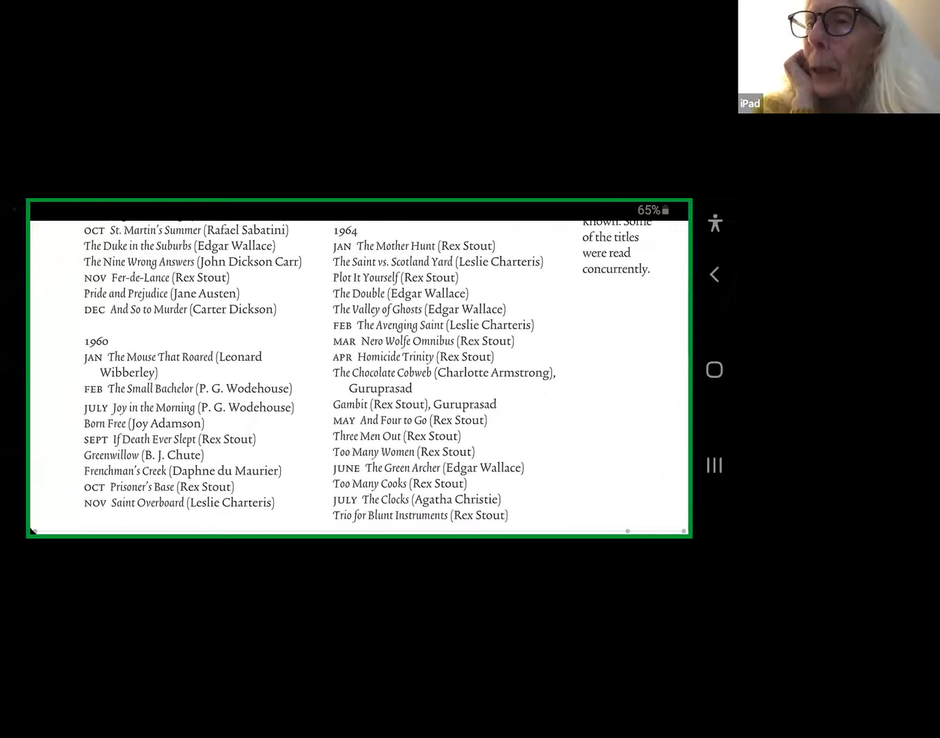
scroll("down", 3)
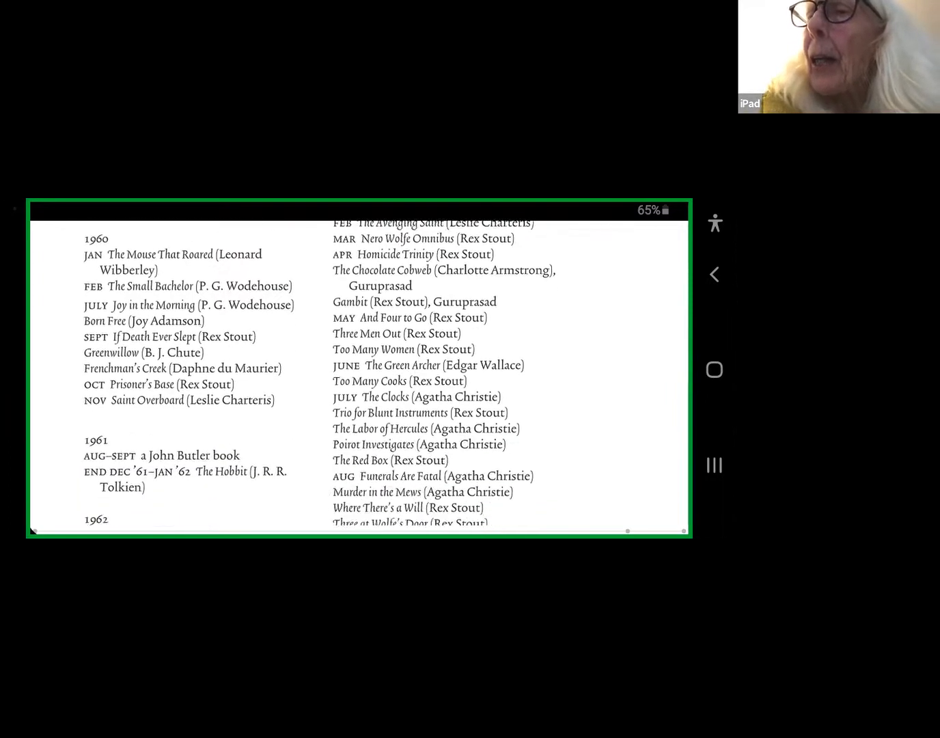
scroll("down", 3)
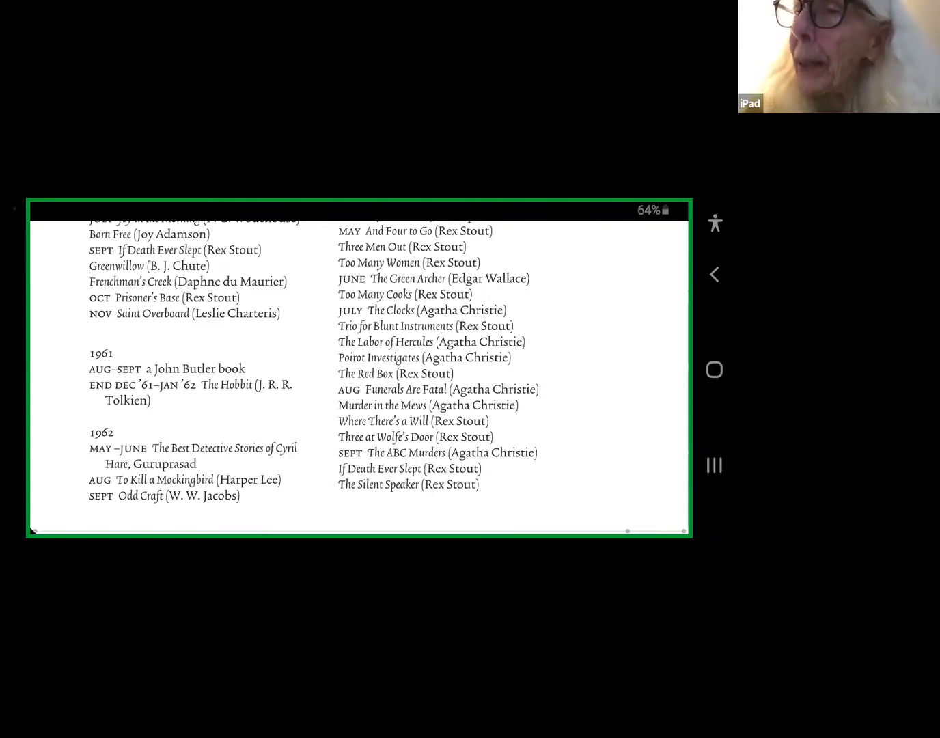
Scroll to the 1959 list with Why Shoot a Butler? and the footnote
scroll("down", 3)
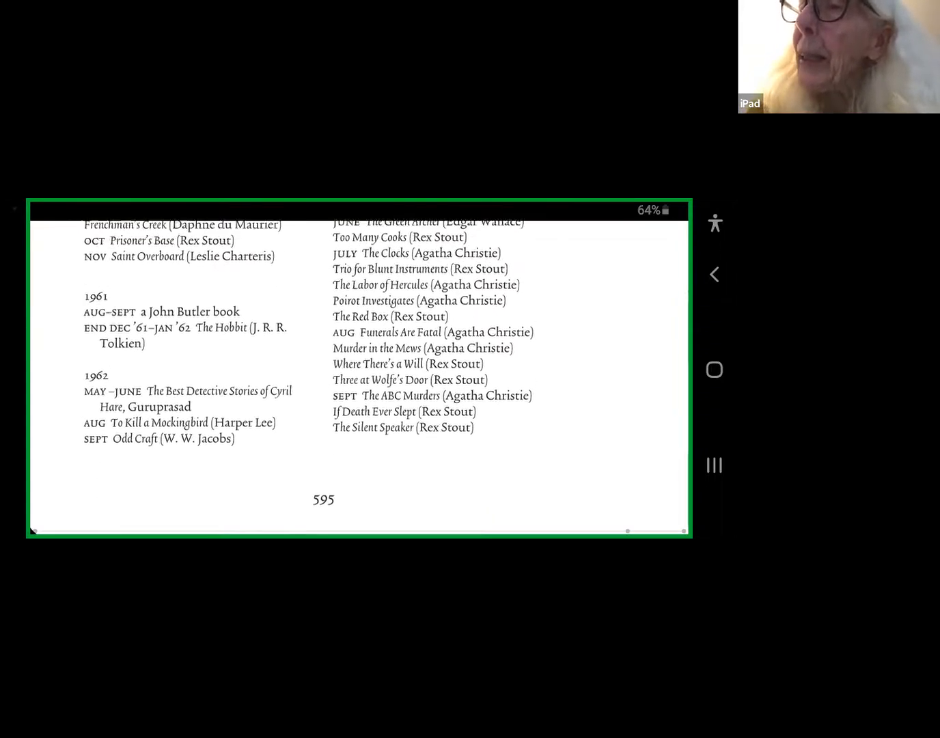
scroll("down", 3)
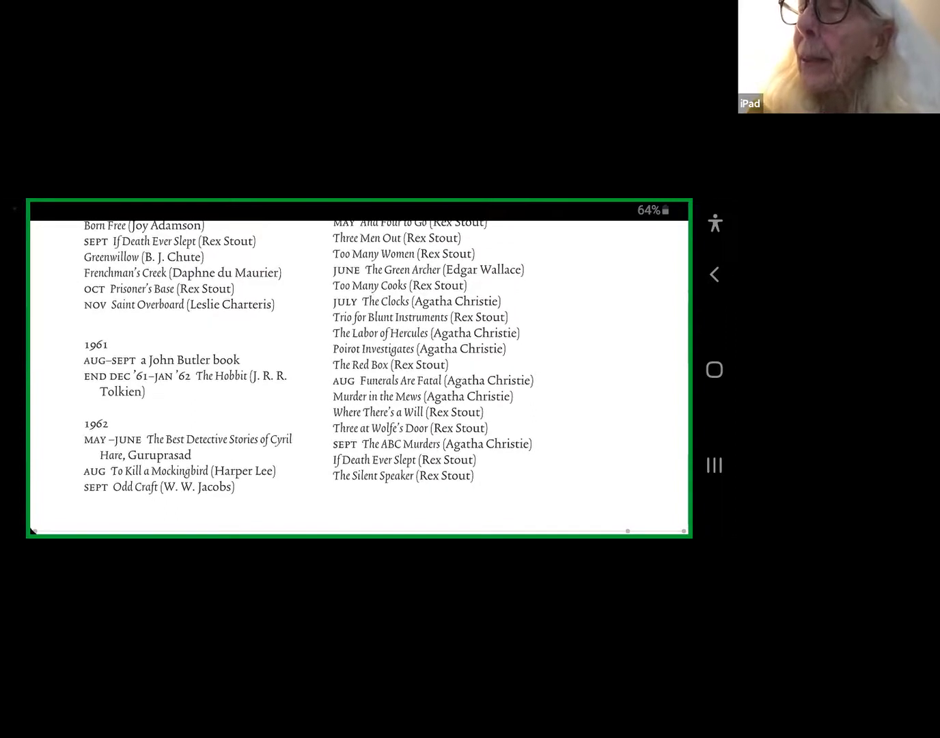
scroll("down", 3)
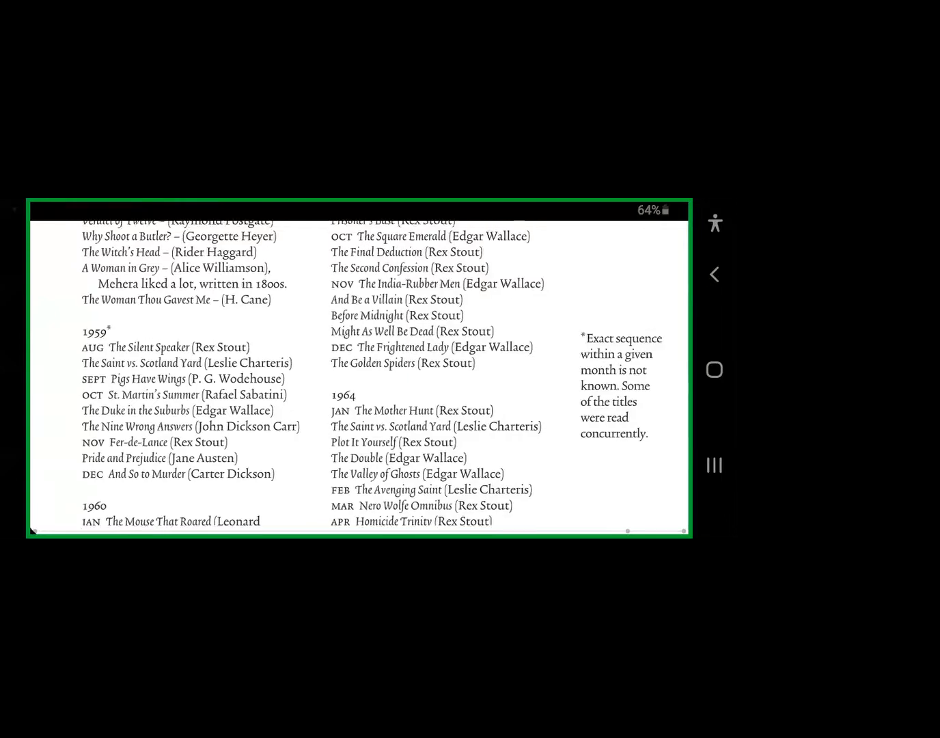
Scroll to late-1964 titles from Black Orchids to Cards on the Table
scroll("down", 3)
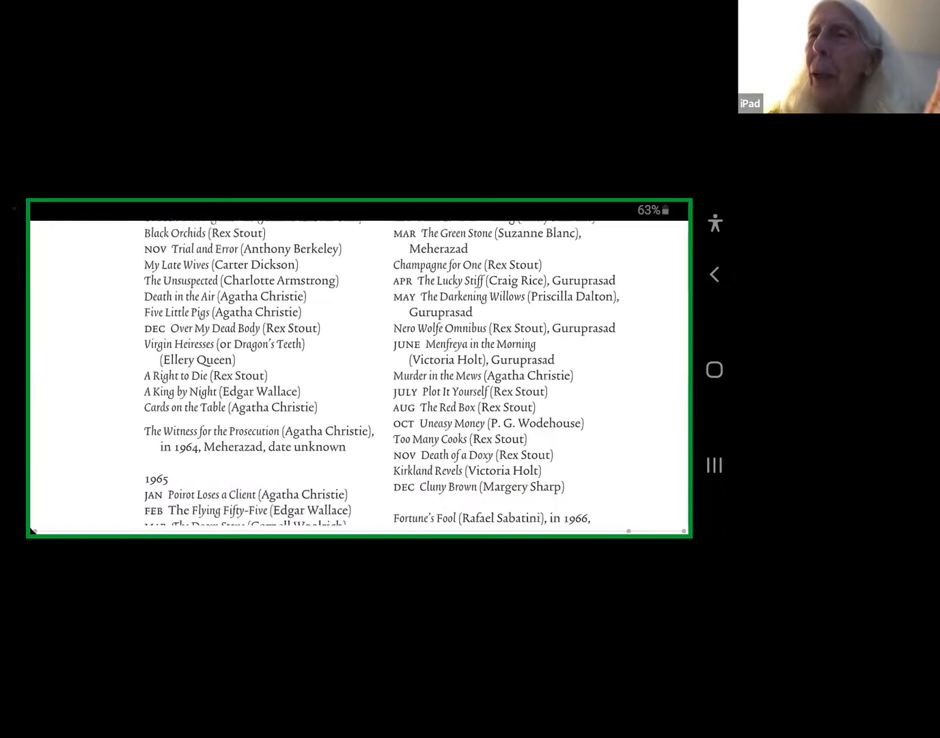
Scroll to 1965 titles through Thirteen for Dinner and early 1967
scroll("down", 3)
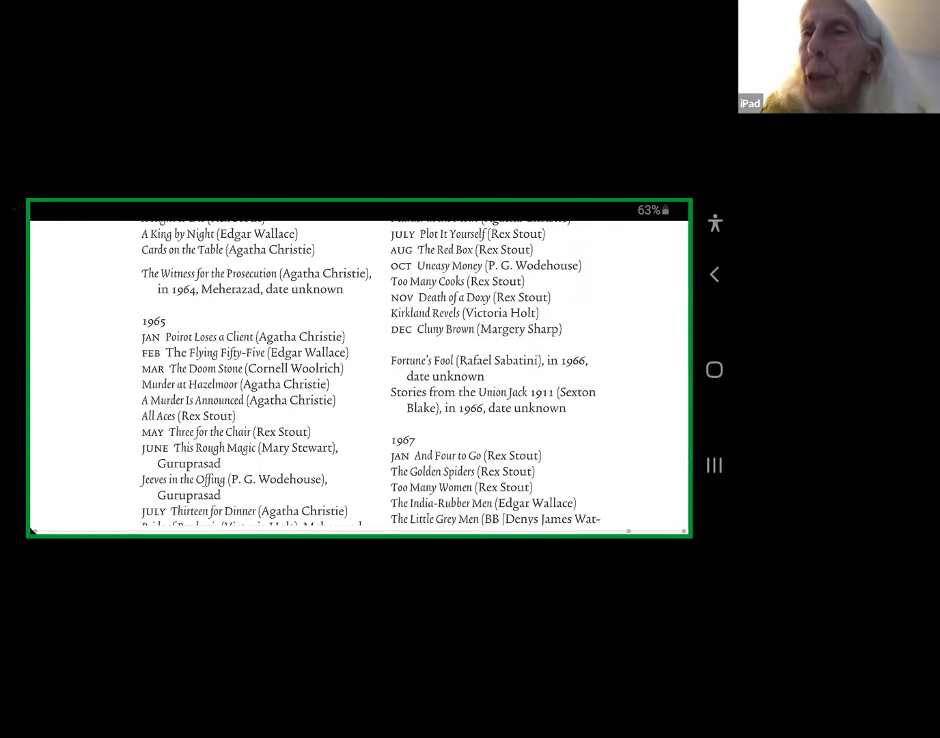
Scroll to late 1965 and the 1966 heading, beside 1967 titles to Queen's Full
scroll("down", 3)
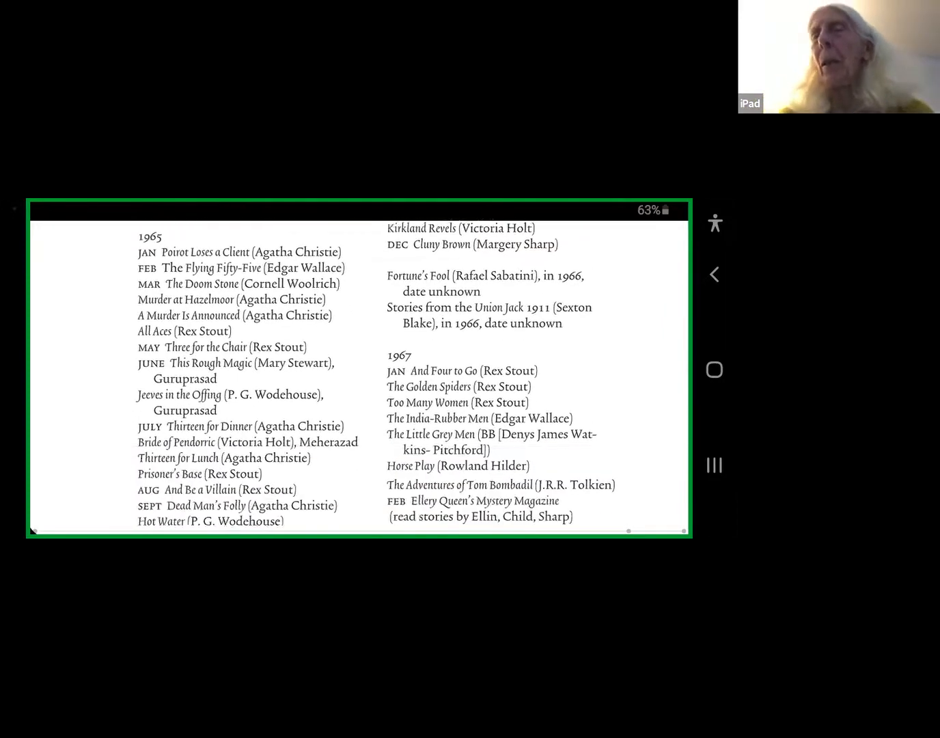
scroll("down", 3)
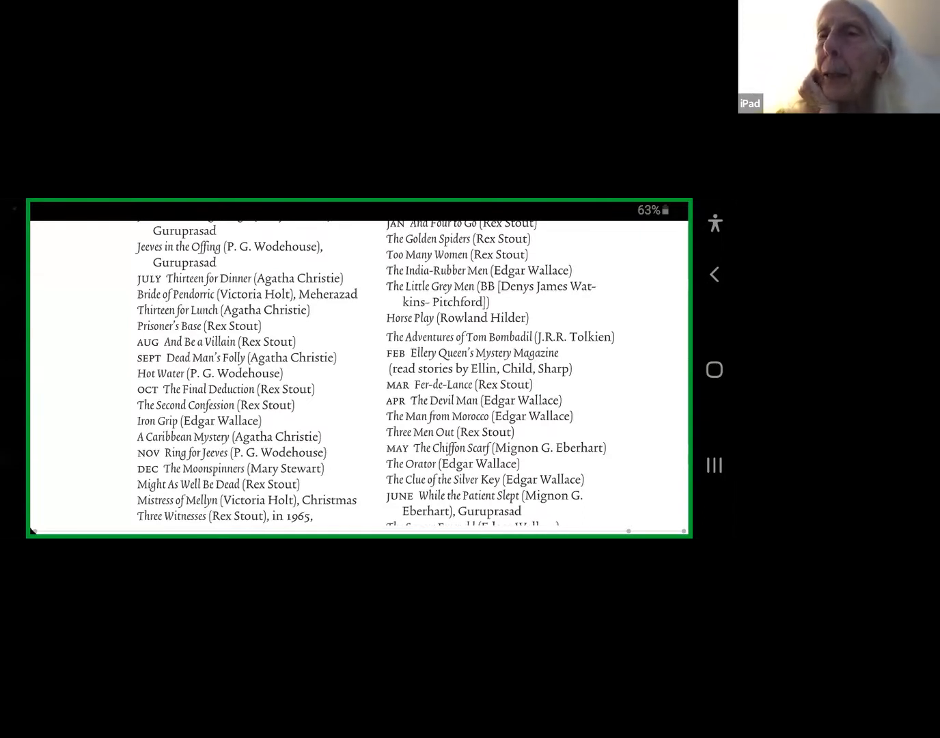
scroll("down", 3)
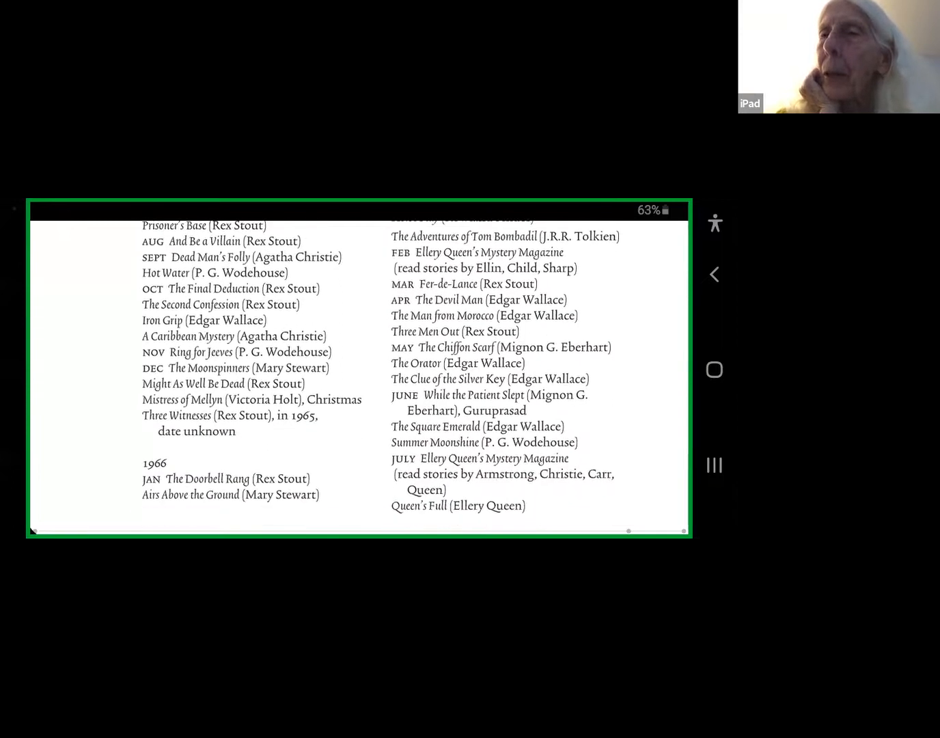
Scroll to late-1964 titles starting at Over My Dead Body
scroll("down", 3)
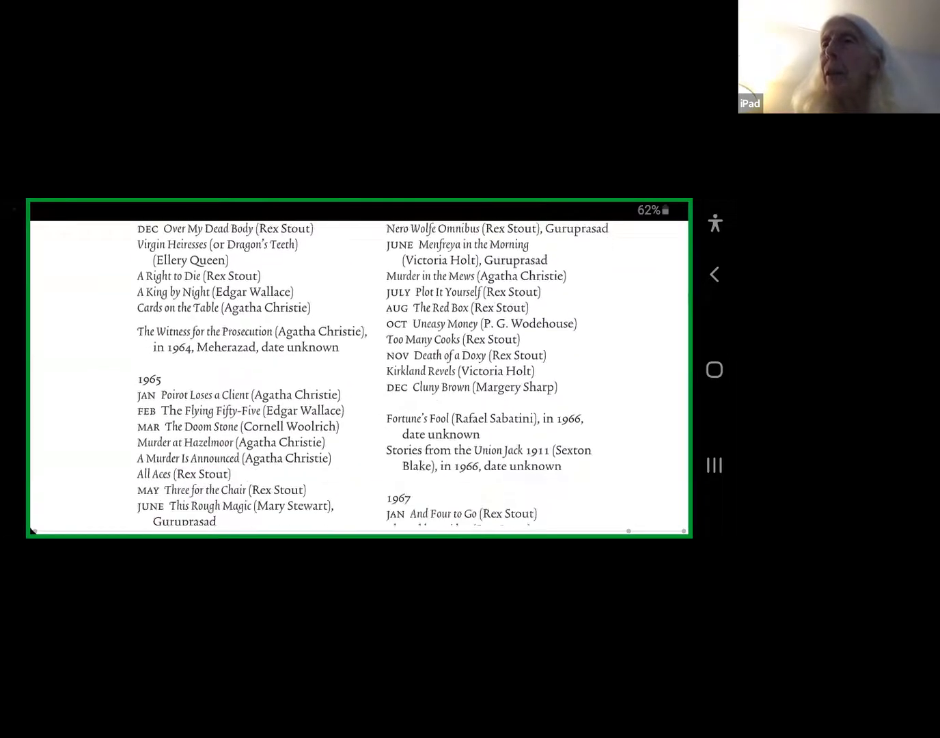
Scroll to 1965 titles through The Final Deduction and 1967 through The Devil Man
scroll("down", 3)
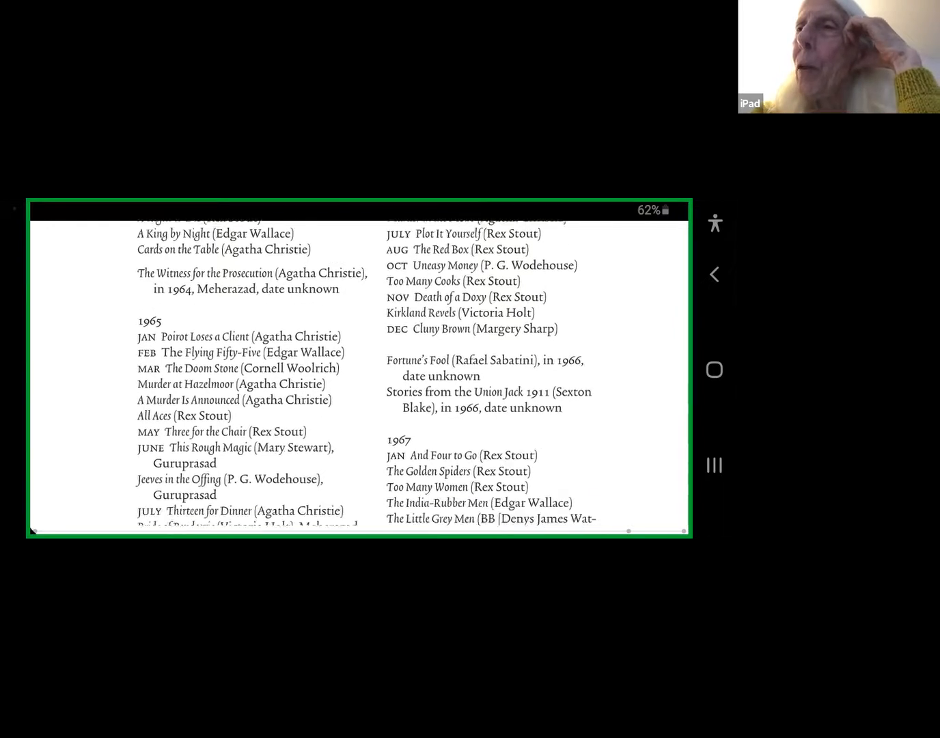
scroll("down", 3)
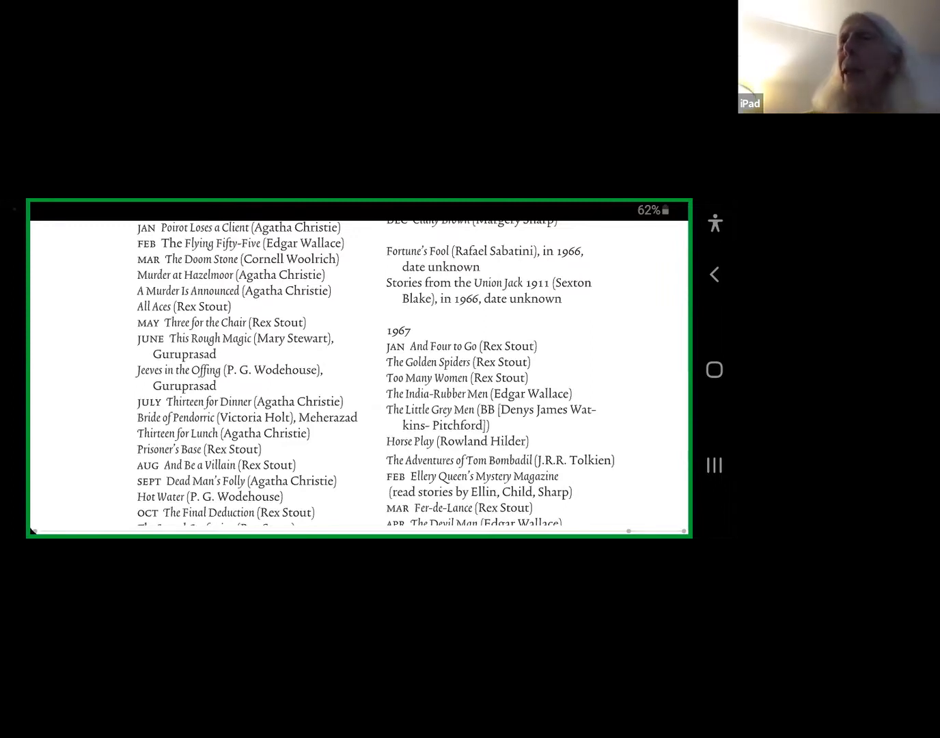
Scroll to Mistress of Mellyn and 1967 titles through While the Patient Slept
scroll("down", 3)
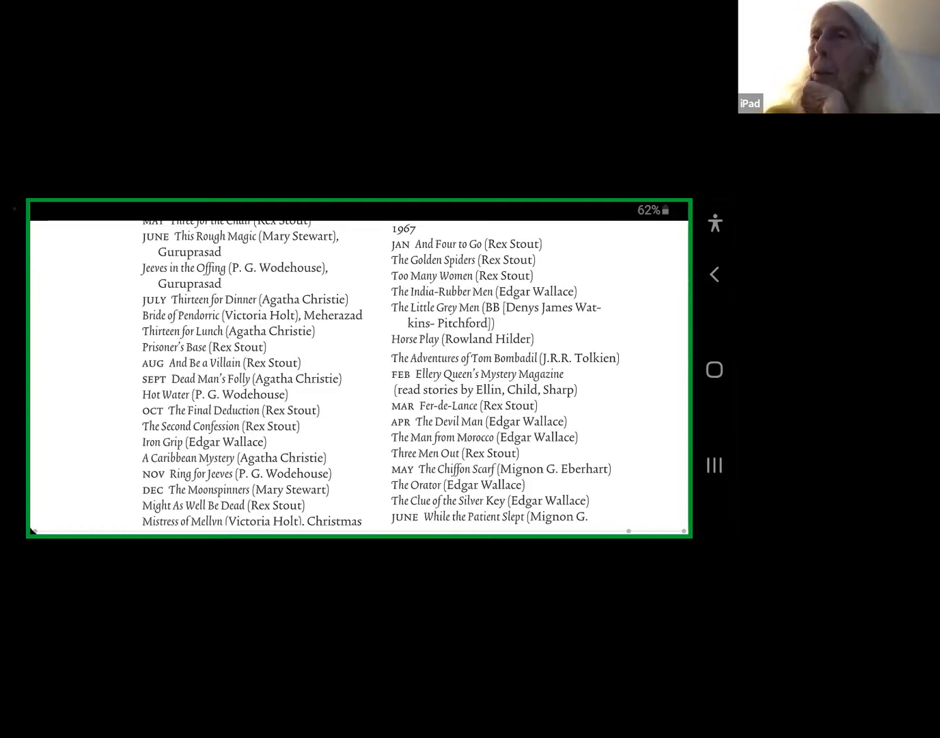
scroll("down", 3)
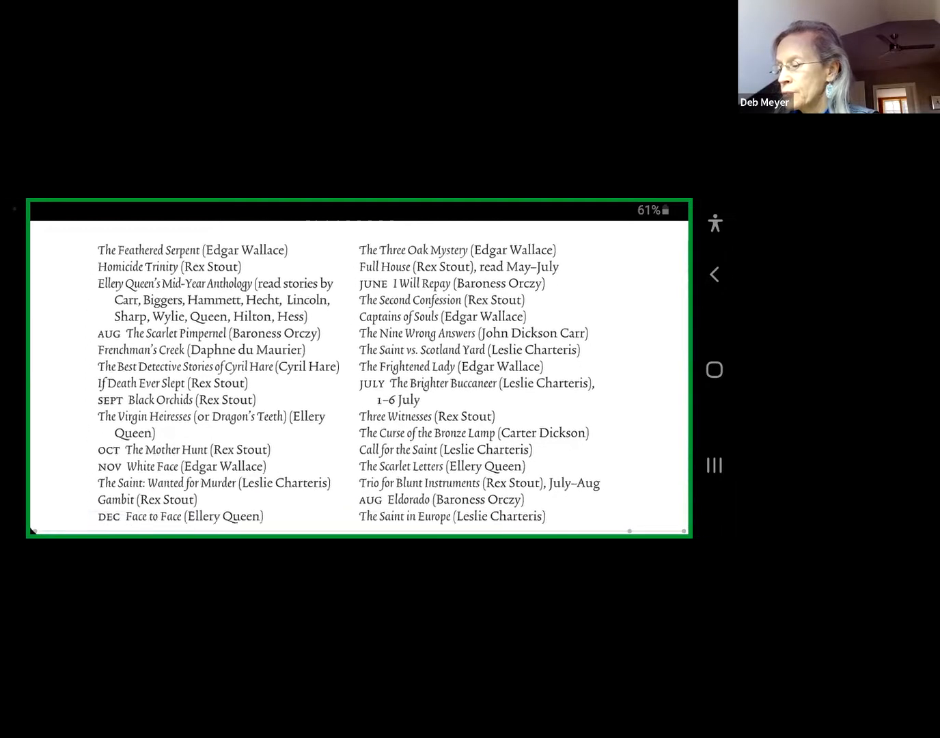
Scroll down to Tolkien's 1967 trilogy and early 1968 titles, through The Man from Morocco
scroll("down", 3)
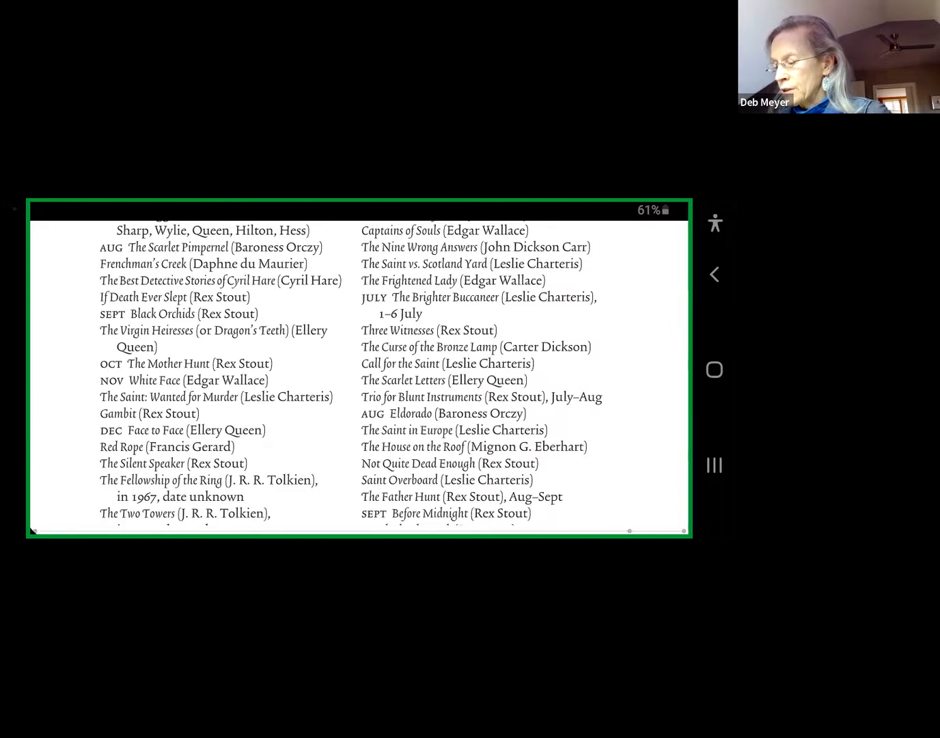
scroll("down", 3)
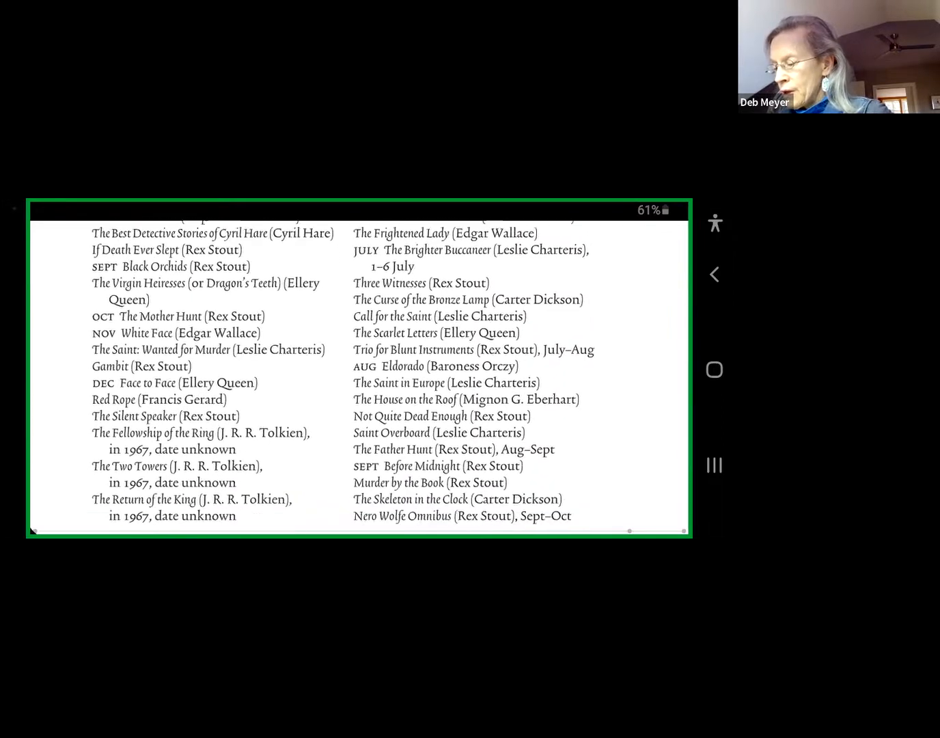
scroll("down", 3)
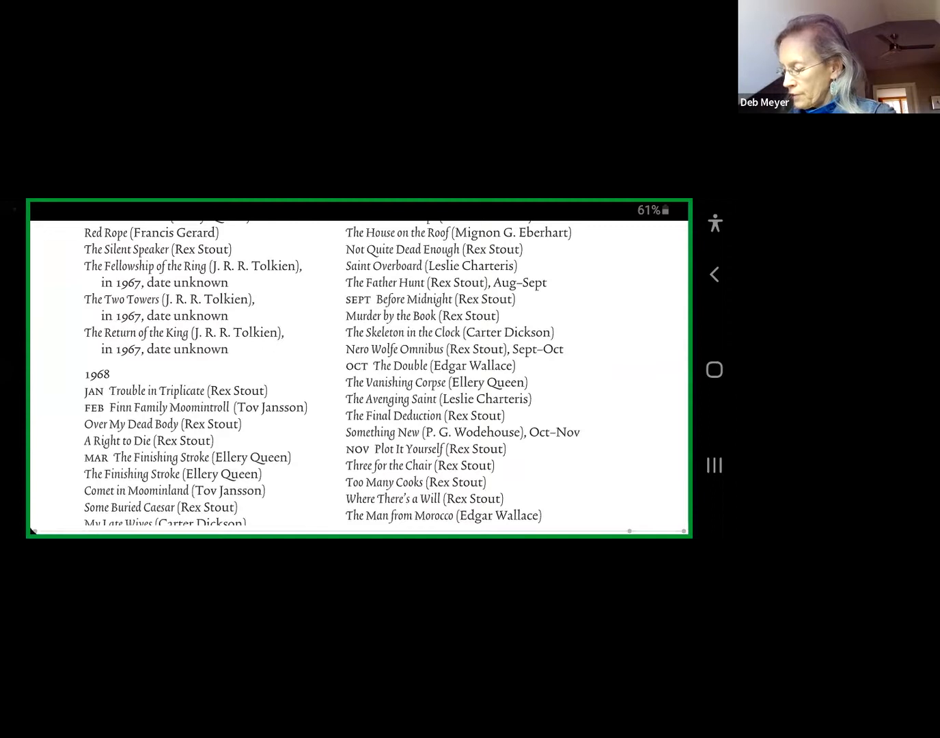
Scroll on to 1968 titles through The Green Ribbon and the 1969 heading
scroll("down", 3)
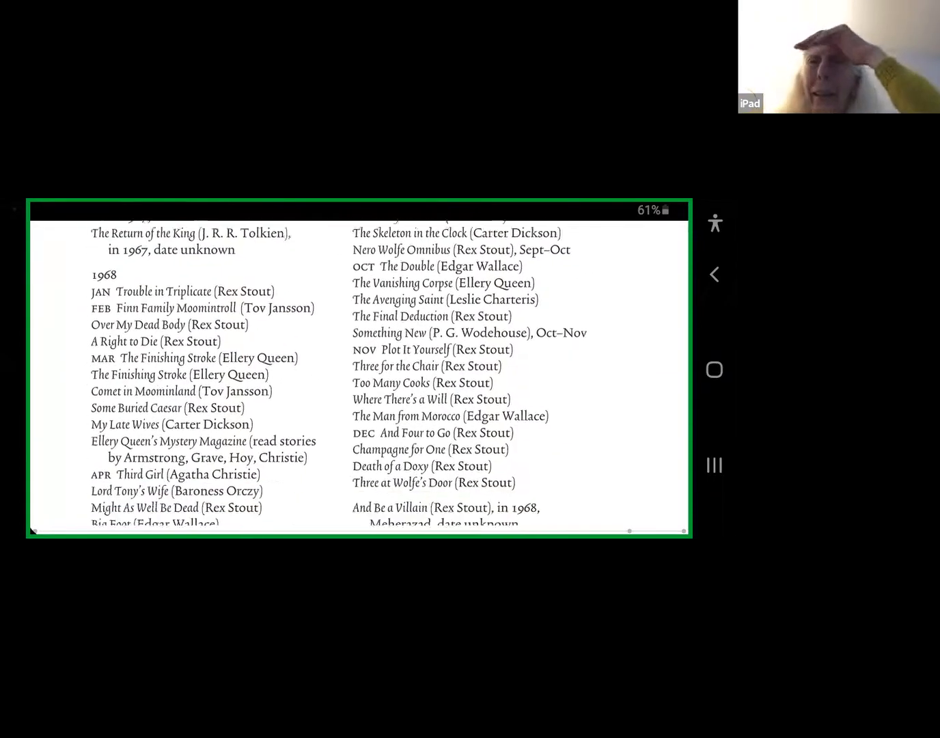
scroll("down", 3)
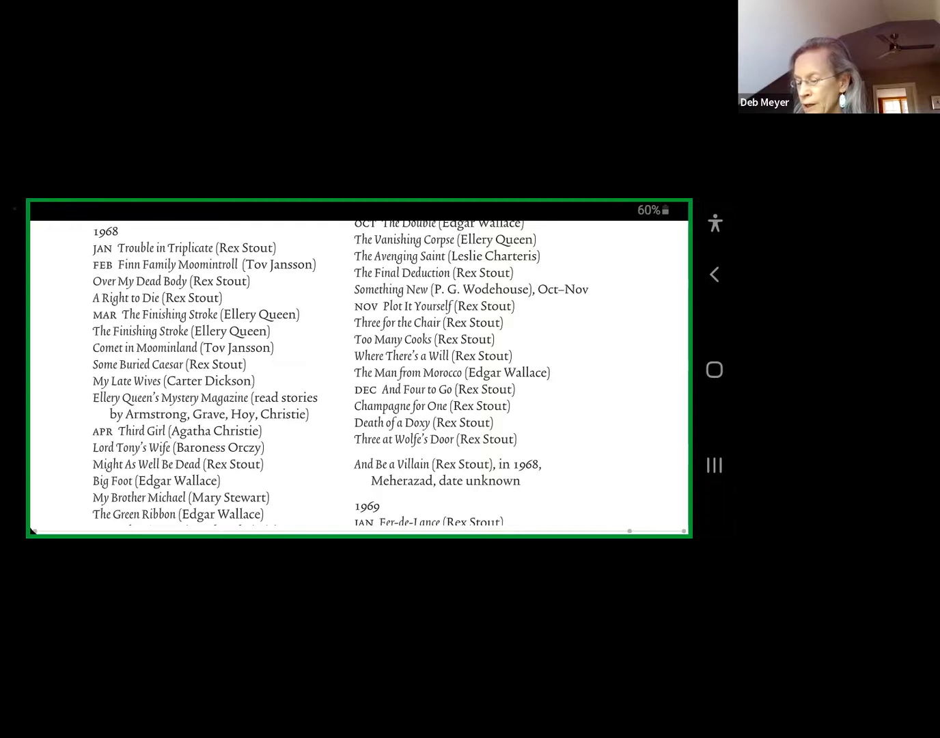
Return to the page top, with The Feathered Serpent beside The Three Oak Mystery
scroll("down", 3)
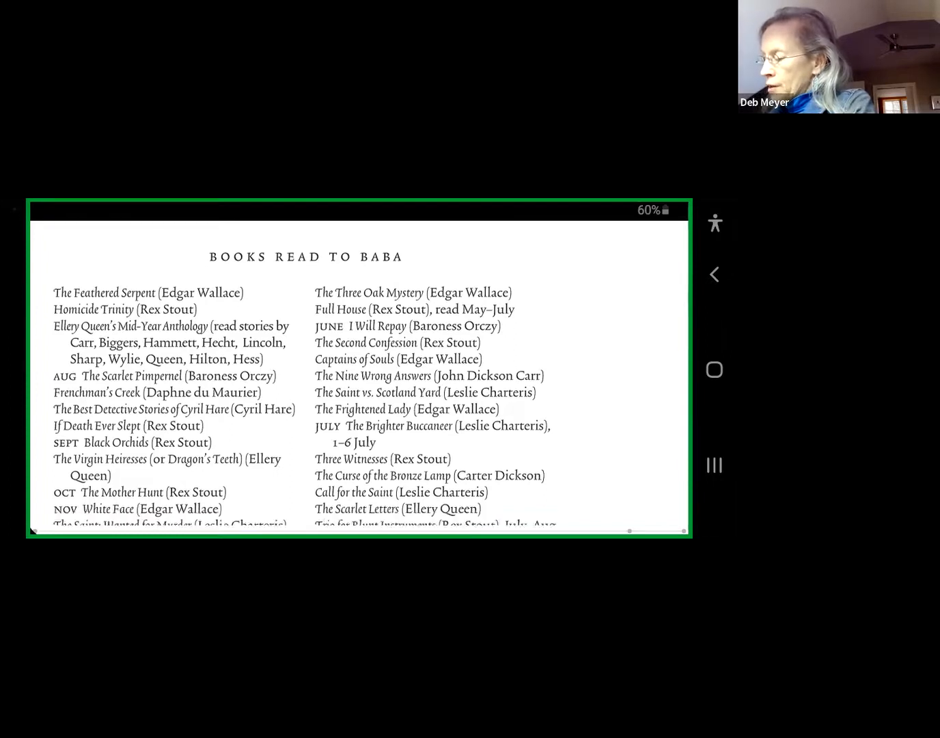
Scroll back down to Tolkien's trilogy and early 1968 titles beside the Stout entries
scroll("down", 3)
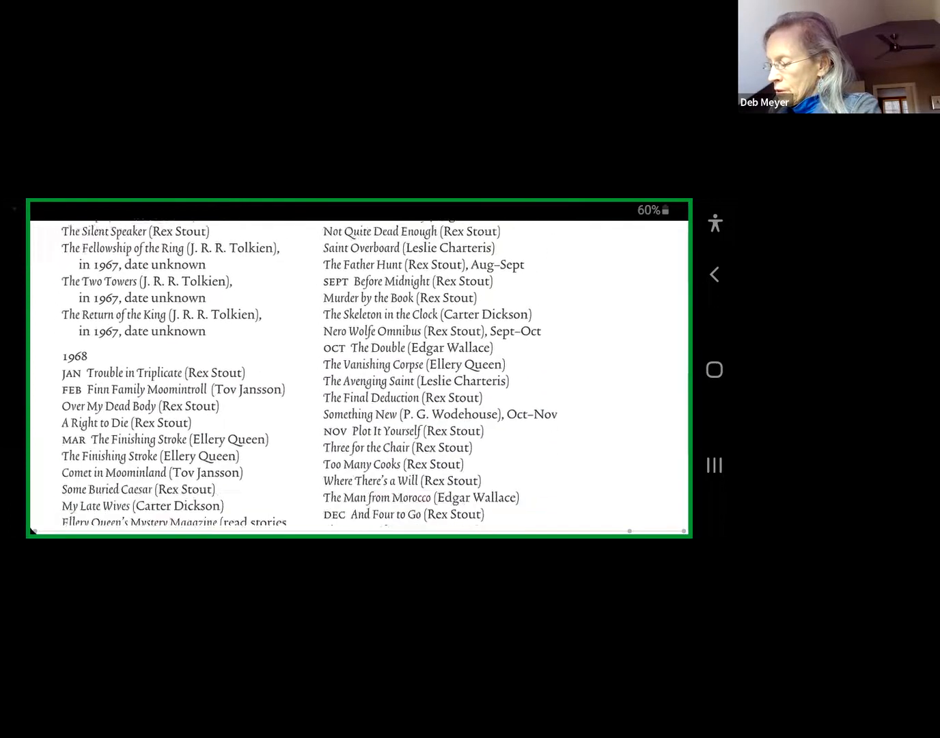
Scroll to 1968 titles through Too Many Women and the 1969 entries
scroll("down", 3)
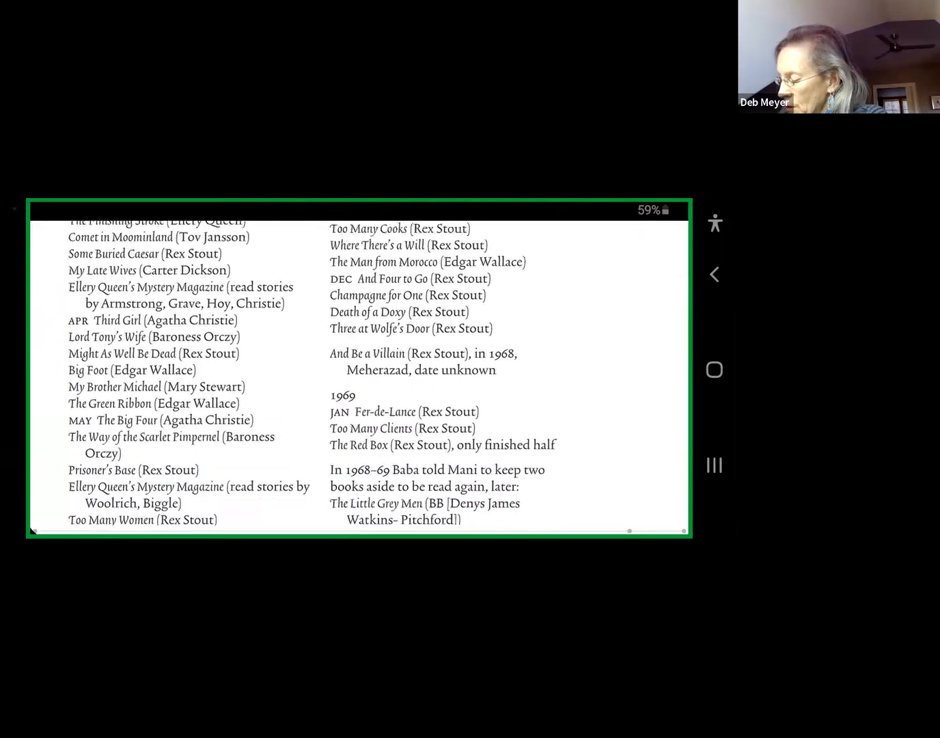
Leave the e-book reader for Zoom's participant video tiles while sharing continues
scroll("down", 3)
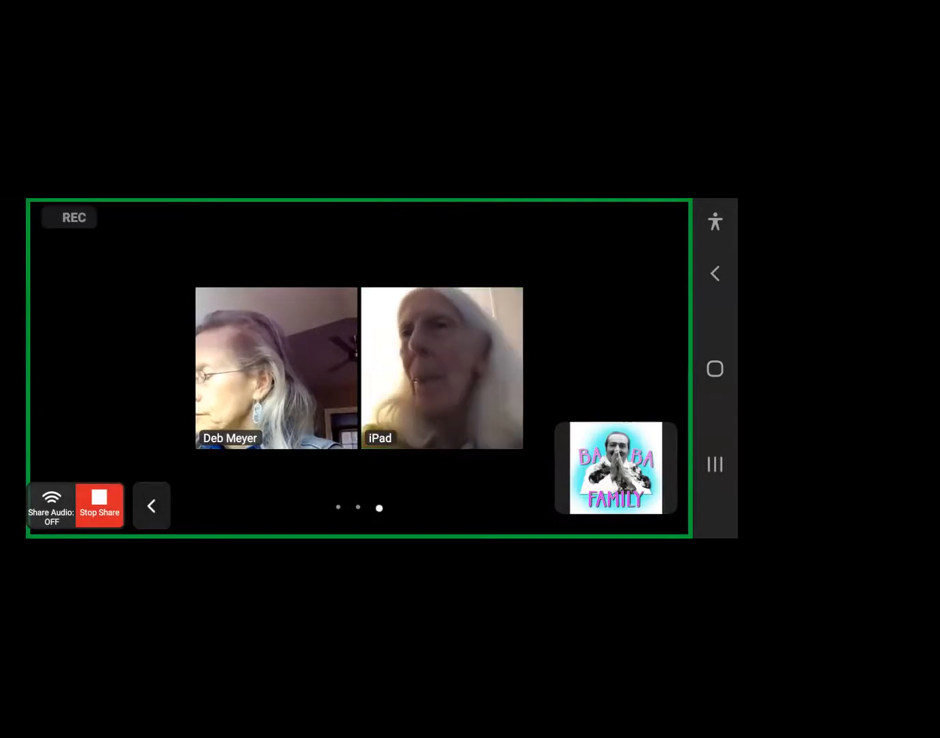
Open More in the meeting controls and choose to stop the cloud recording
left_click(152, 505)
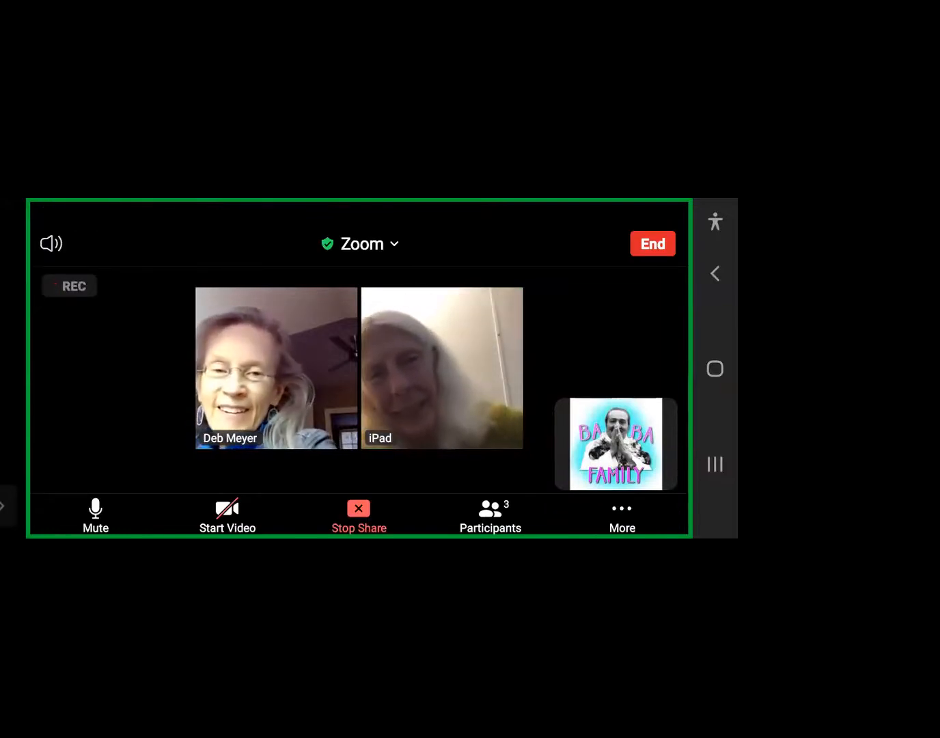
left_click(622, 509)
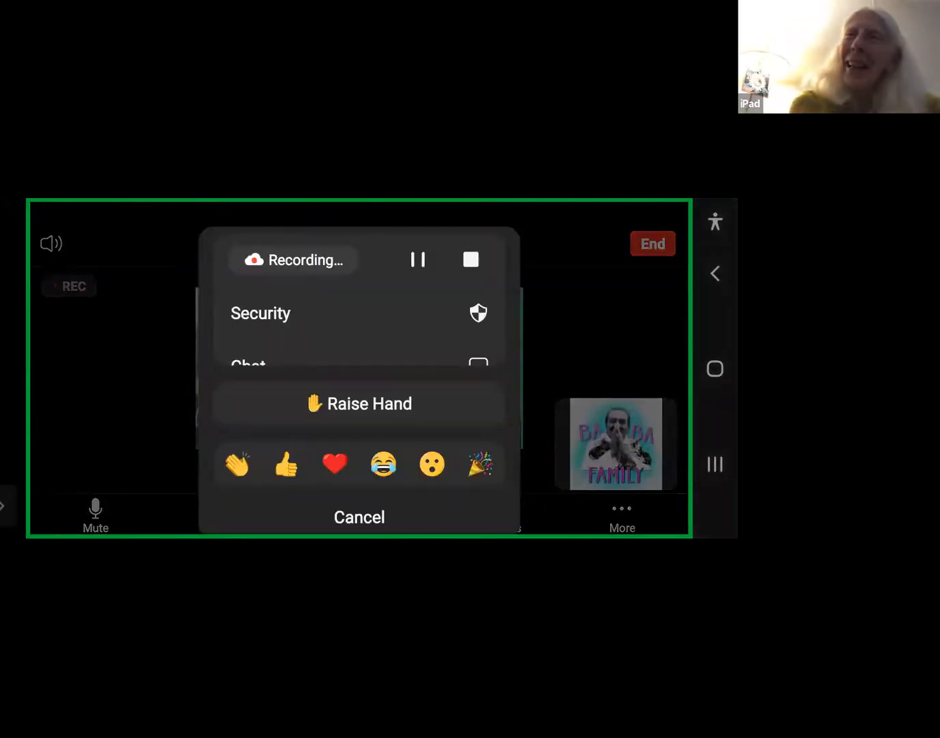
left_click(470, 260)
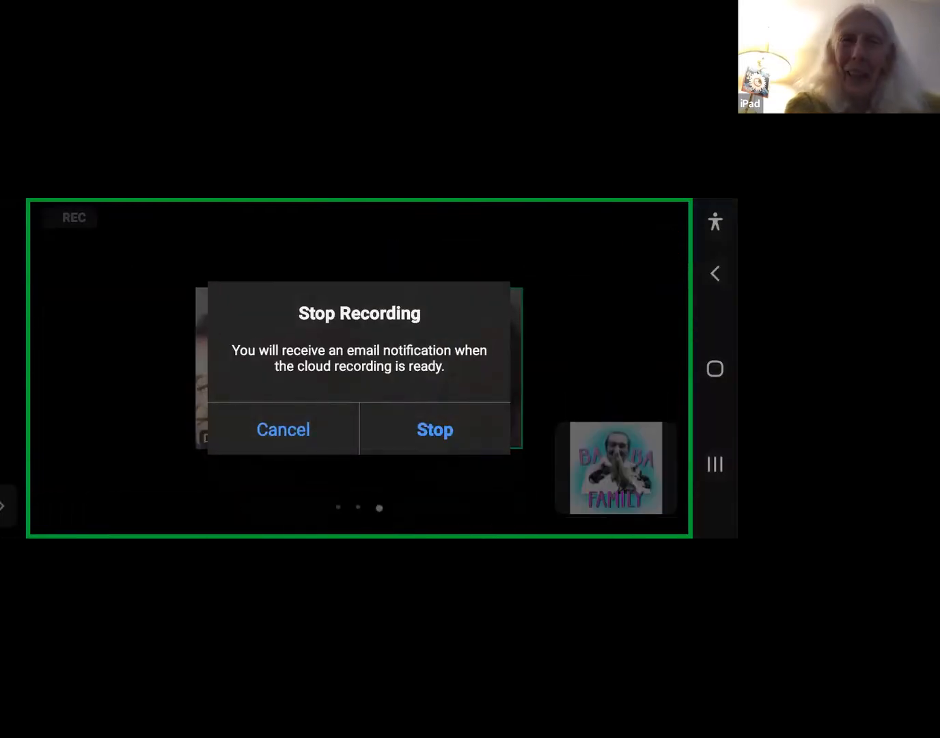